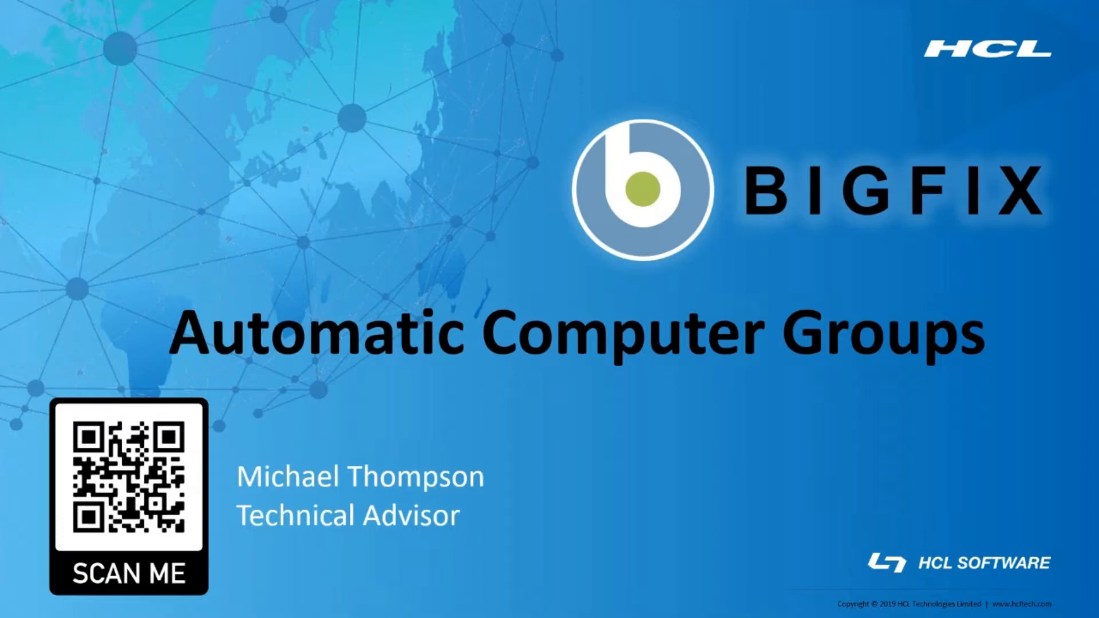
mouse_move(619, 258)
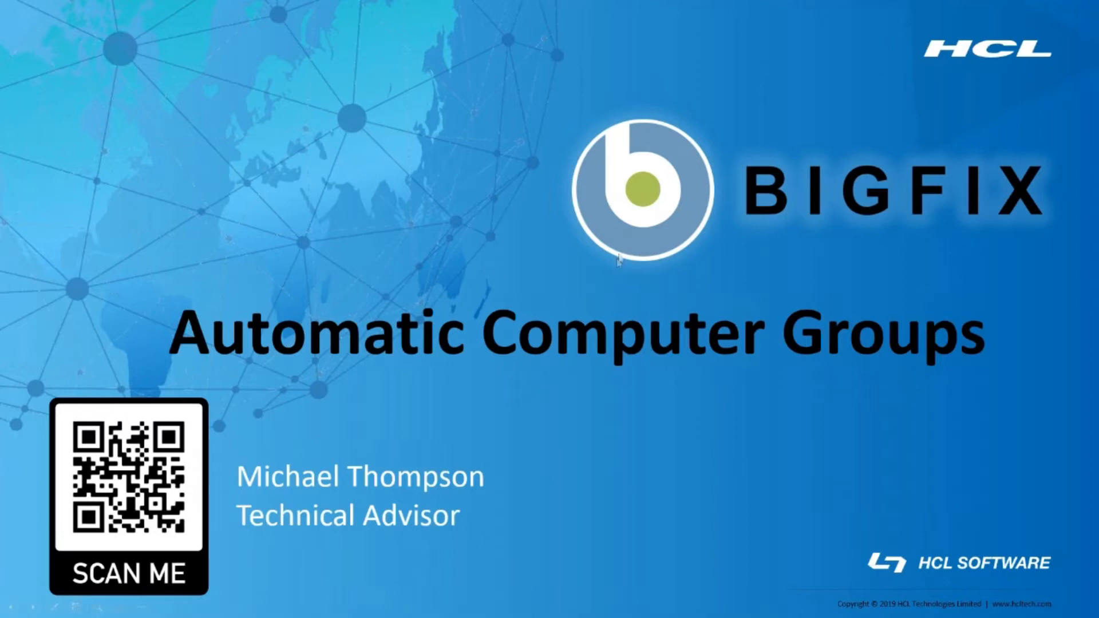
mouse_move(538, 293)
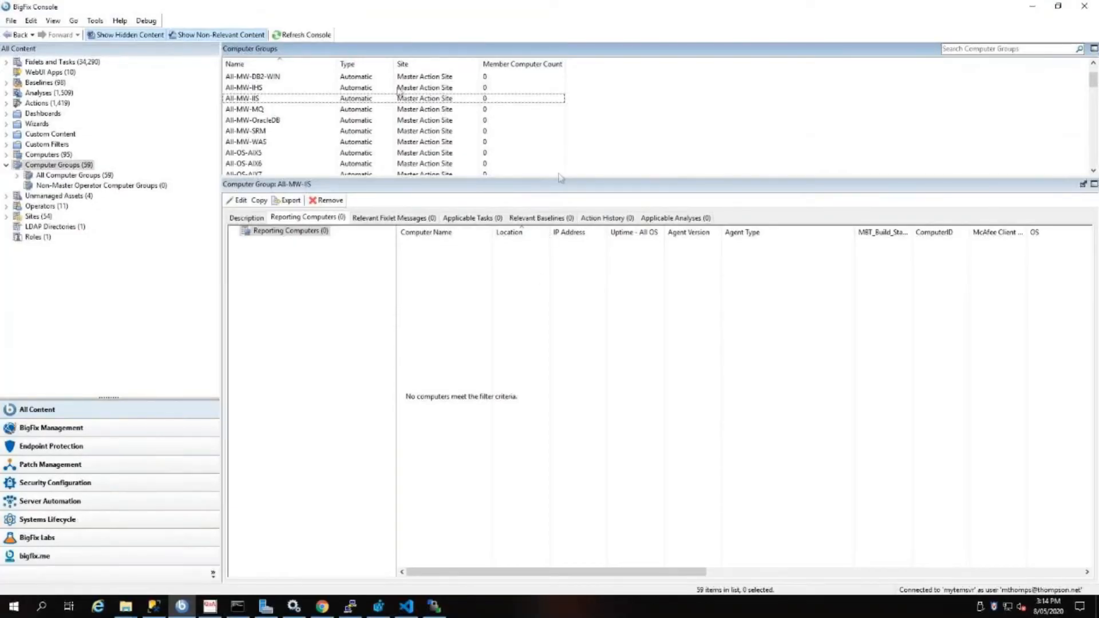
mouse_move(587, 127)
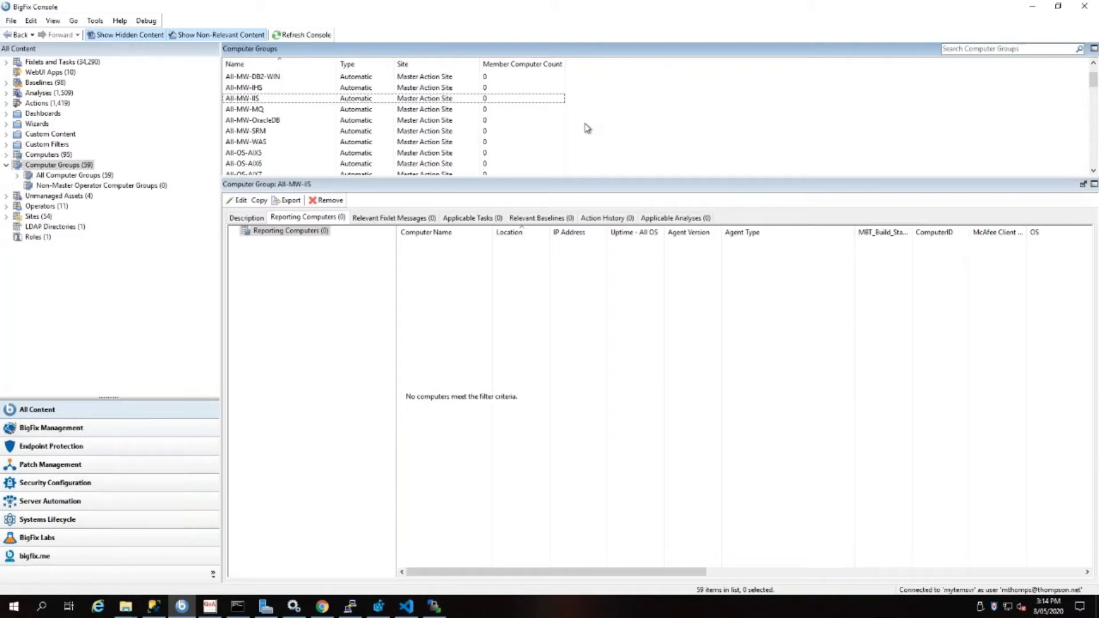
mouse_move(286, 185)
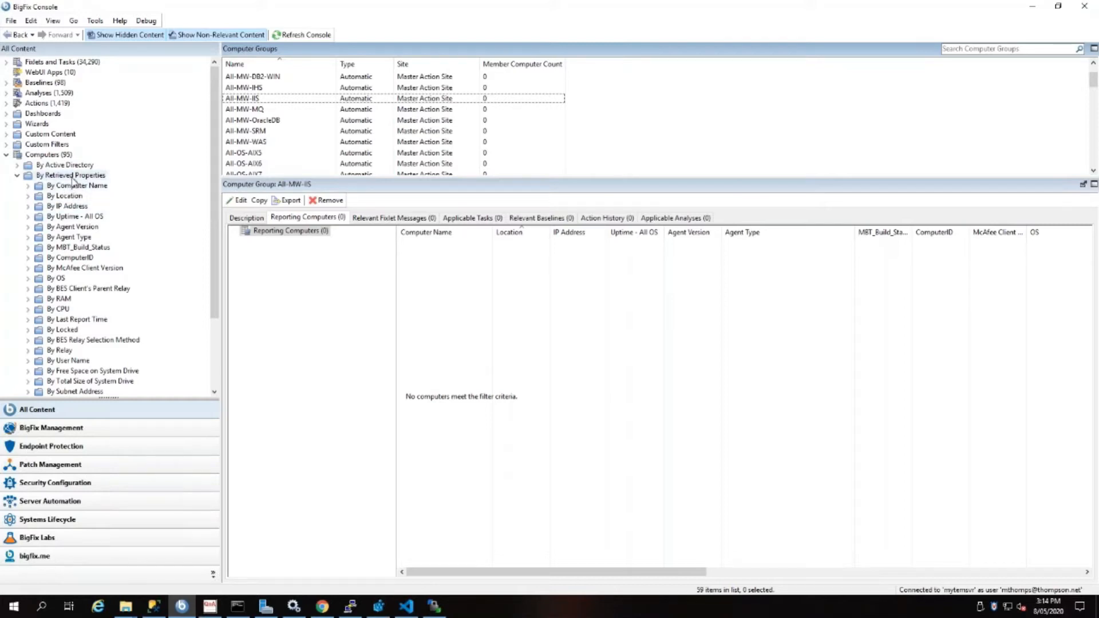
mouse_move(63, 204)
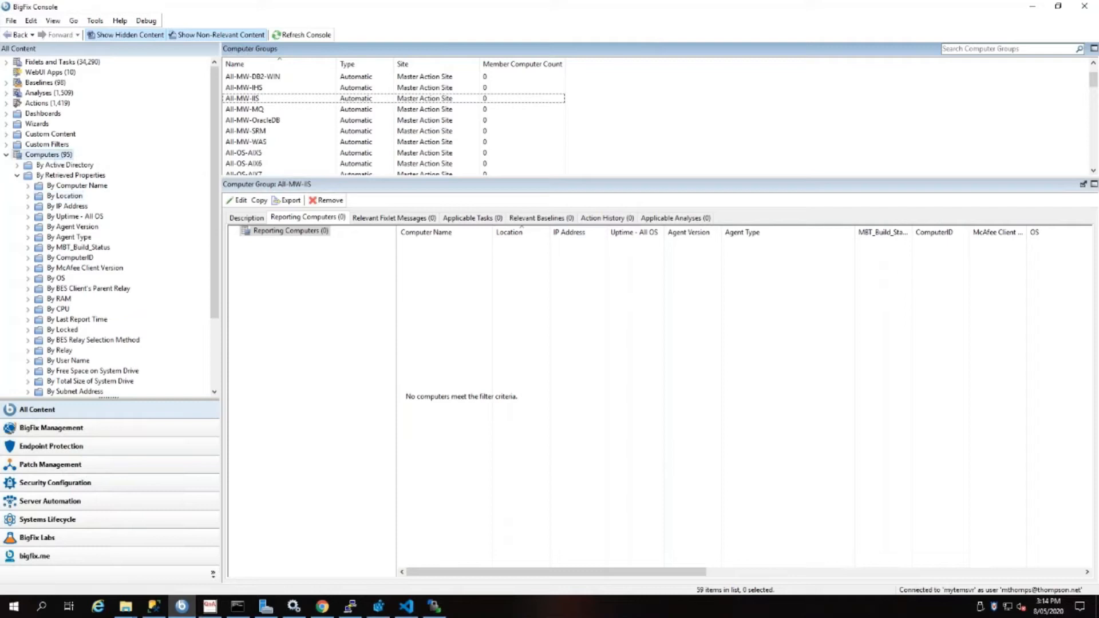
- Browse the all-computers list, return to Computer Groups, and select All-OS-Win10
left_click(48, 155)
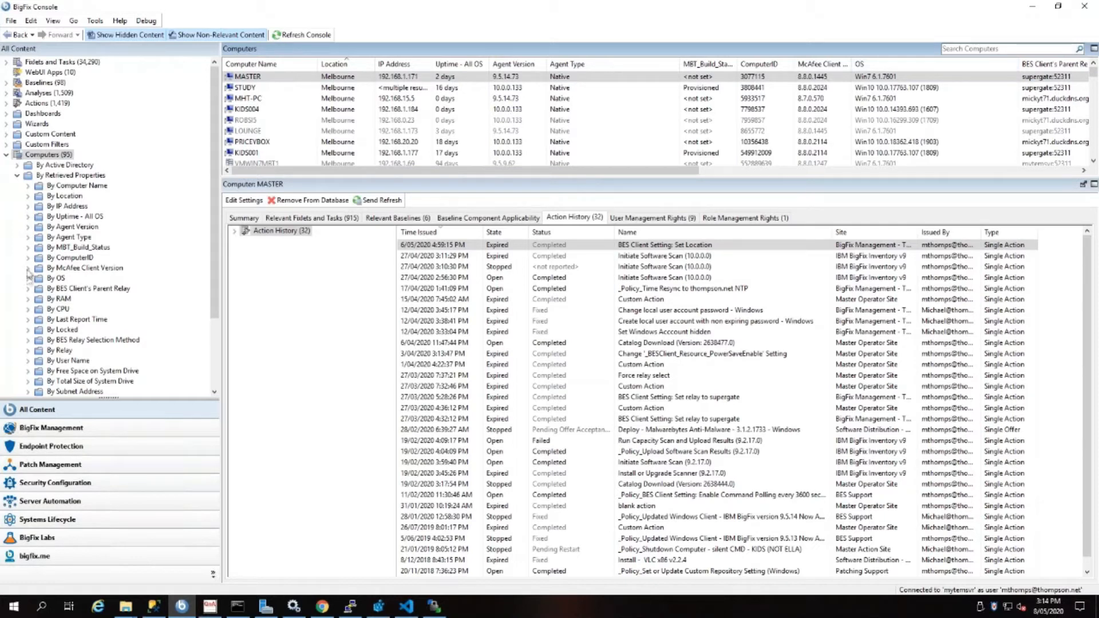
left_click(26, 237)
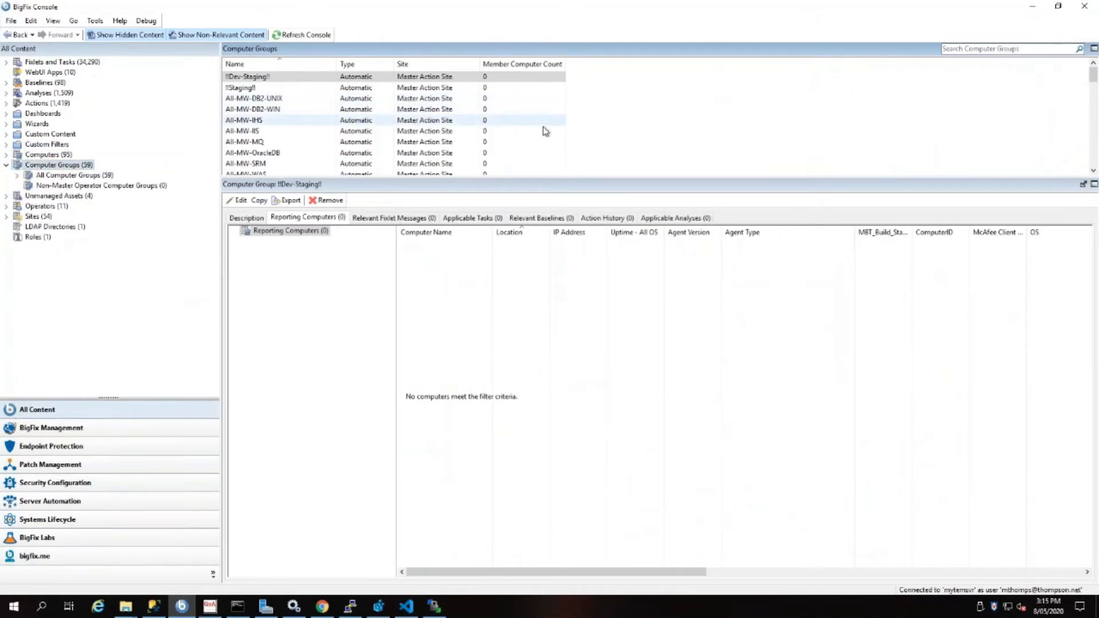
scroll("down", 3)
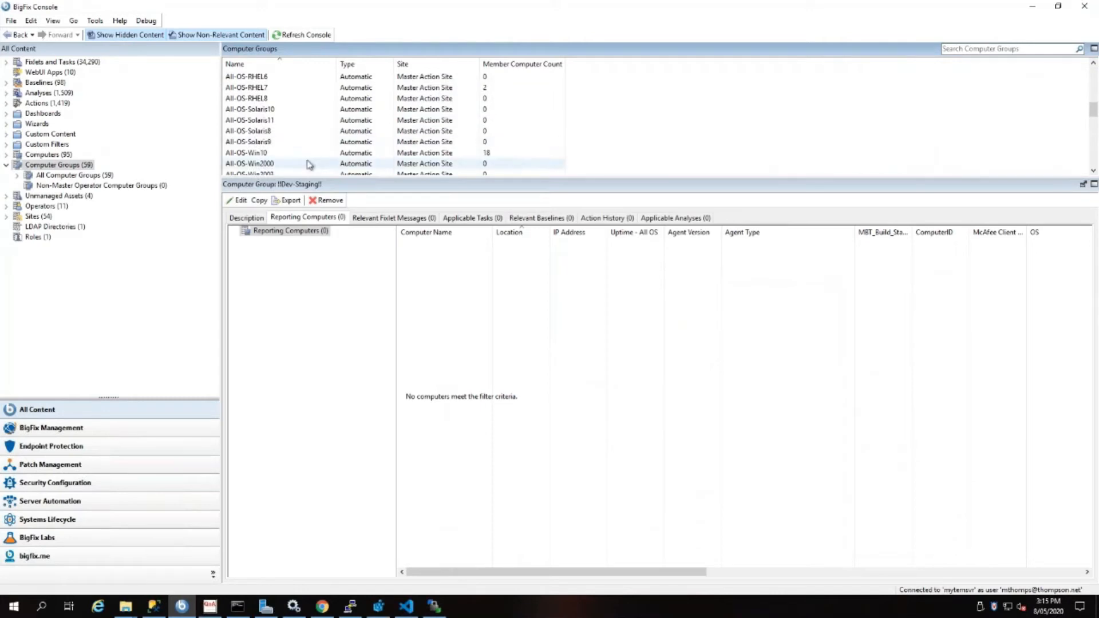
left_click(246, 153)
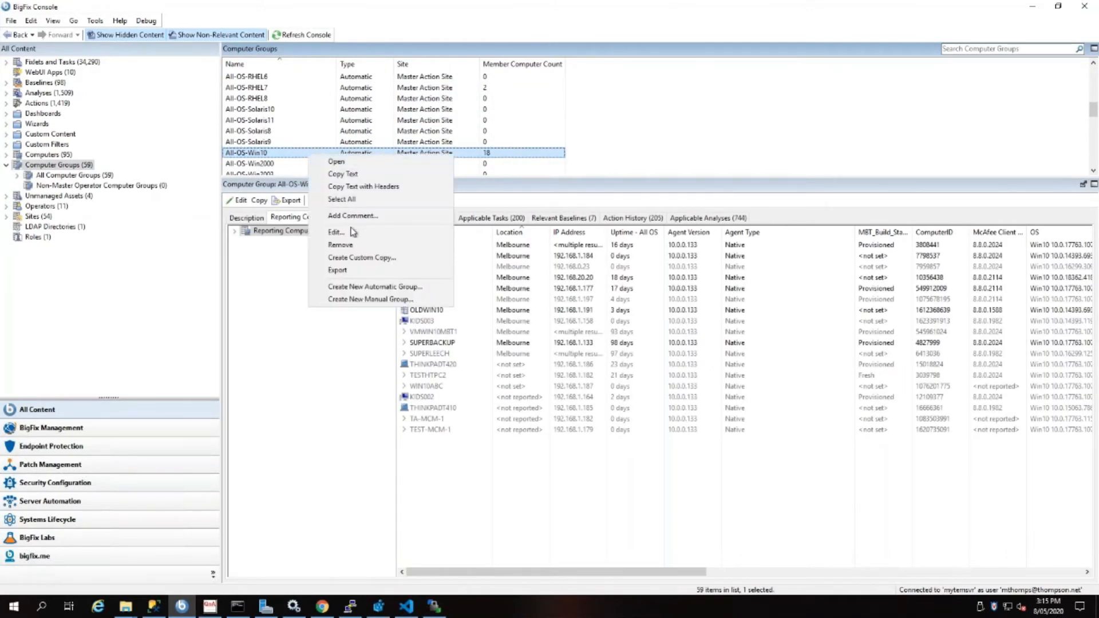
- Inspect All-OS-Win10's OS property condition and its relevance expression without changing them
left_click(336, 232)
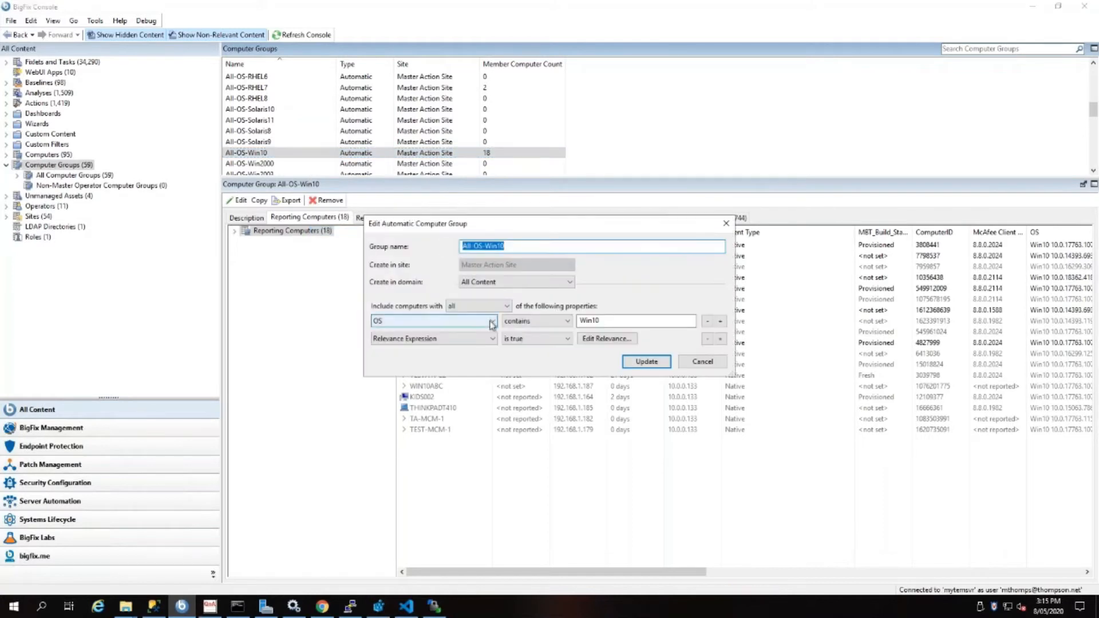
left_click(491, 321)
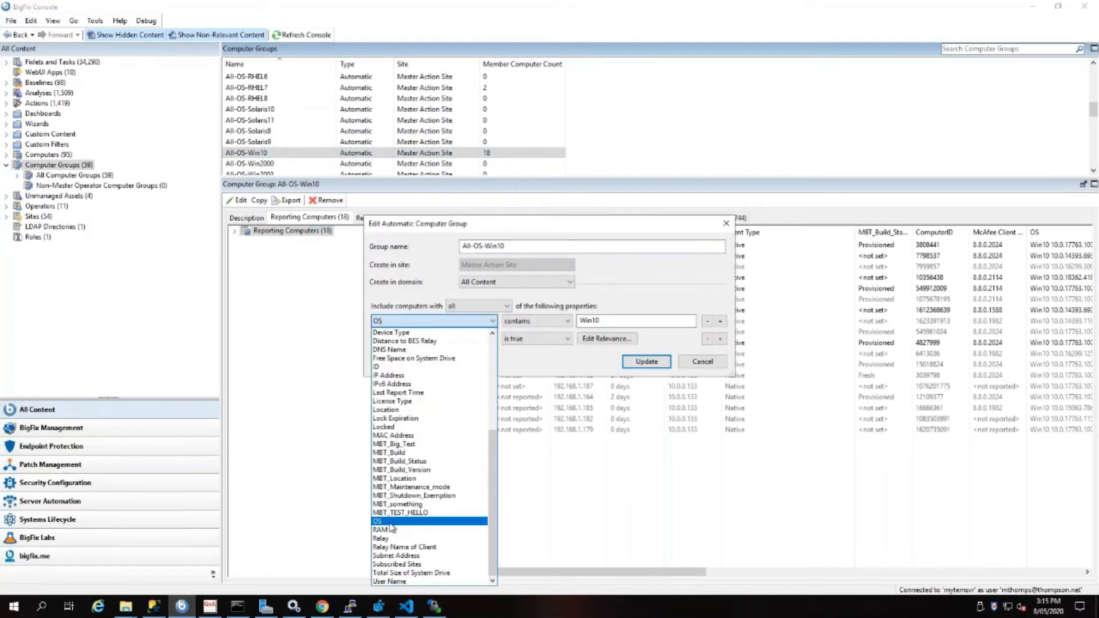
left_click(377, 521)
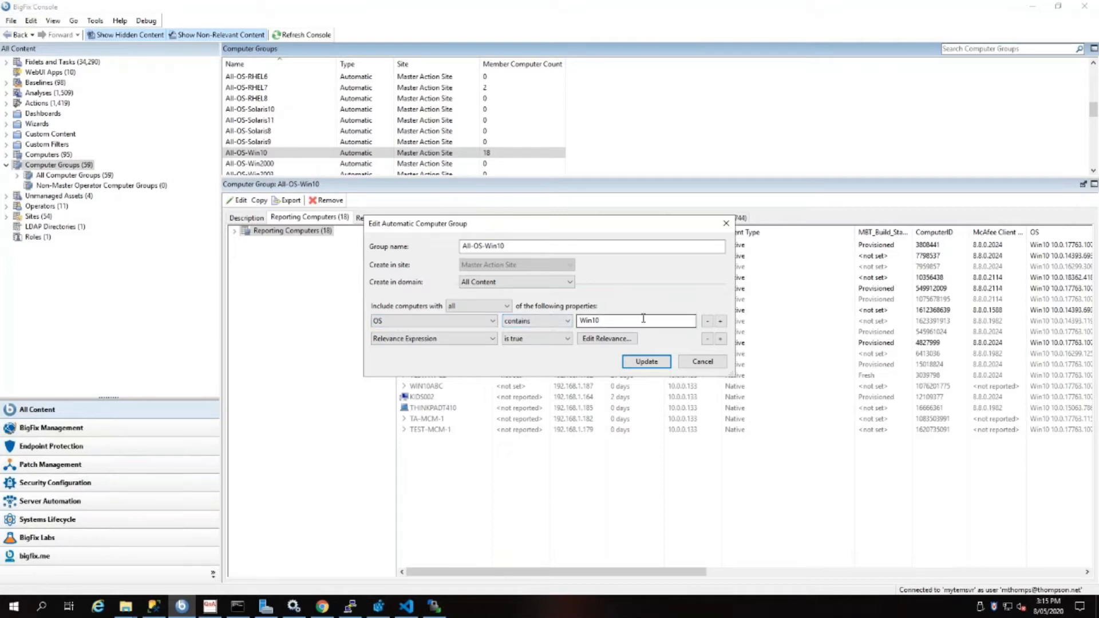
left_click(605, 338)
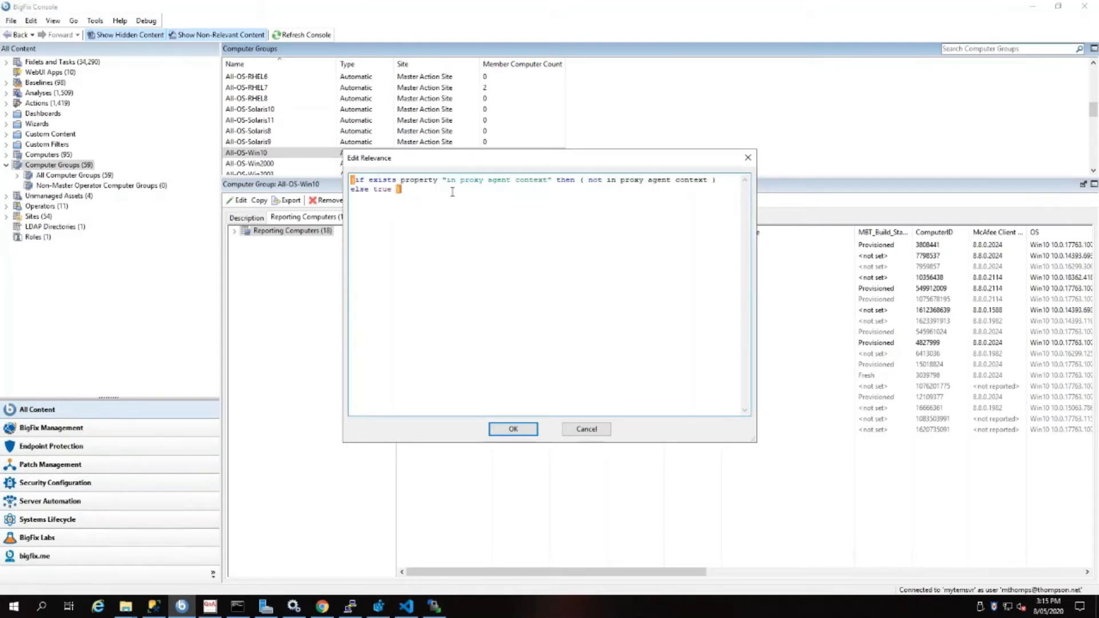
key("ctrl+a")
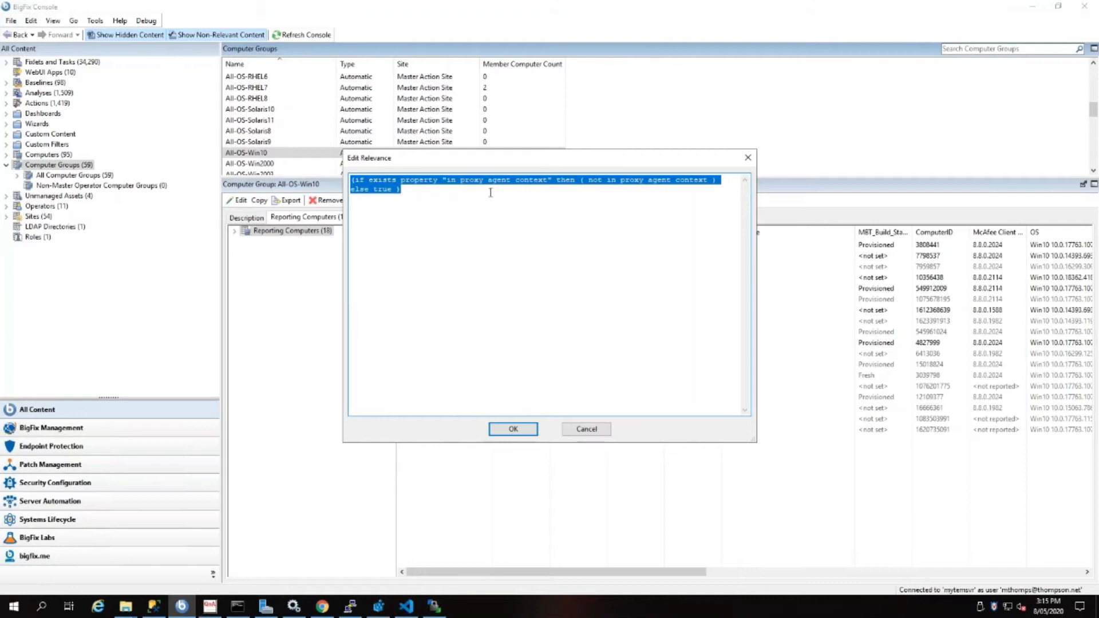
left_click(566, 244)
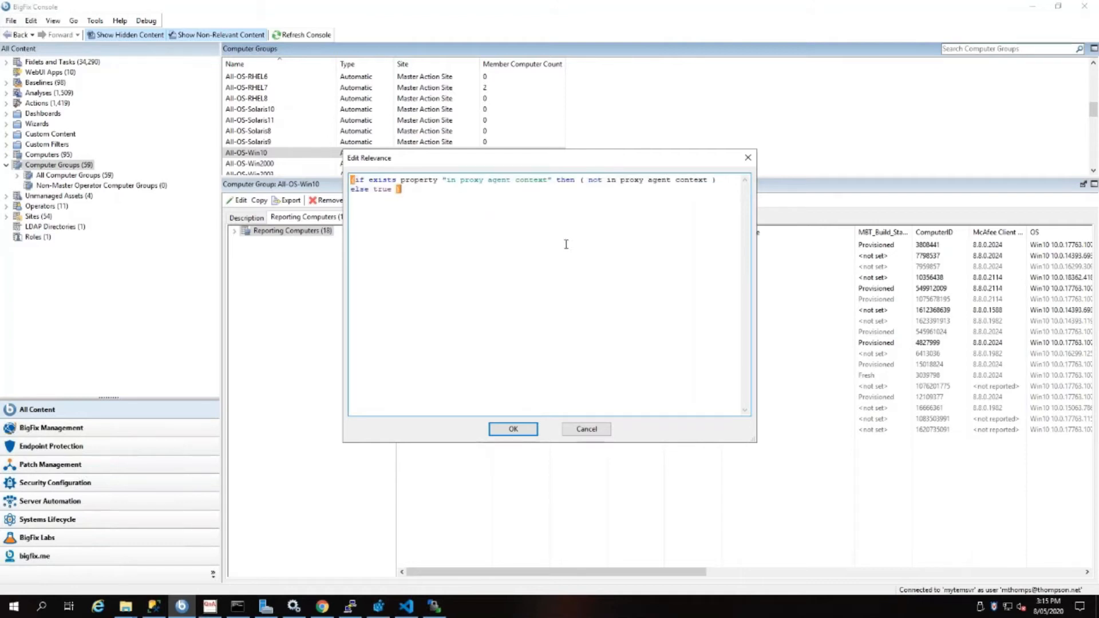
left_click(512, 429)
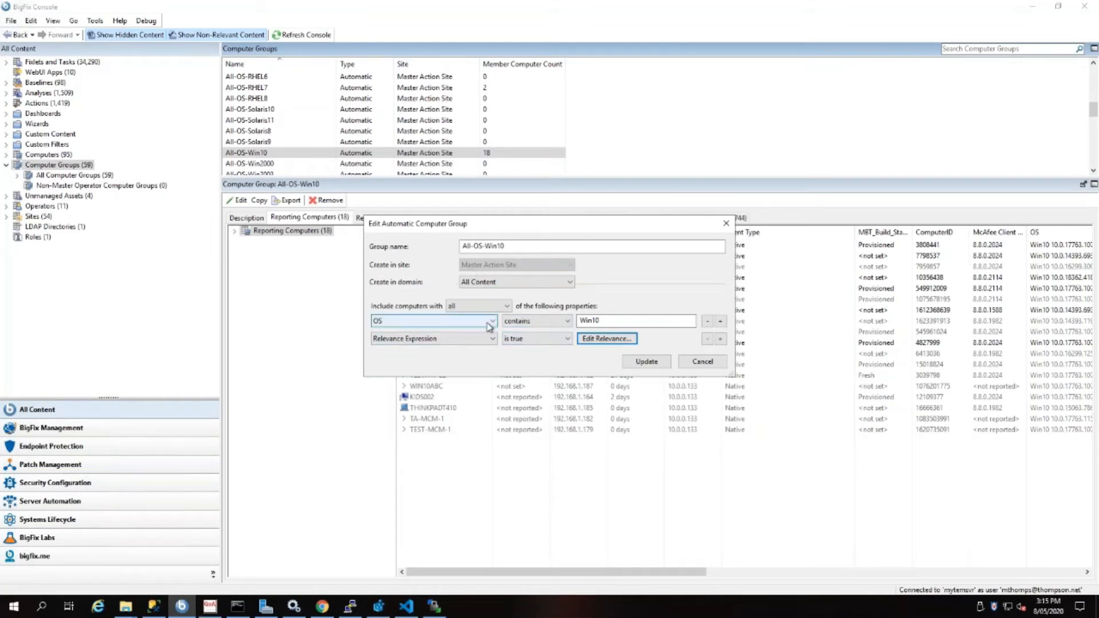
left_click(635, 320)
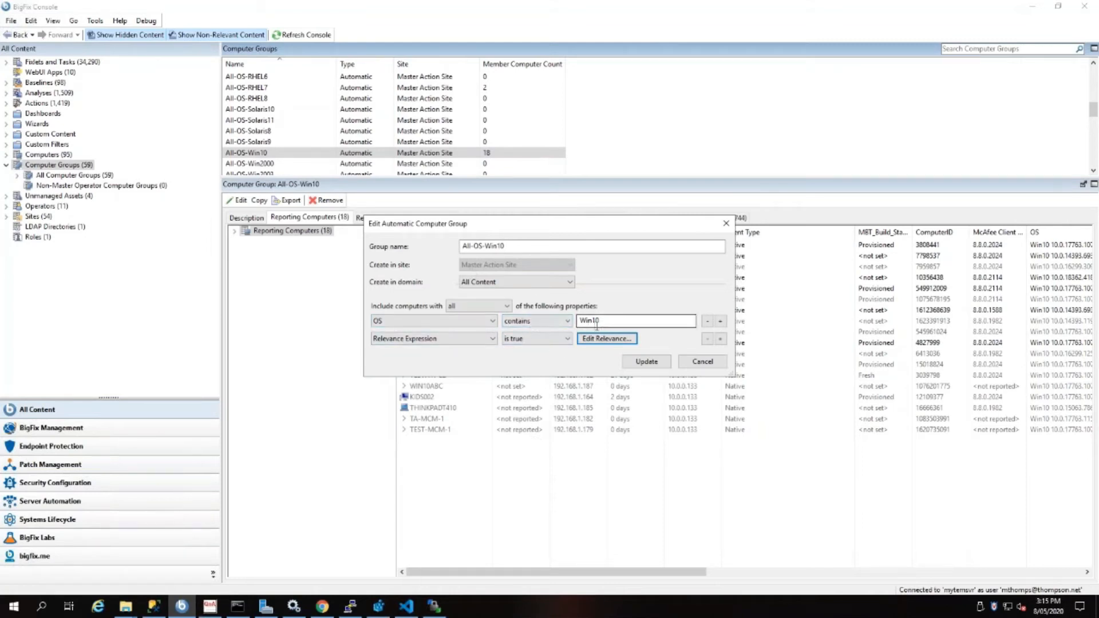
mouse_move(557, 354)
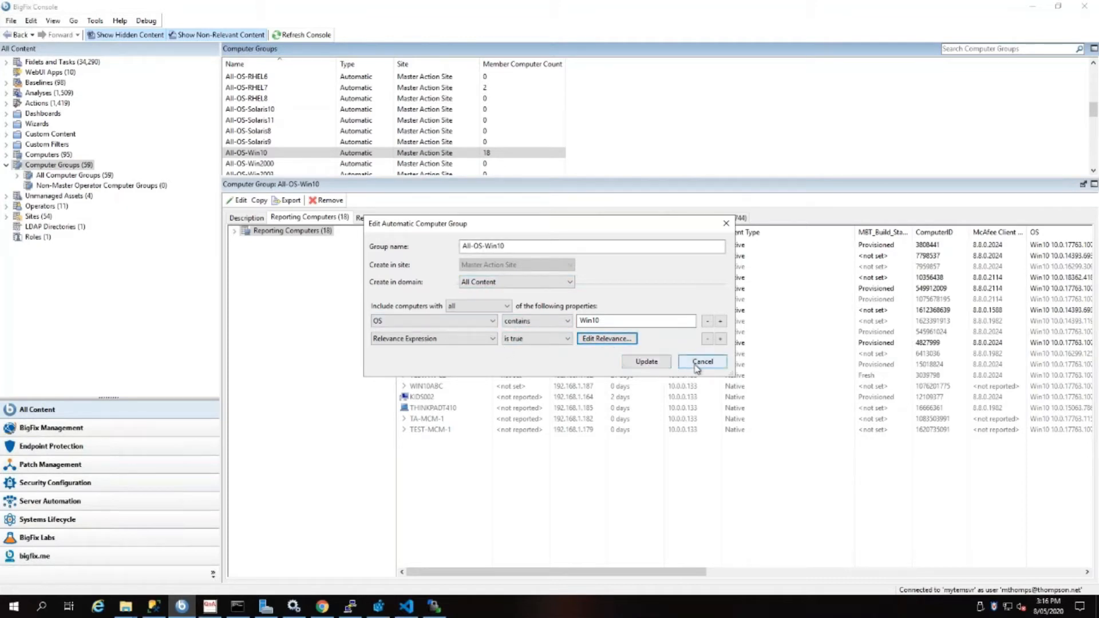
- Cancel the All-OS-Win10 group editor, discarding no changes
left_click(702, 361)
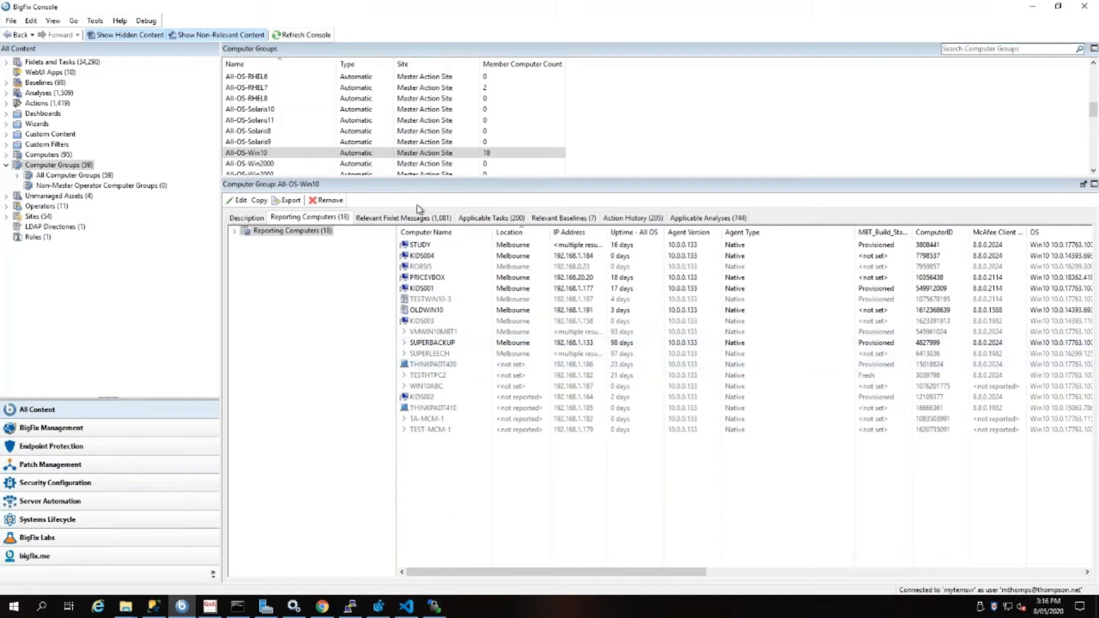
mouse_move(585, 168)
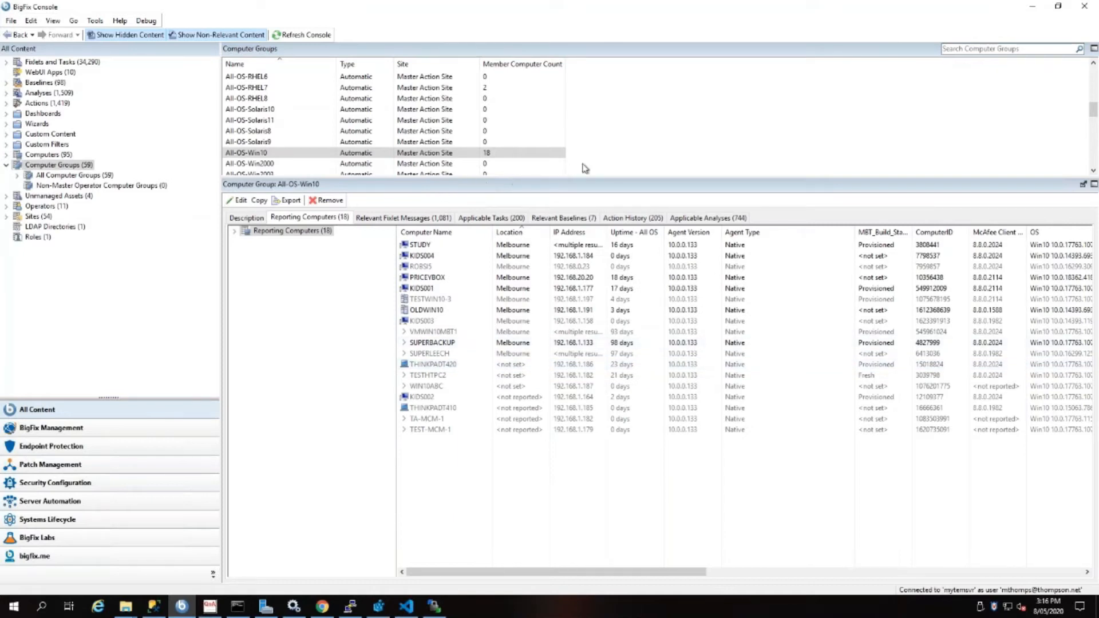
mouse_move(605, 154)
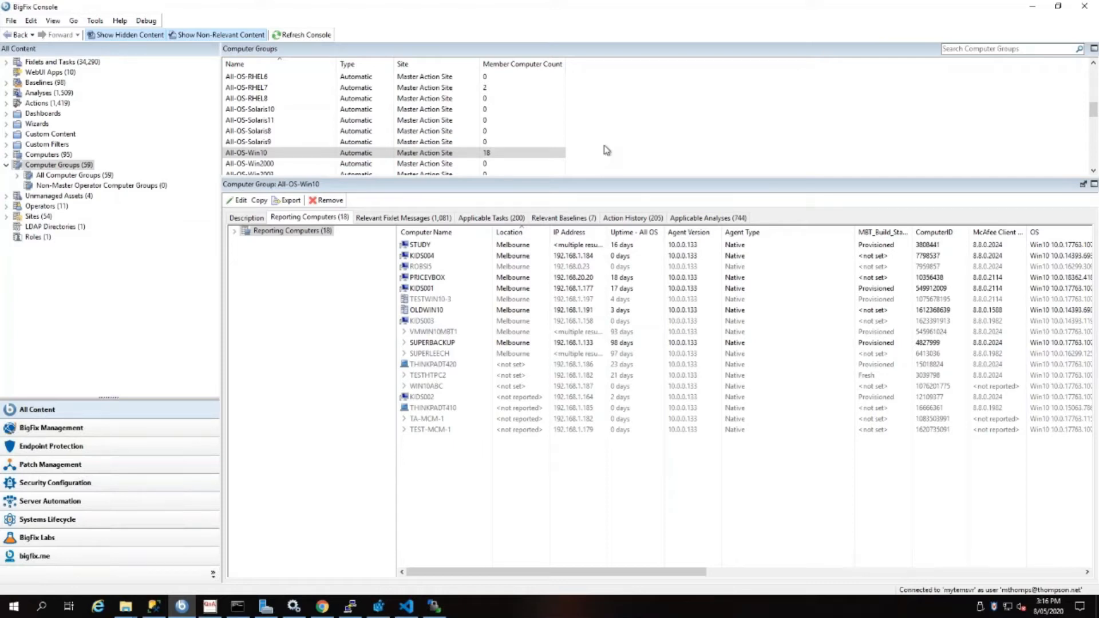
mouse_move(601, 137)
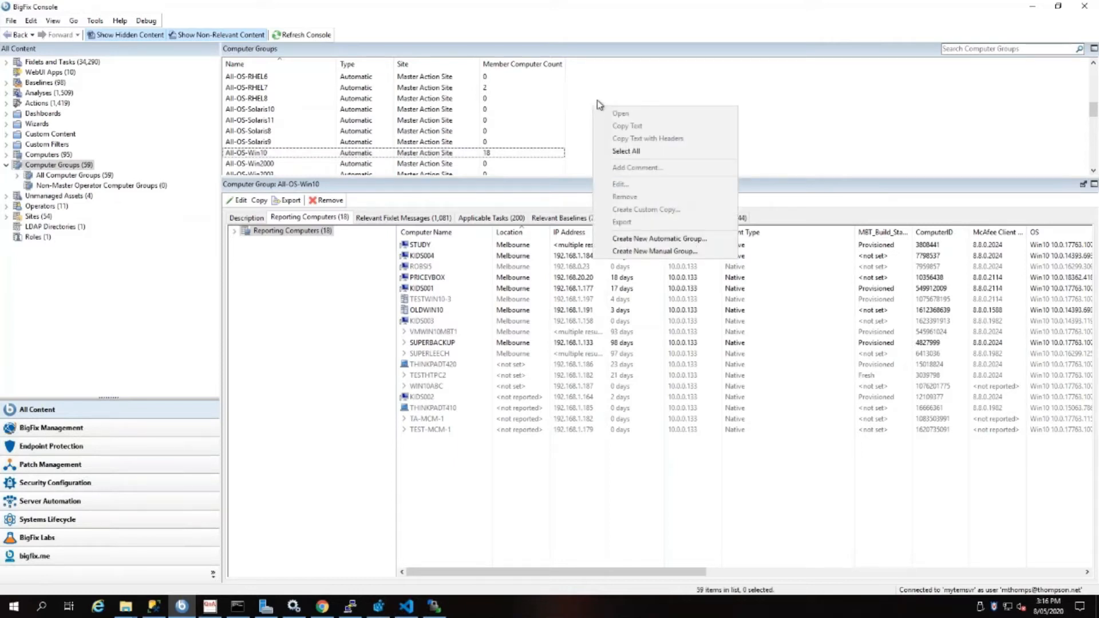
mouse_move(608, 97)
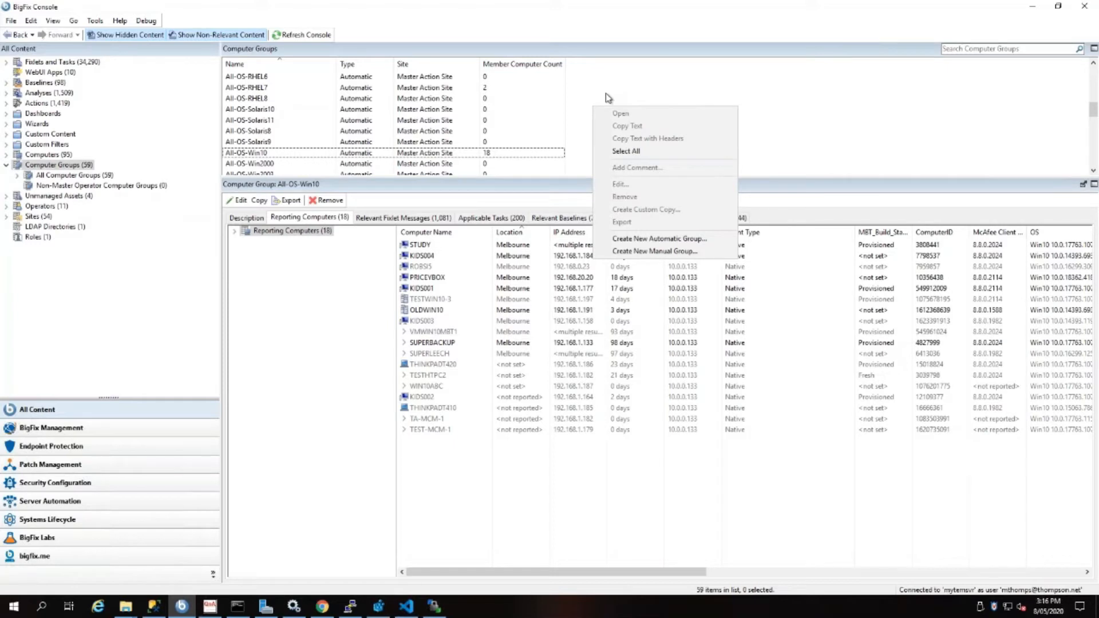
mouse_move(659, 240)
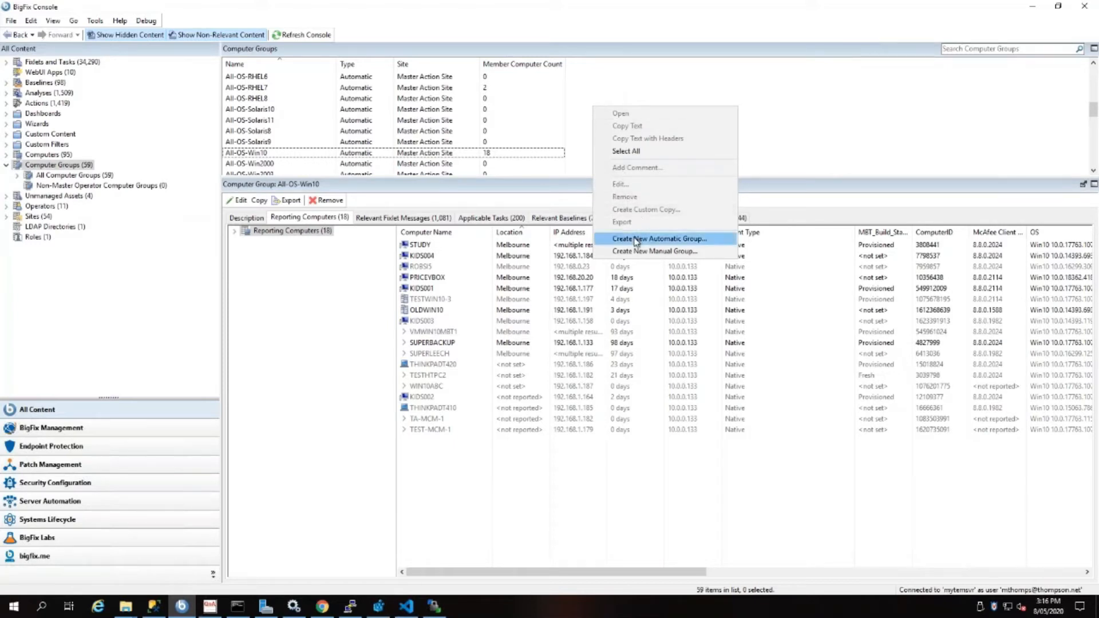
mouse_move(650, 243)
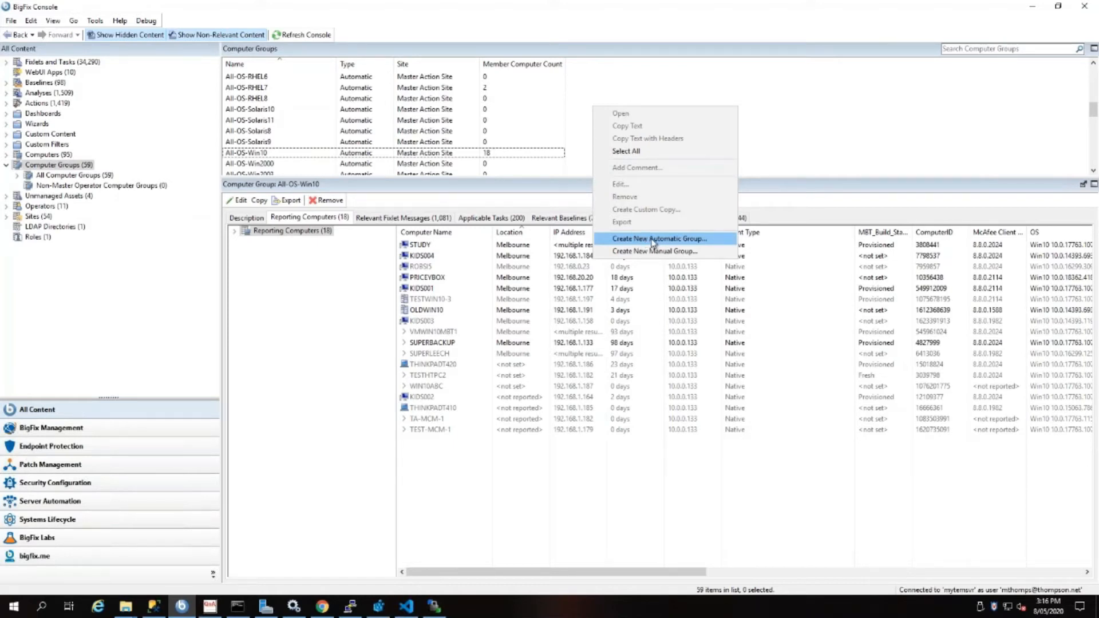
- Start a new automatic computer group named All-MW-Apache
left_click(660, 238)
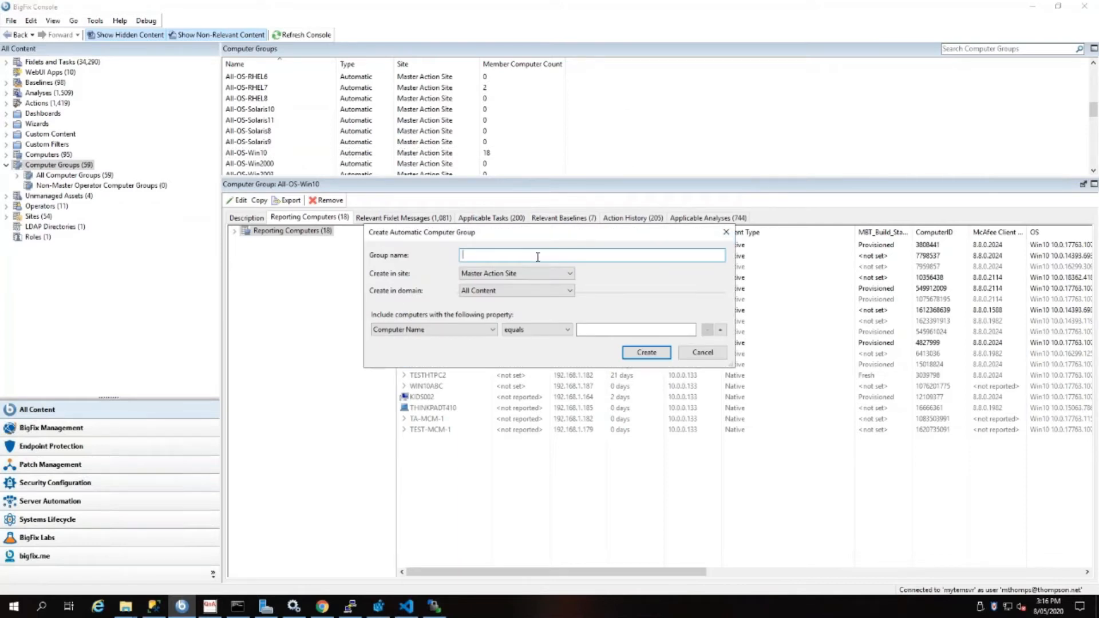
type("All-")
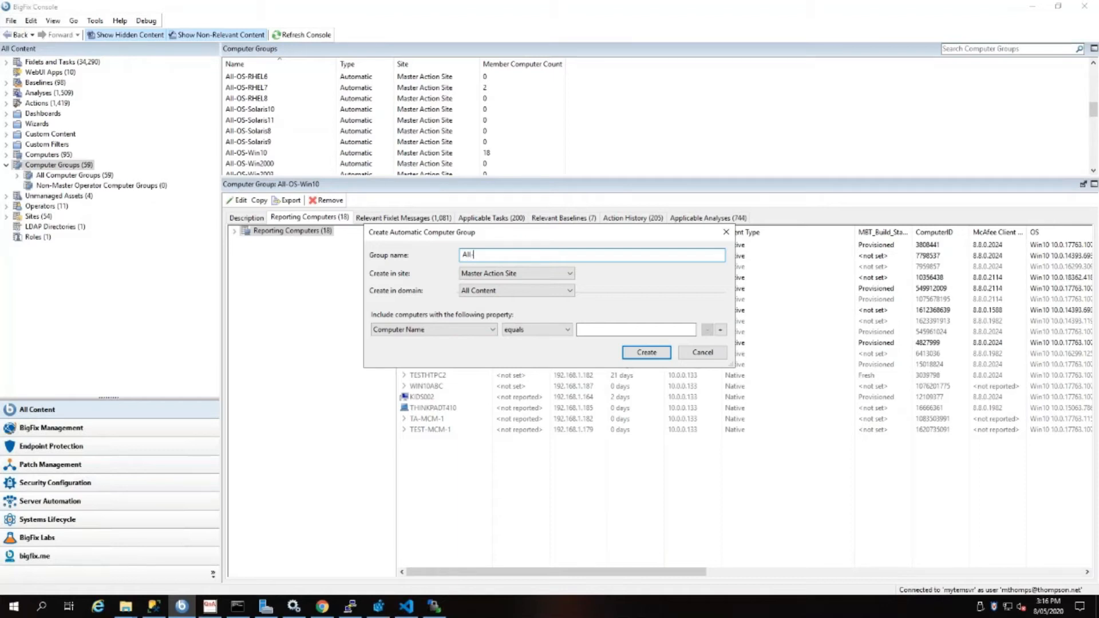
type("MW")
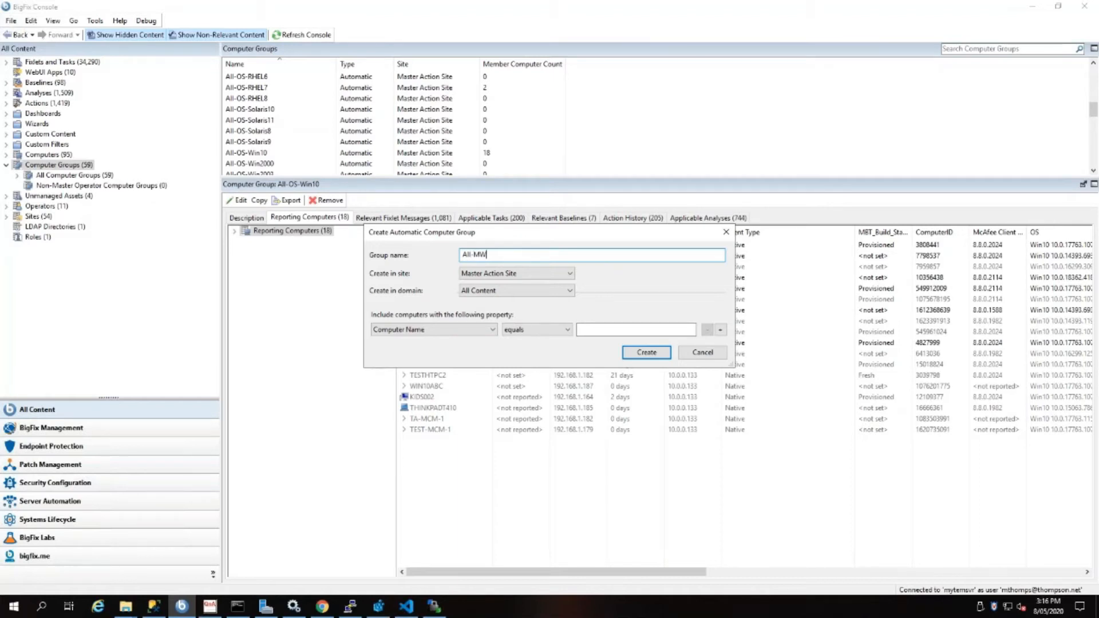
type("-Apache")
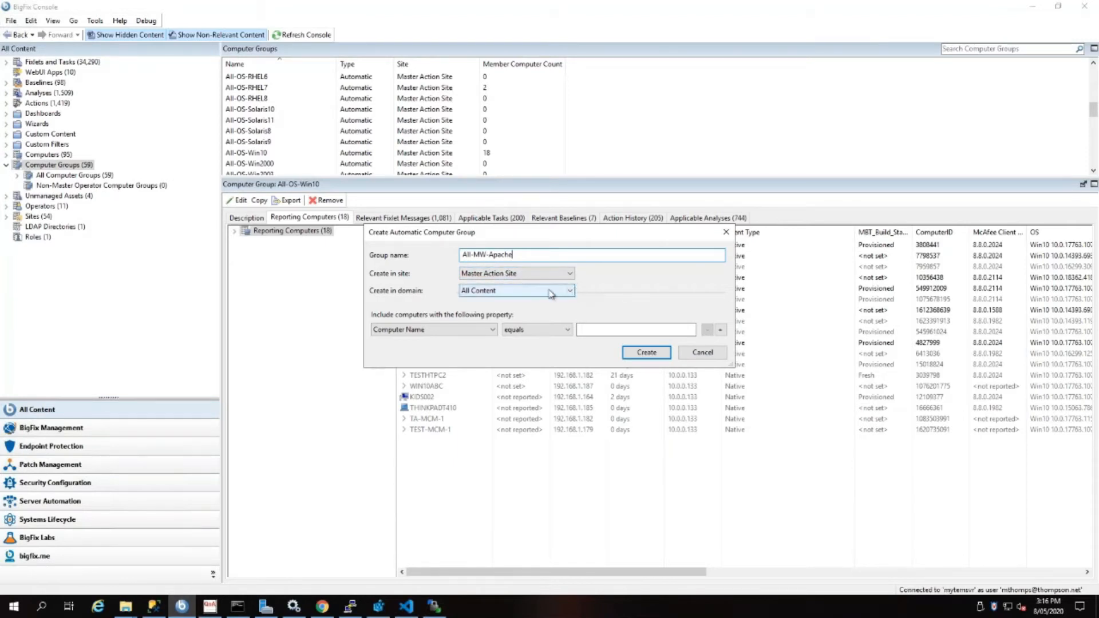
mouse_move(531, 293)
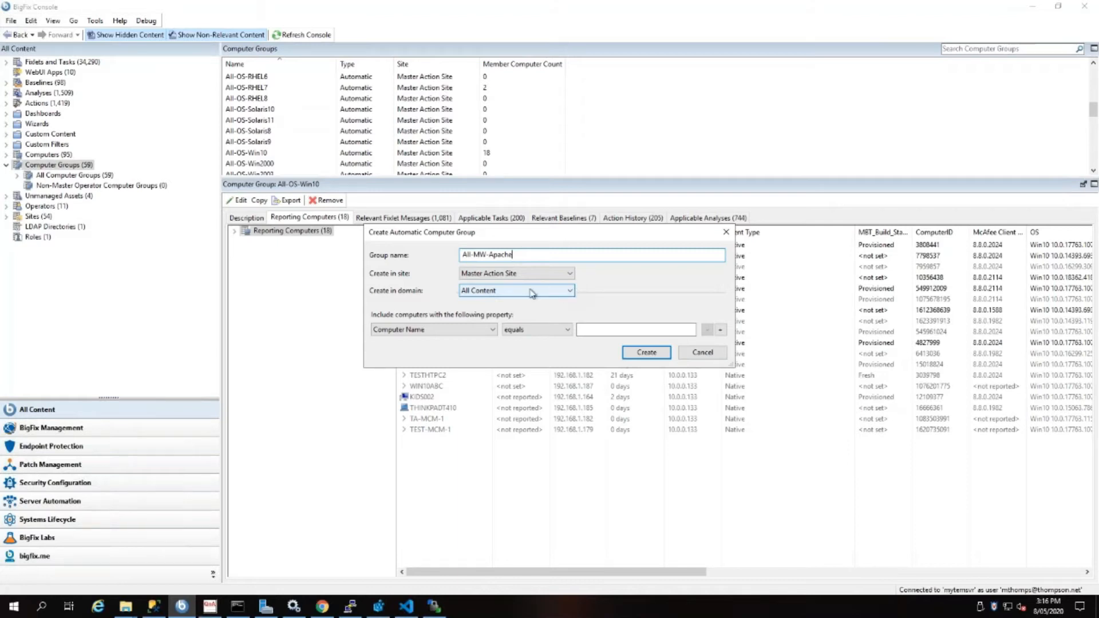
mouse_move(600, 349)
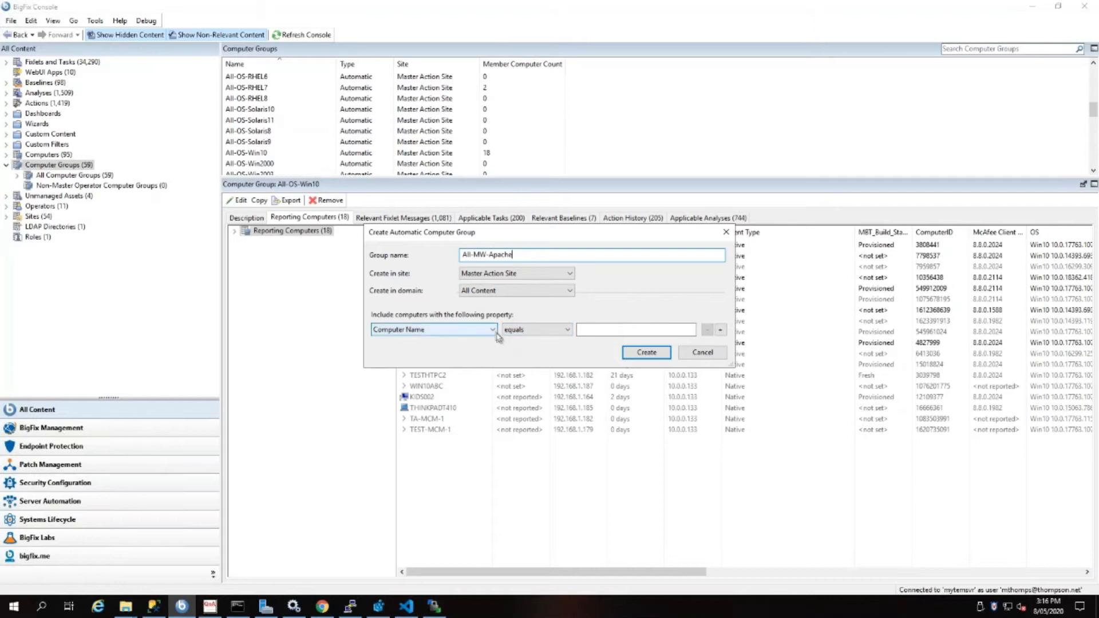
- Set the membership property to Relevance Expression and open its relevance editor
left_click(493, 330)
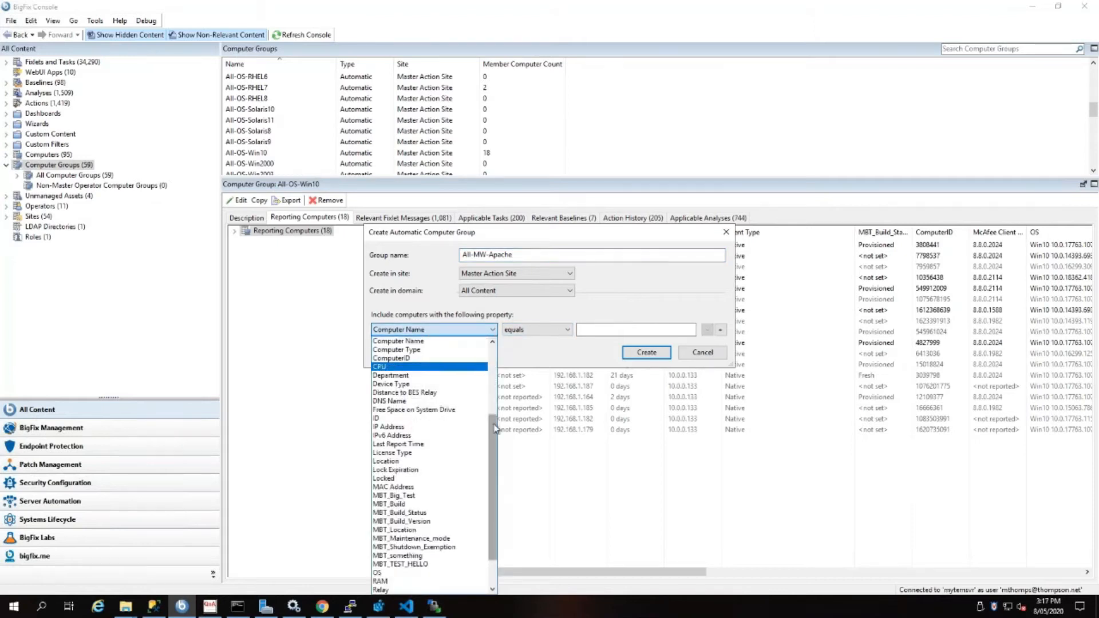
scroll("up", 3)
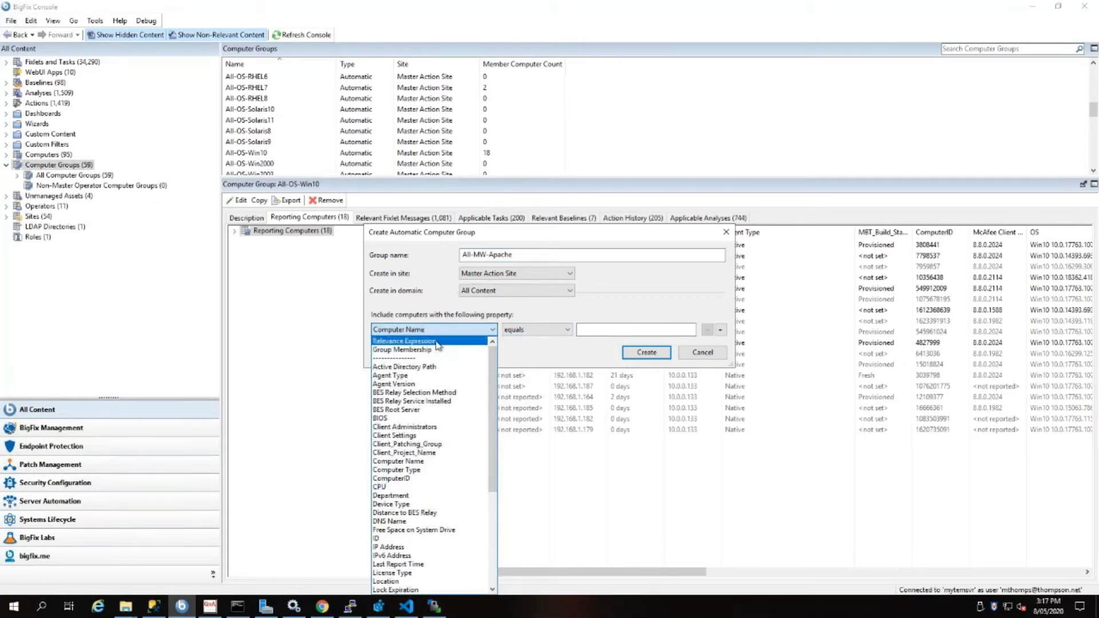
left_click(402, 341)
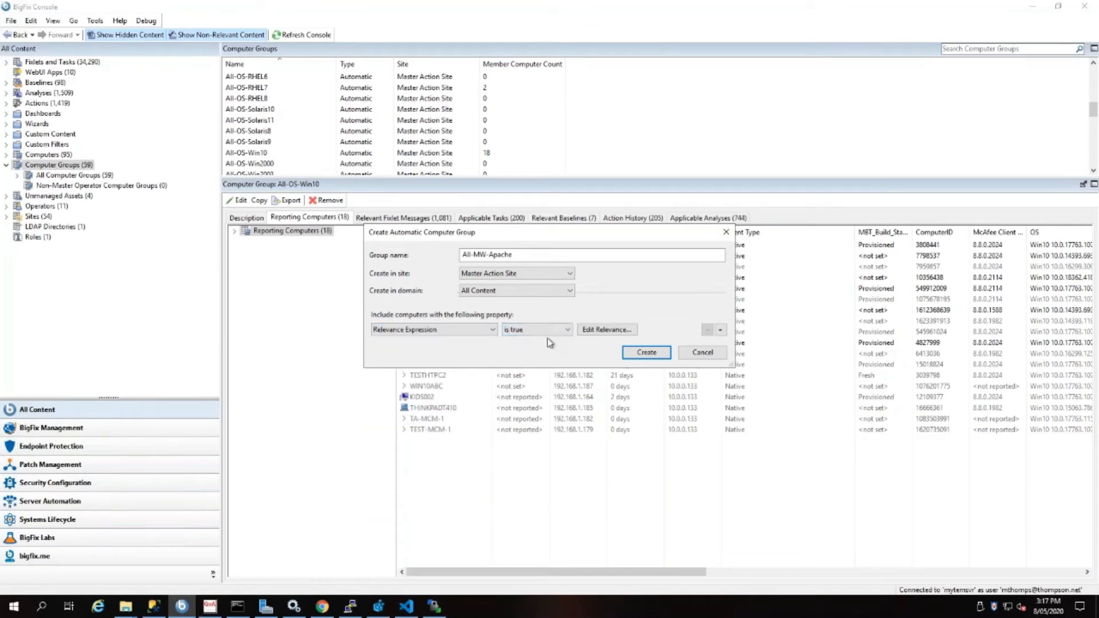
left_click(606, 330)
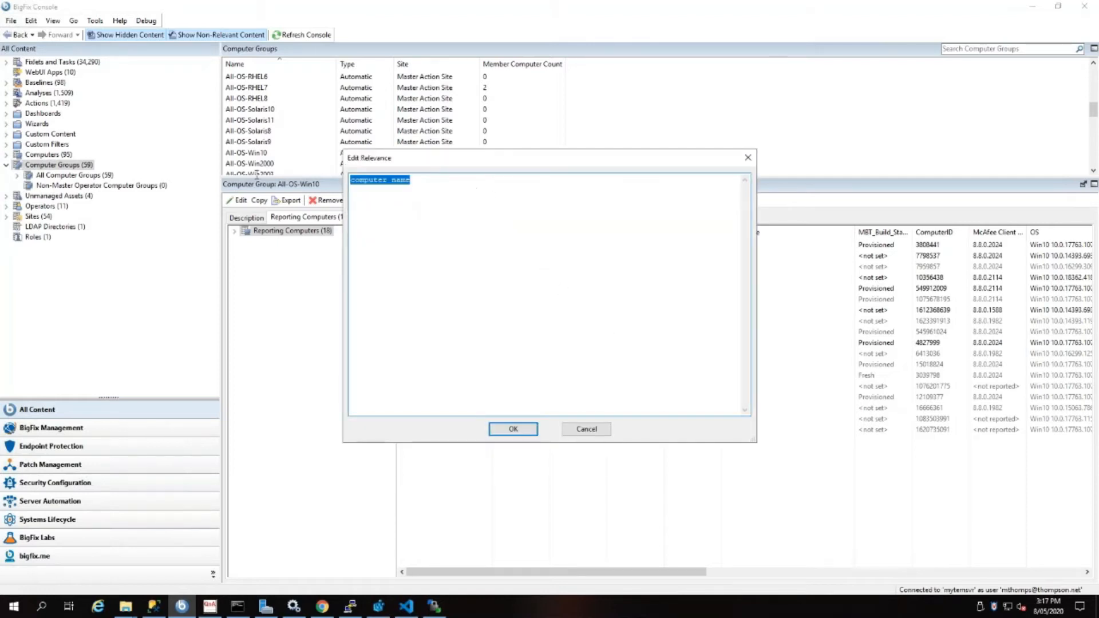
mouse_move(428, 201)
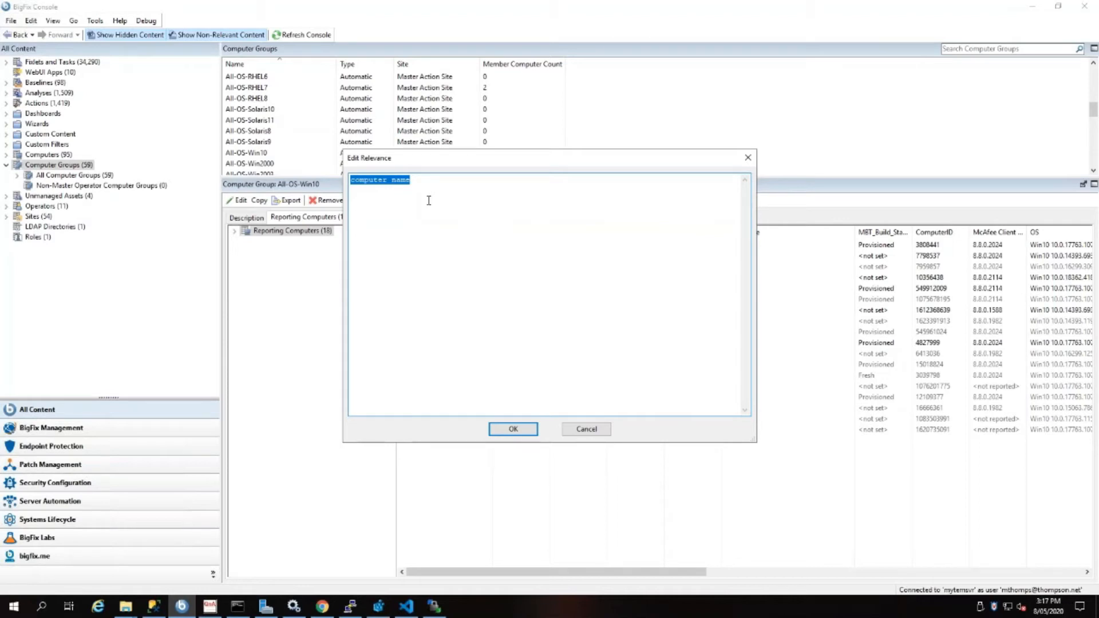
- Write the relevance: exists process whose (name of it as string as lowercase = "httpd"), then select it
type("exists")
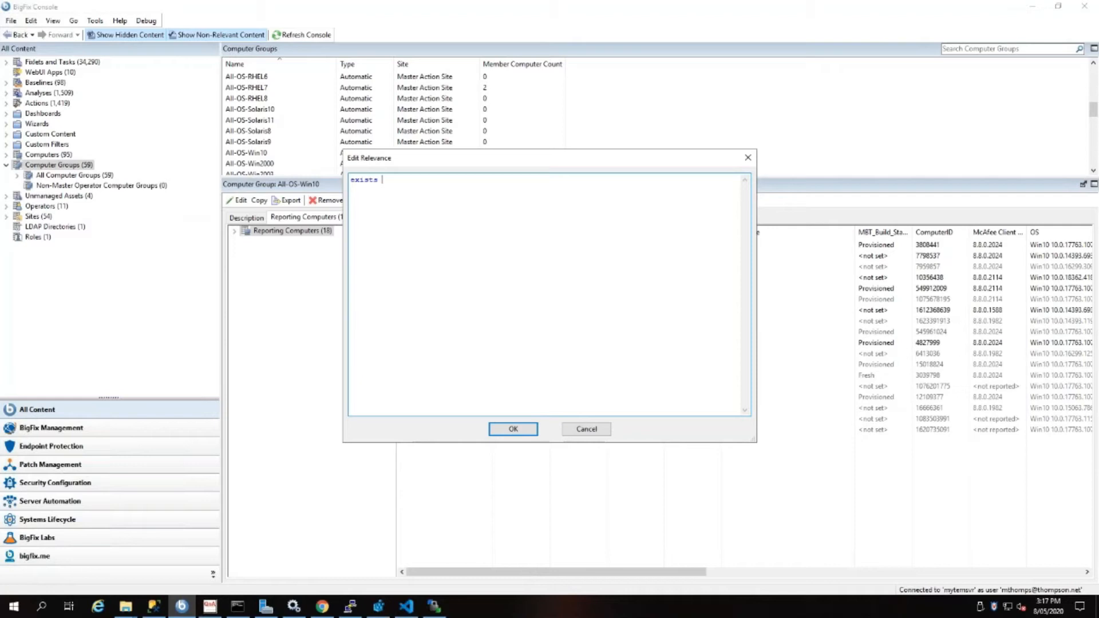
type("proce")
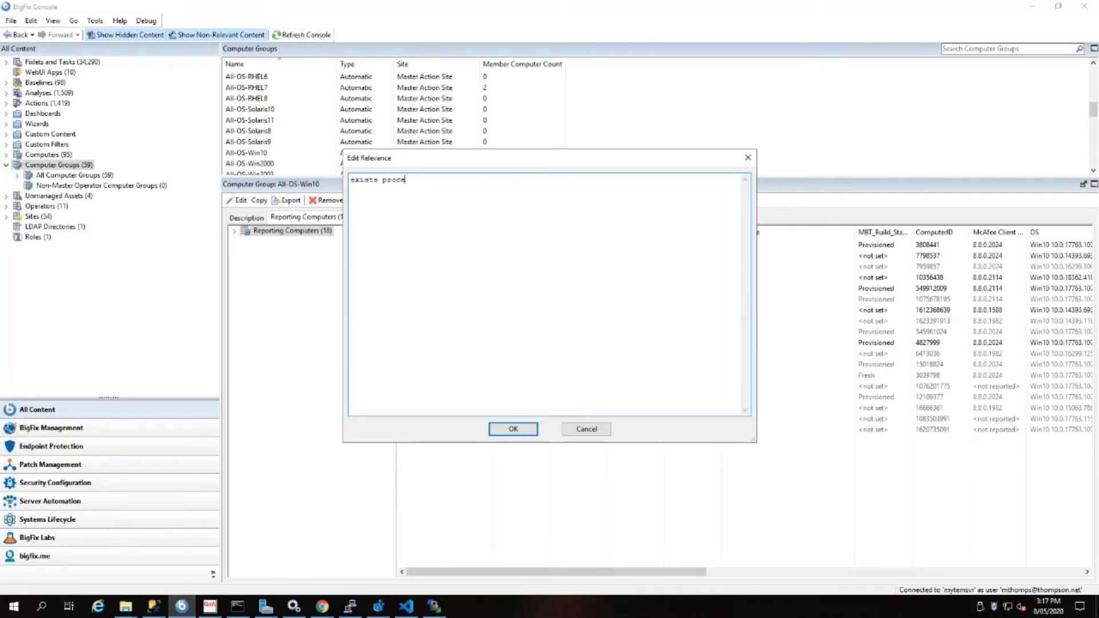
type("ss who")
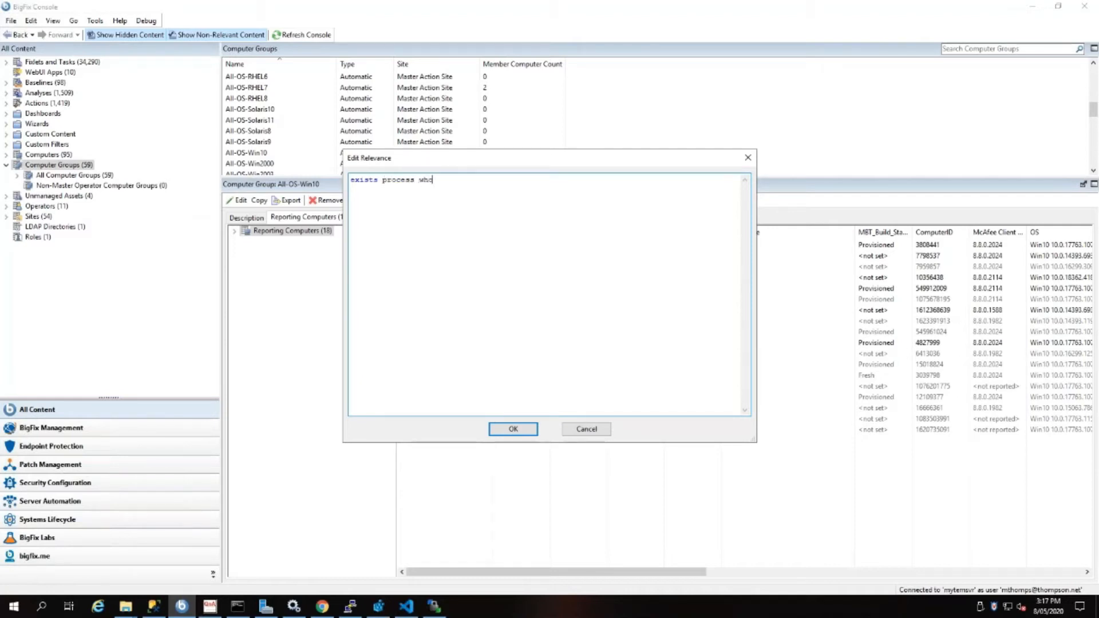
type("se (name of it as l")
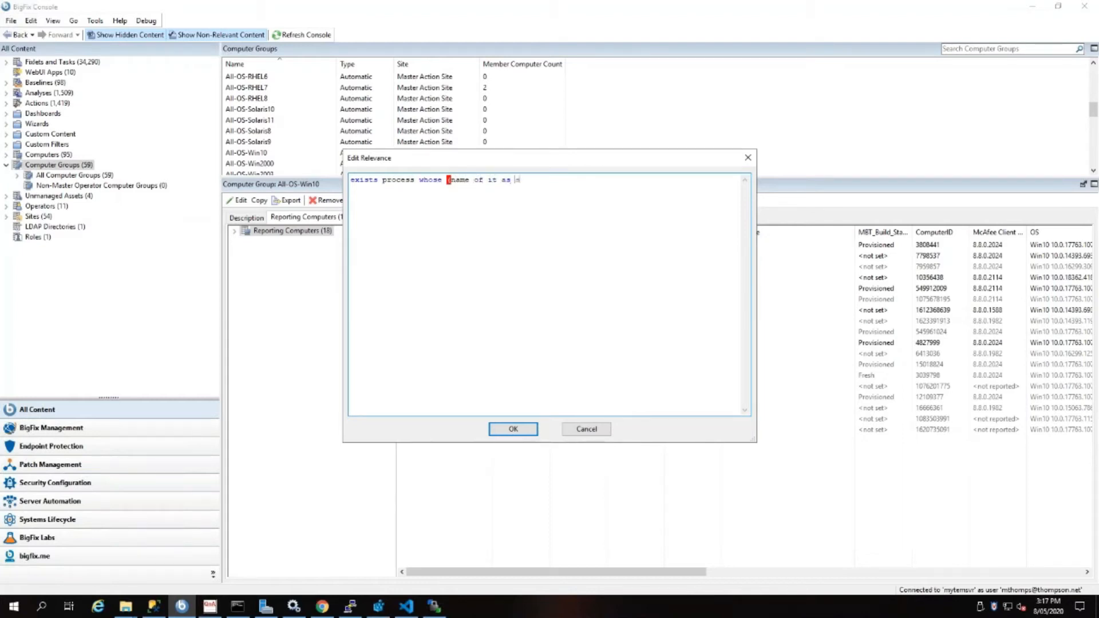
type("stri")
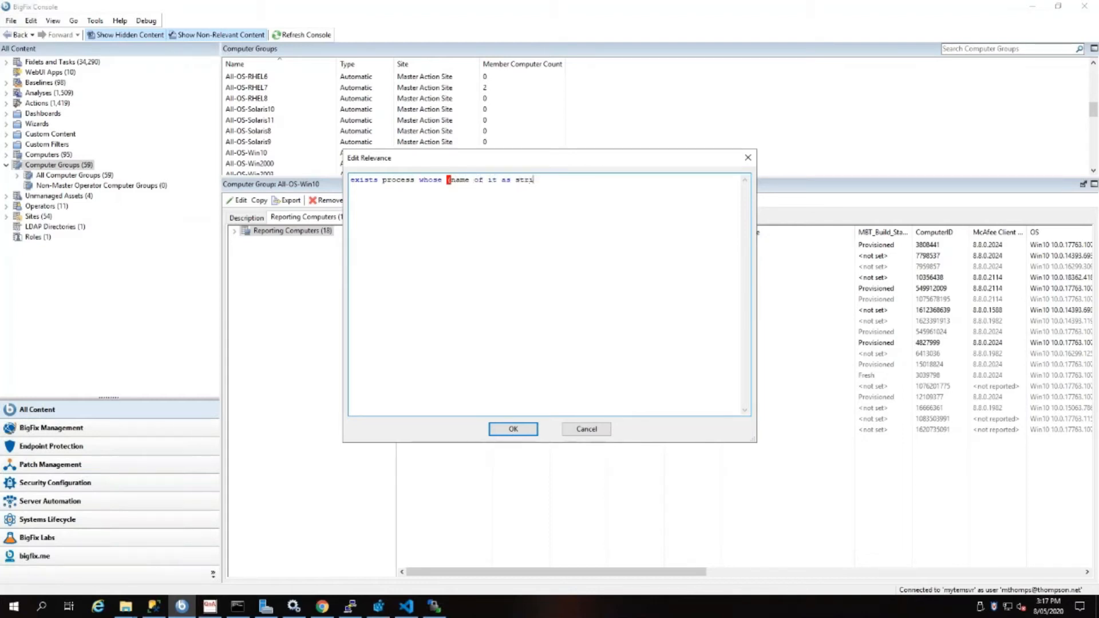
type("ng as lowerc")
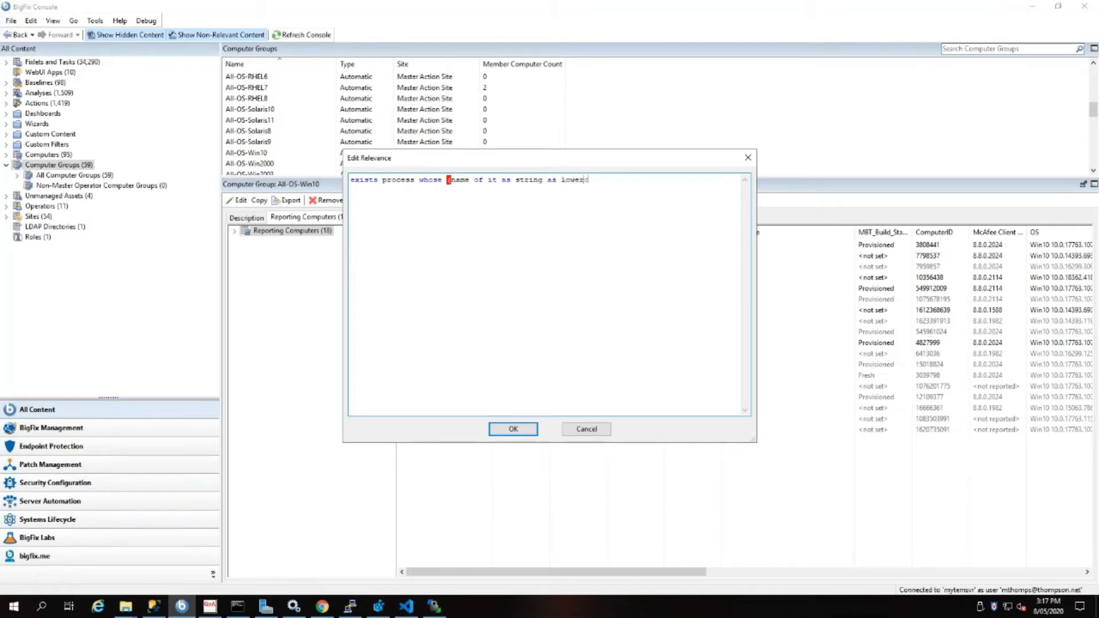
type("ase = \"httpd")
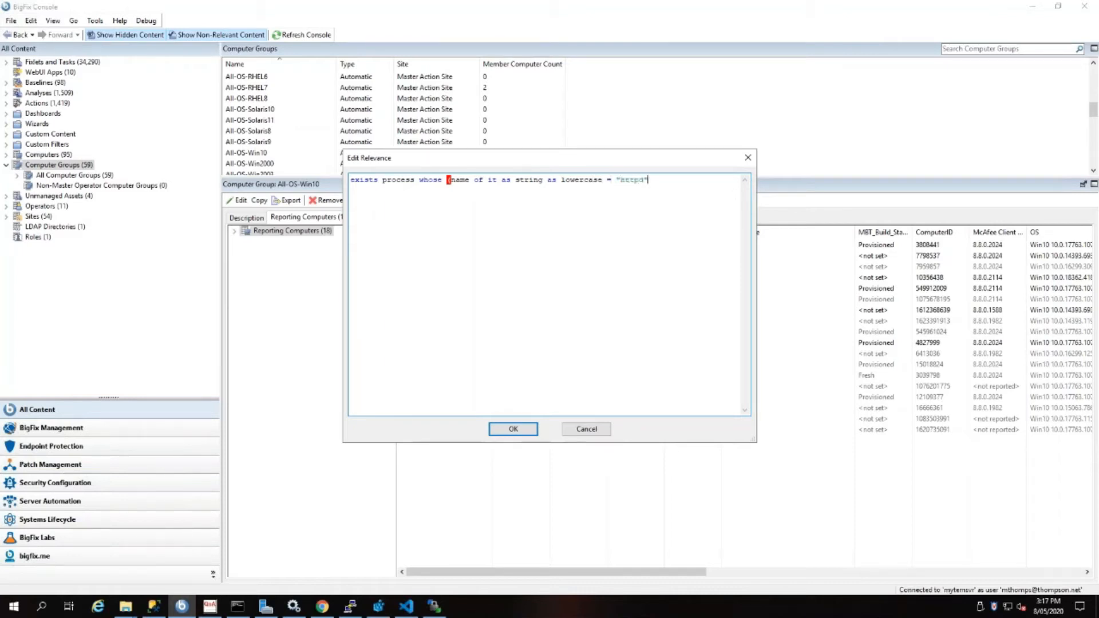
type("\"")
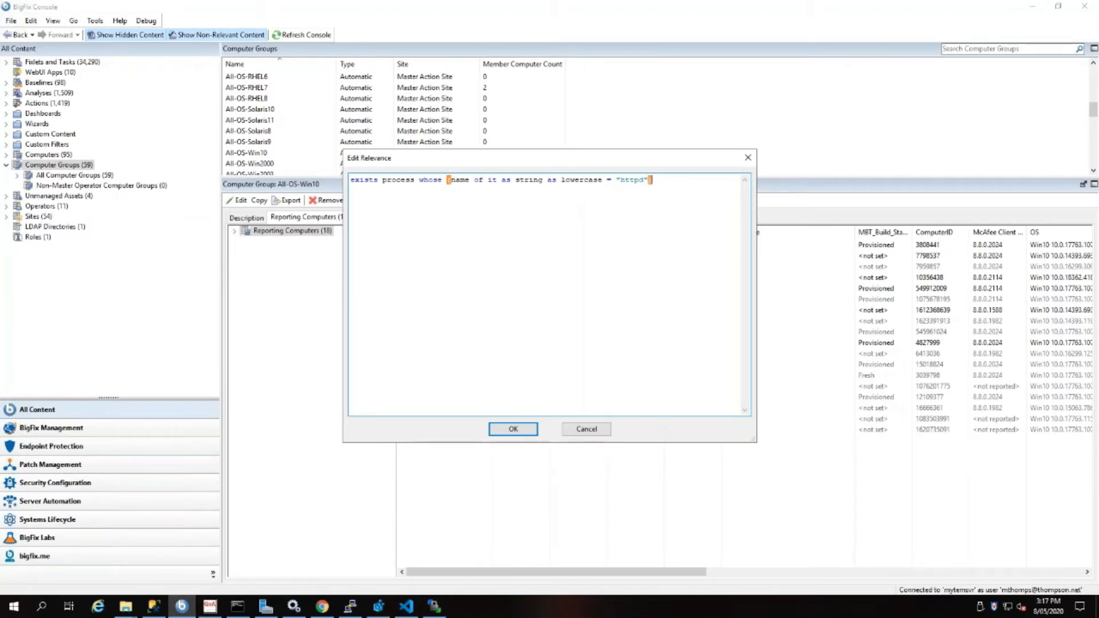
key("ctrl+a")
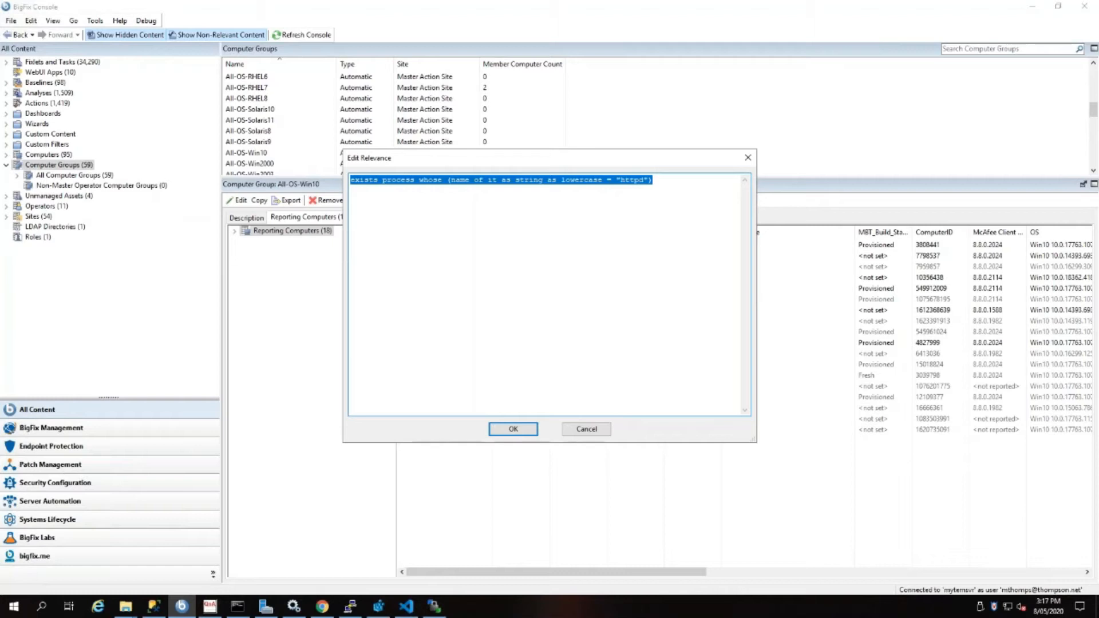
- Replace the relevance expression with: exists running services "httpd"
type("exists")
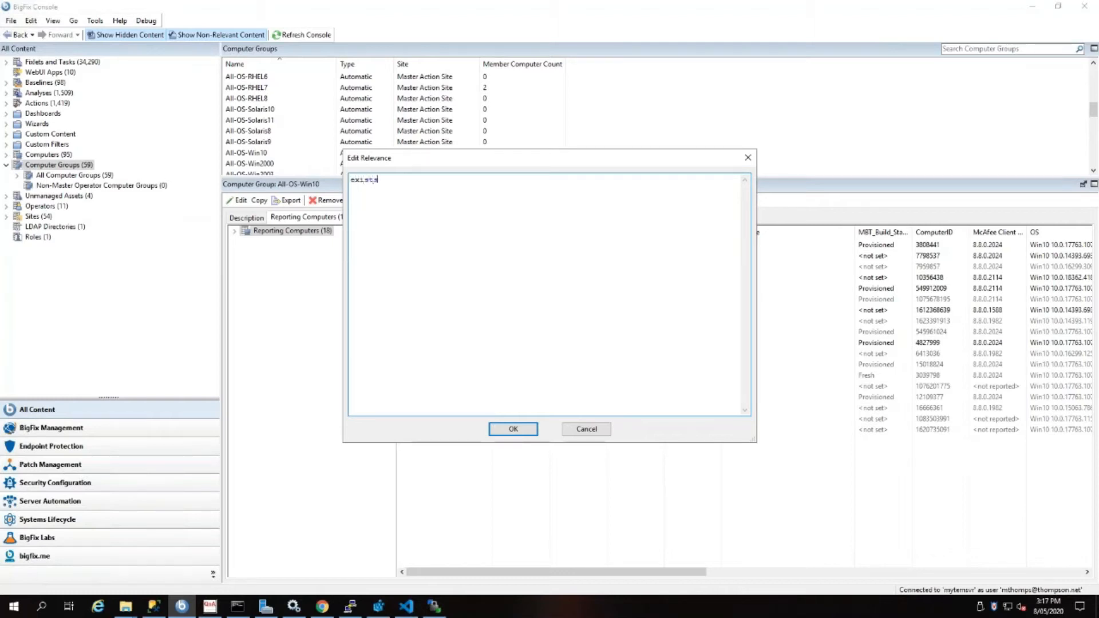
type("runin")
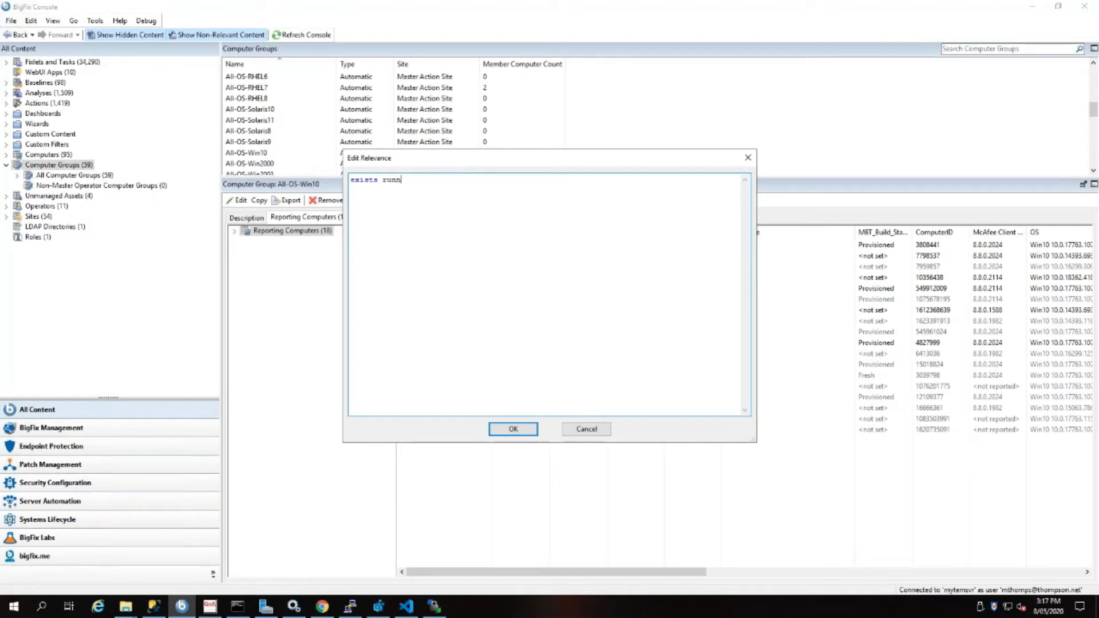
type("ing services wh")
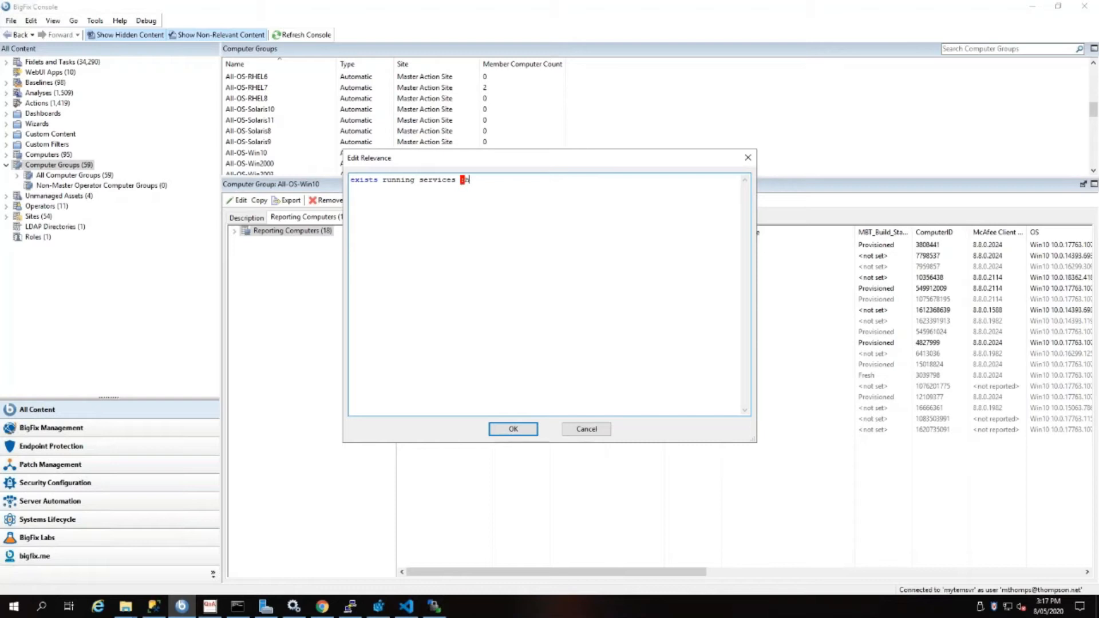
type("*")
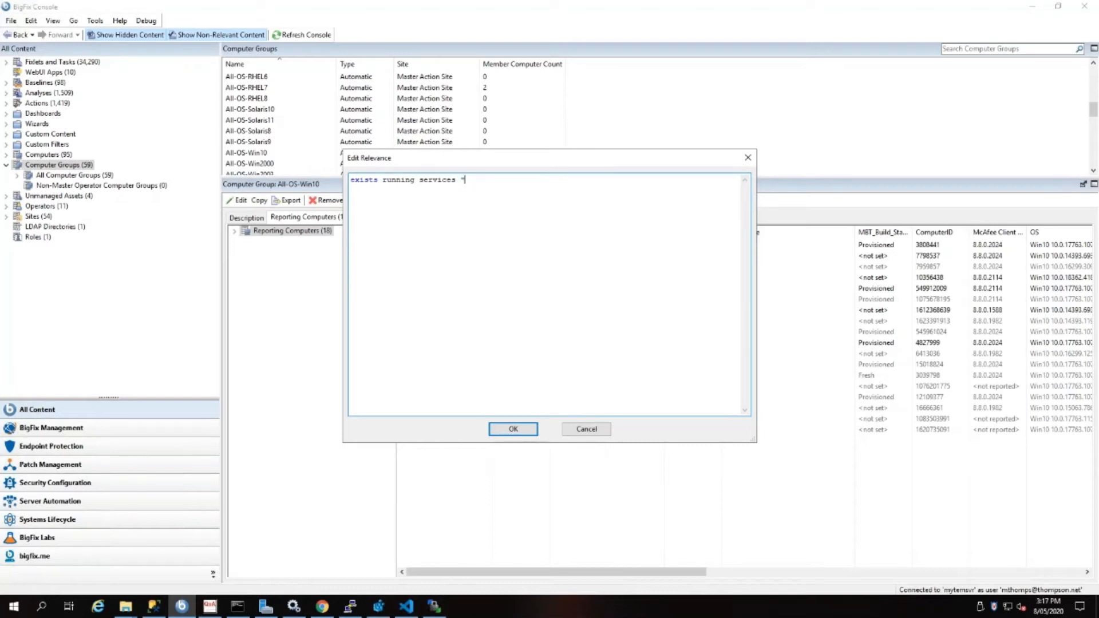
type("htt")
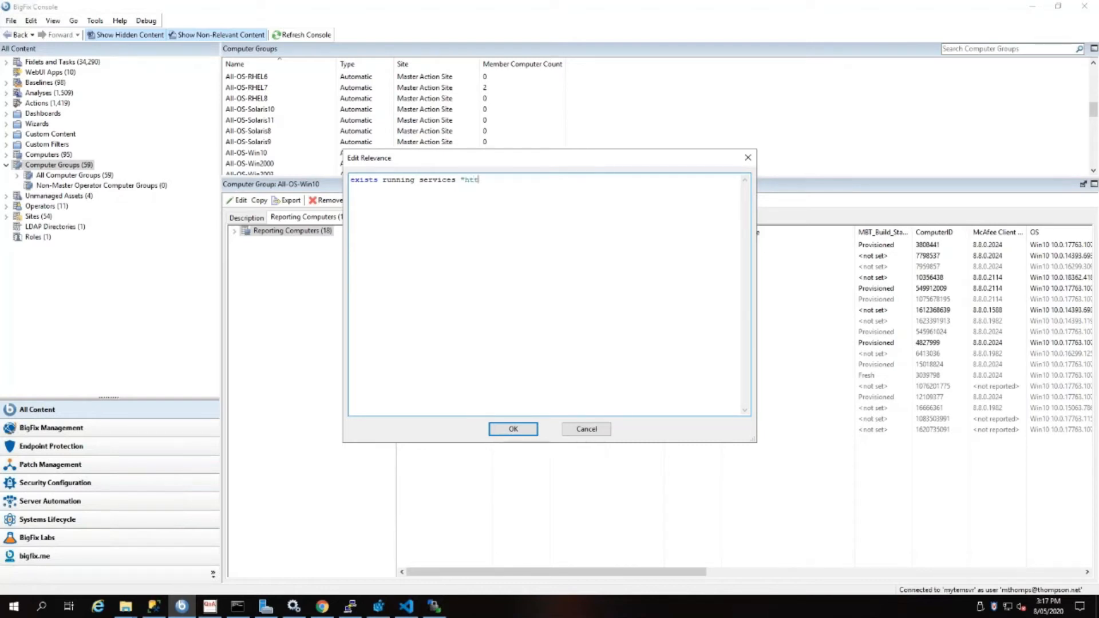
type("pd\"")
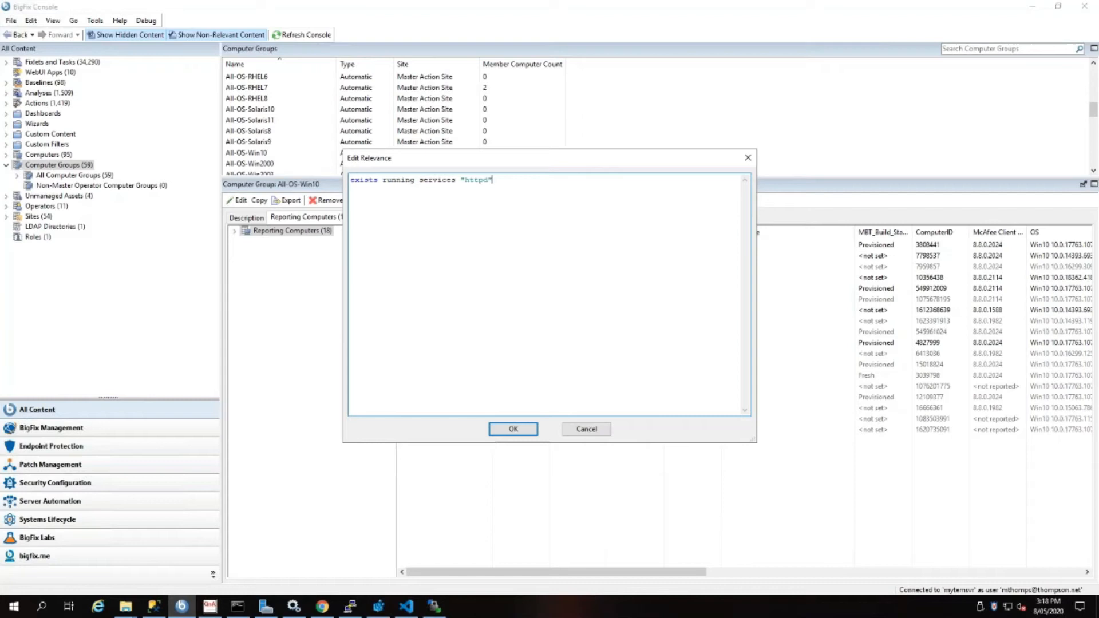
mouse_move(522, 421)
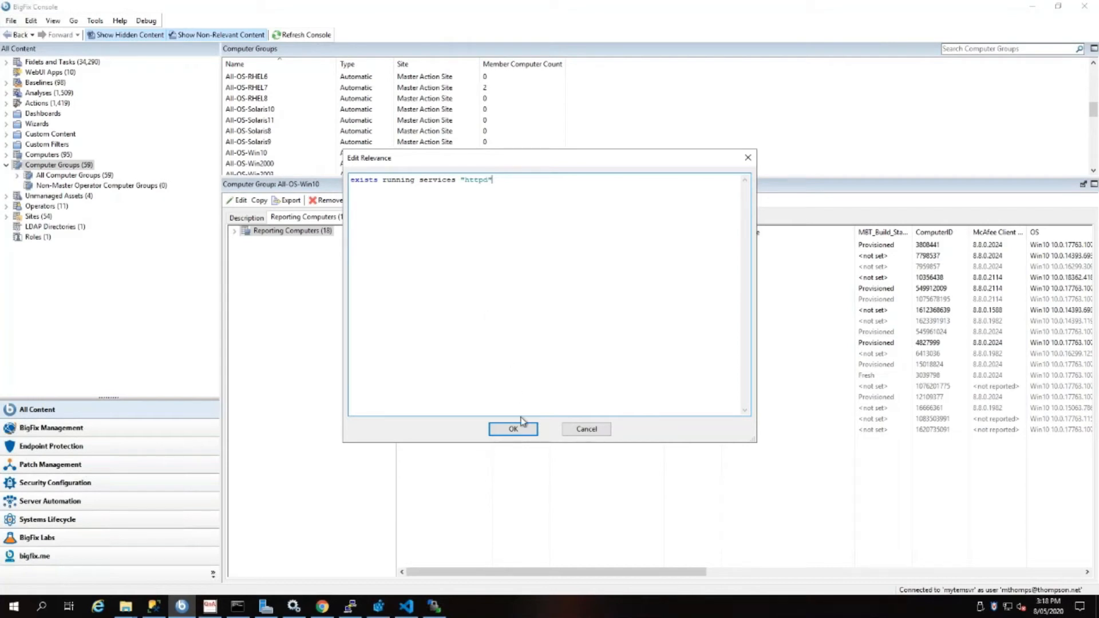
- Accept the httpd service relevance and create the All-MW-Apache group
left_click(513, 428)
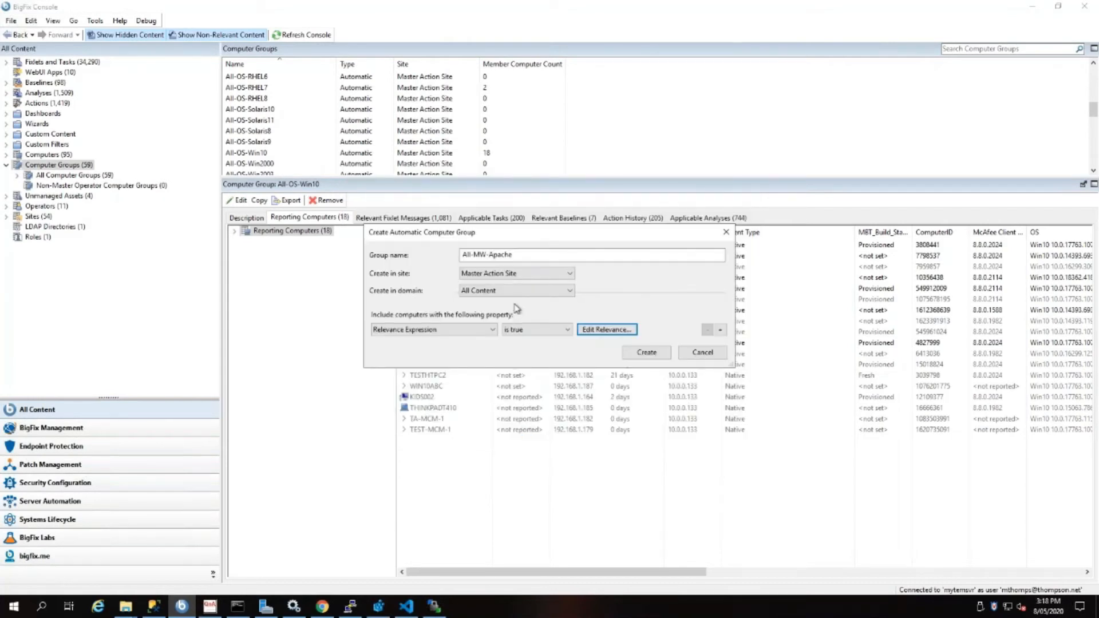
mouse_move(644, 352)
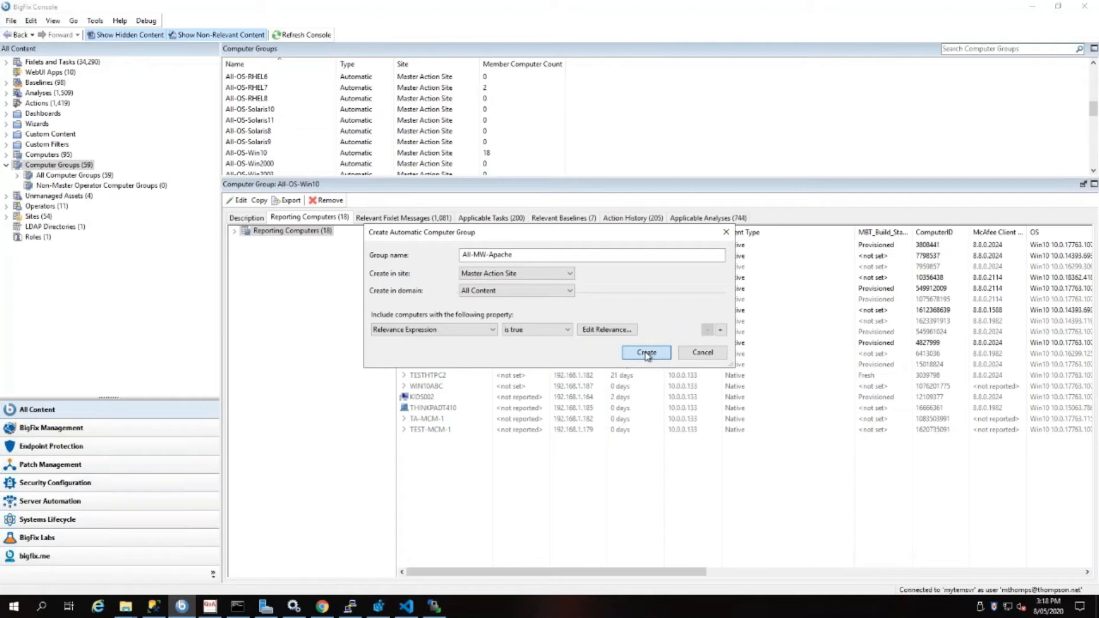
left_click(645, 352)
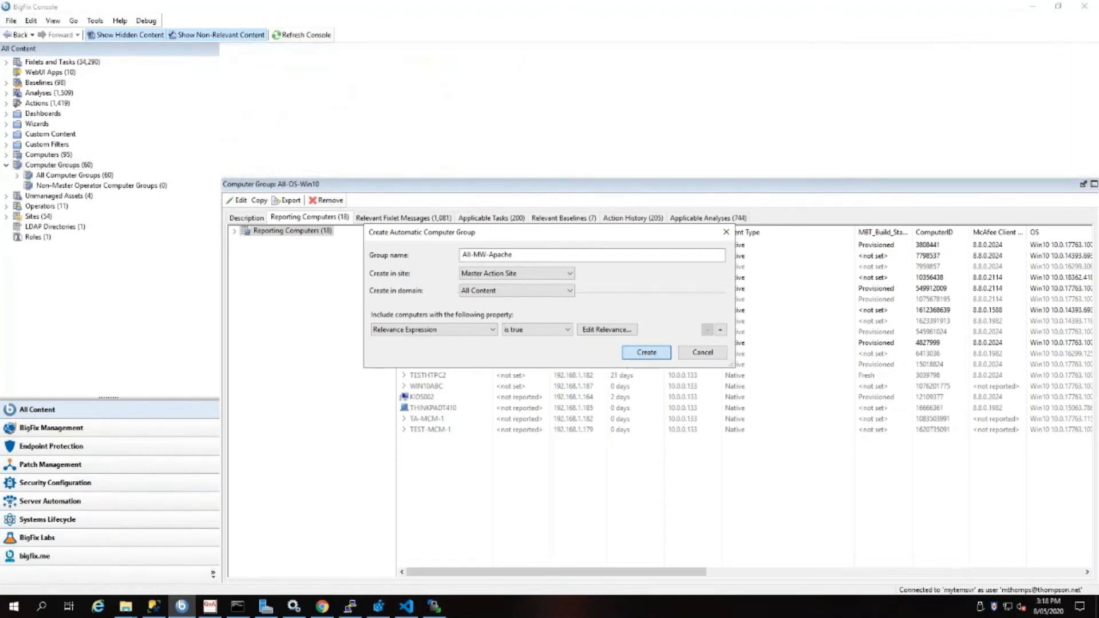
- Confirm All-MW-Apache's creation, showing the new group with no matching computers
left_click(644, 352)
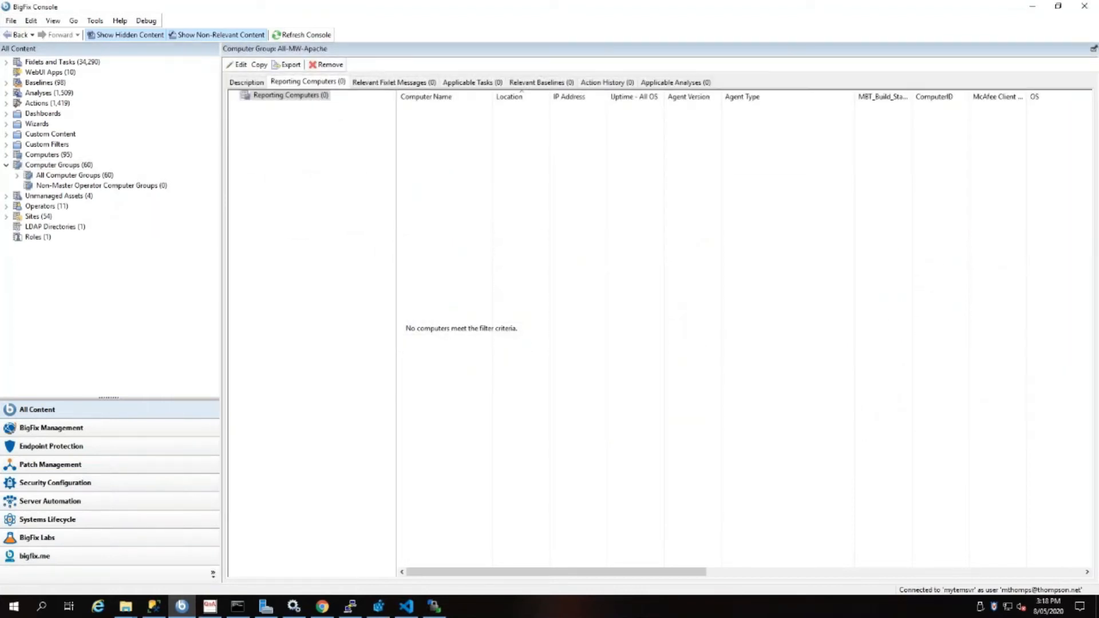
mouse_move(647, 358)
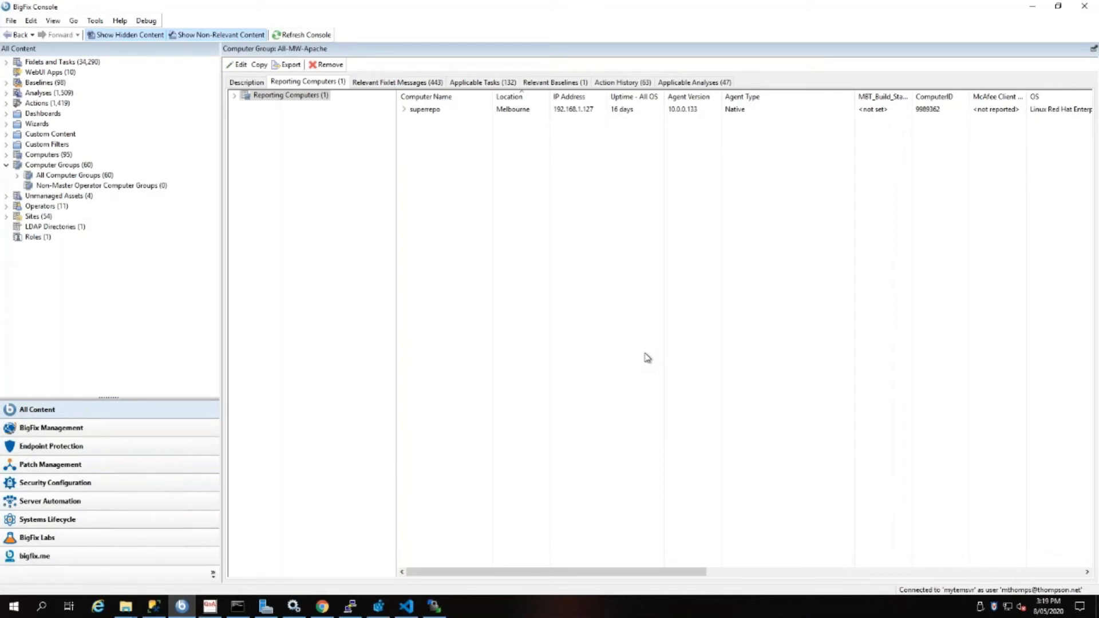
mouse_move(544, 297)
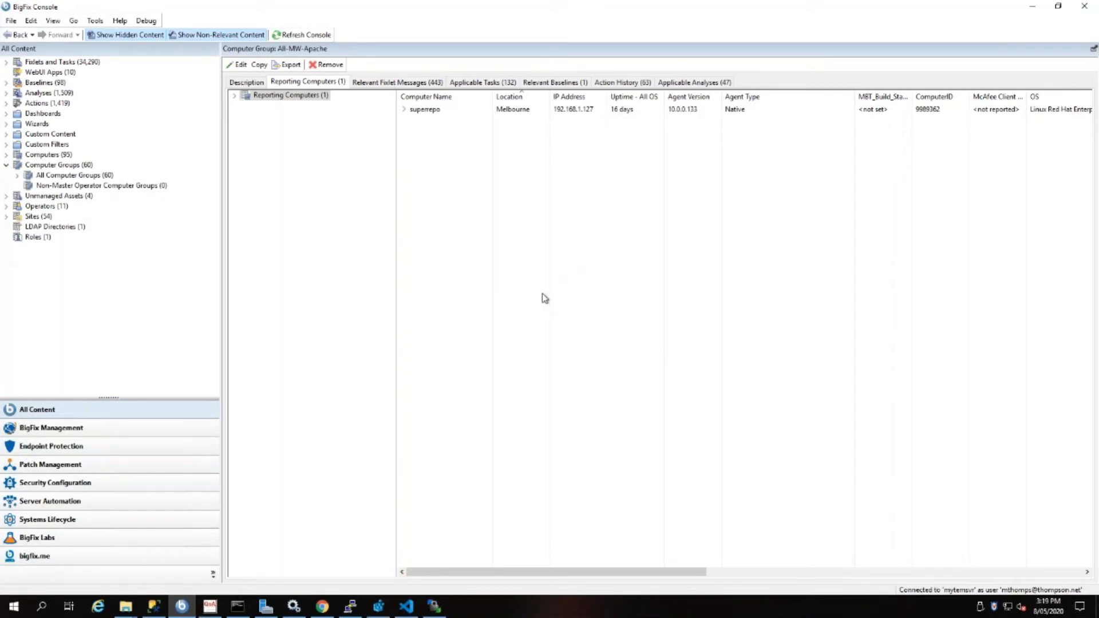
mouse_move(424, 170)
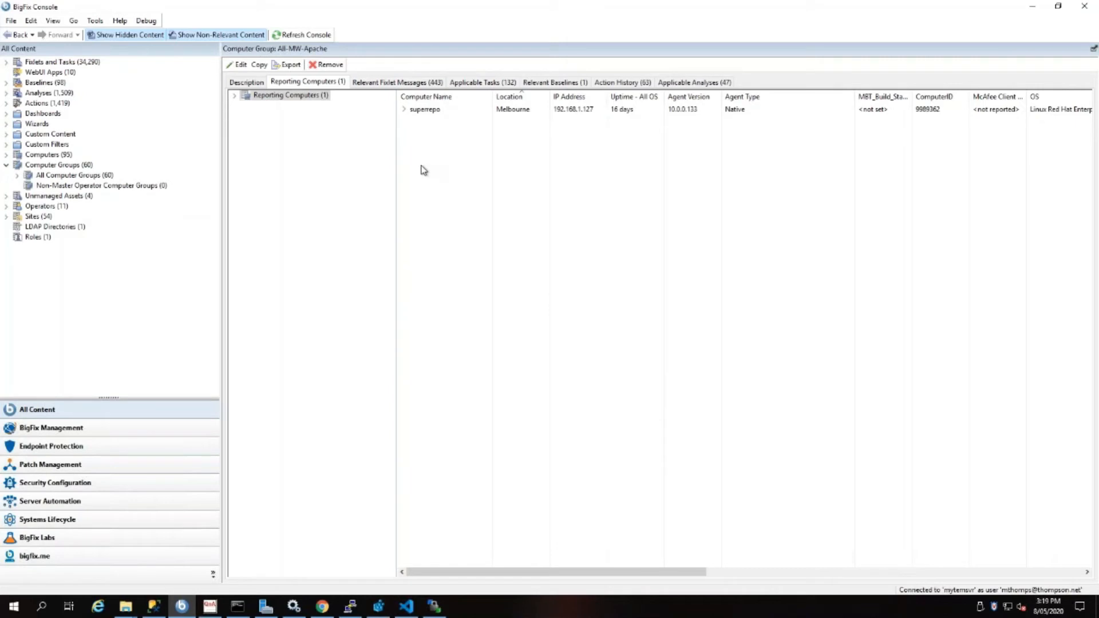
mouse_move(380, 181)
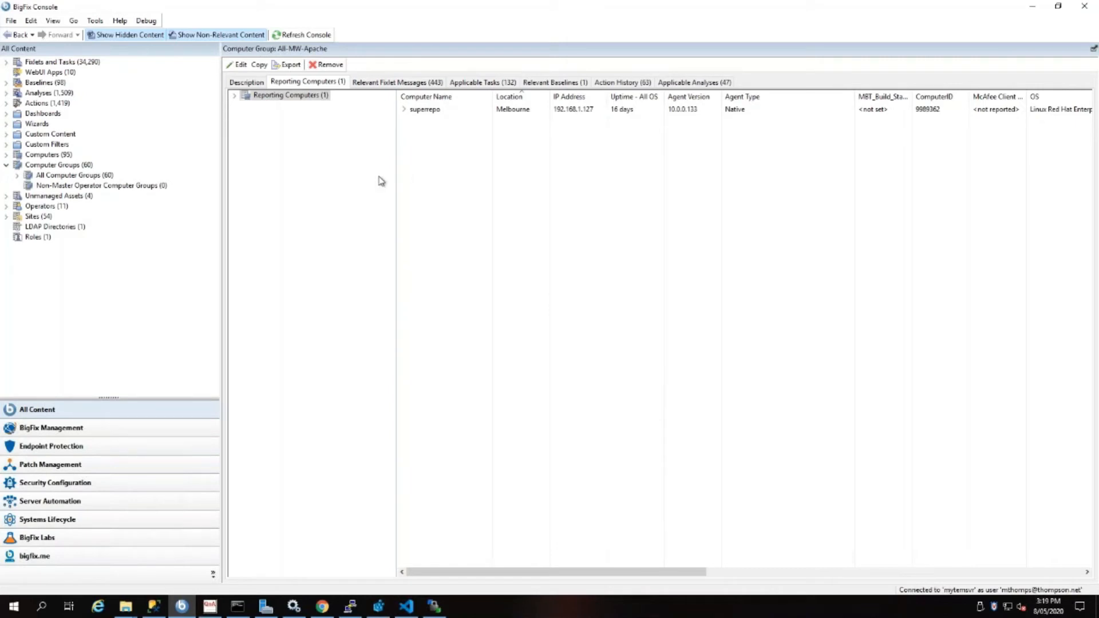
mouse_move(582, 240)
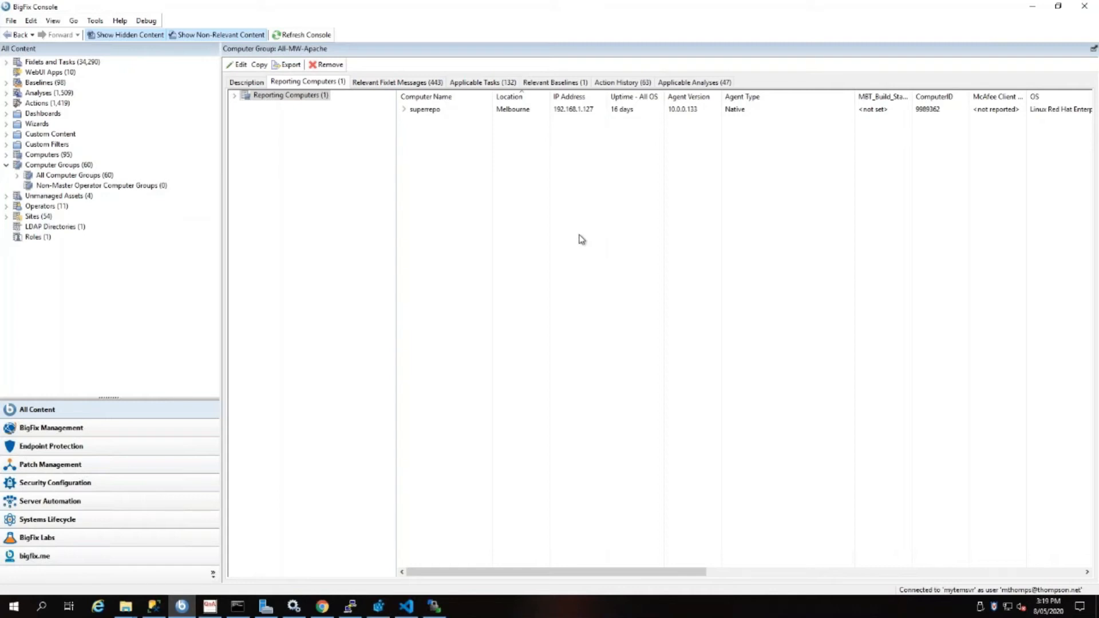
mouse_move(450, 281)
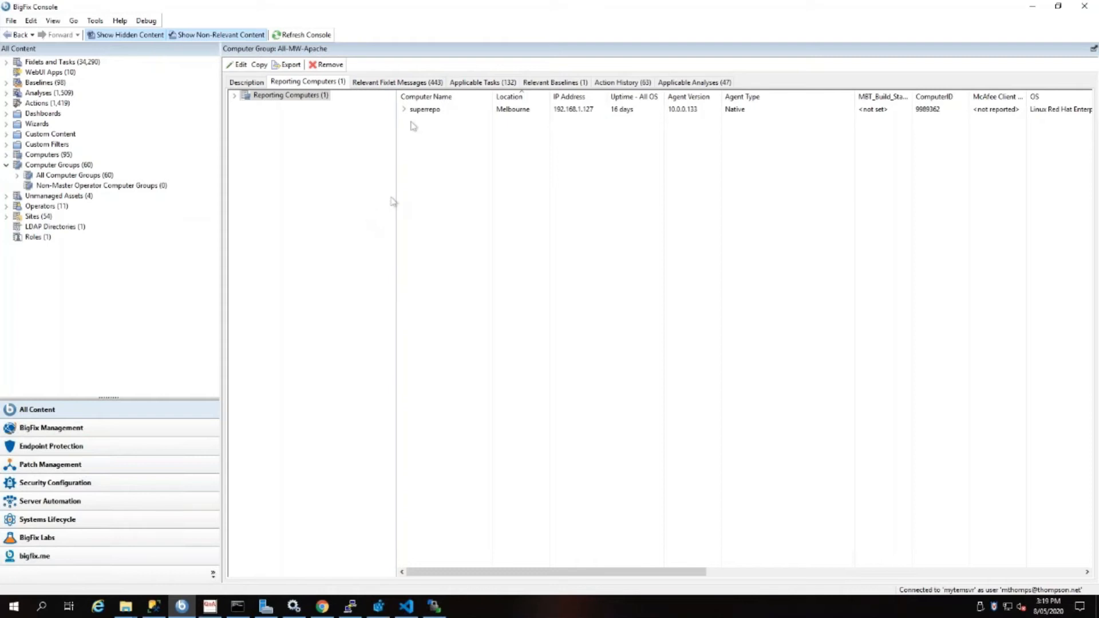
mouse_move(511, 96)
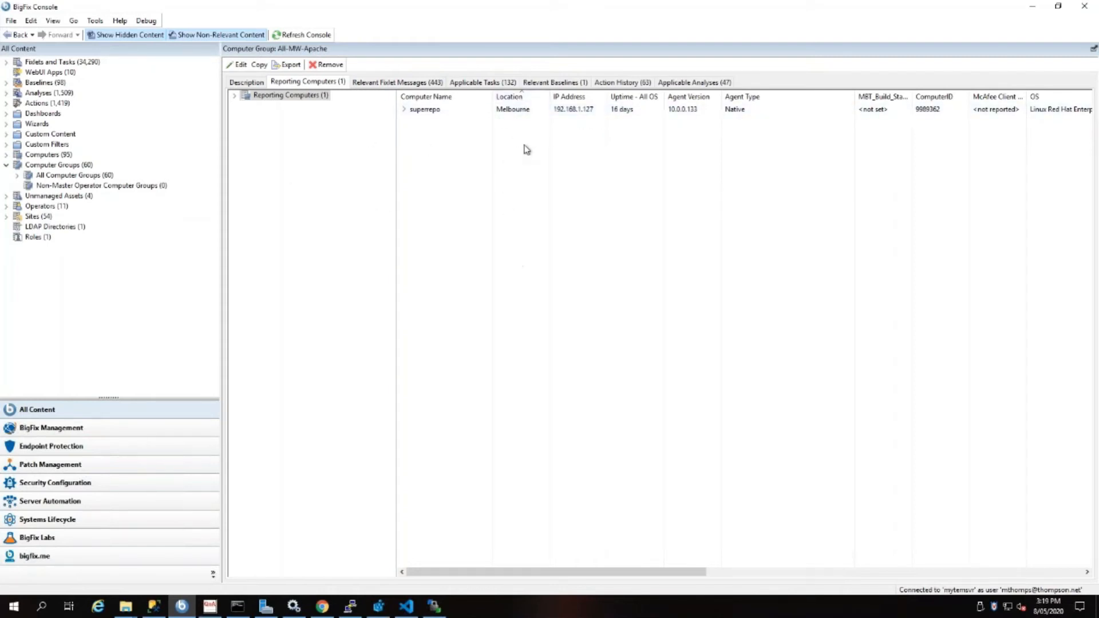
mouse_move(435, 197)
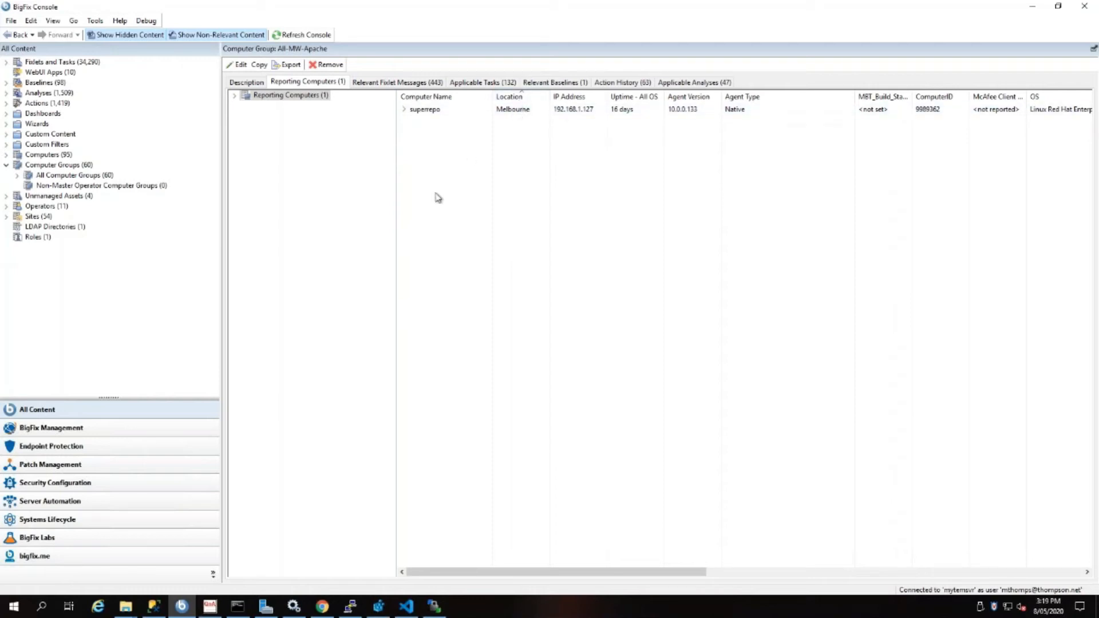
mouse_move(231, 261)
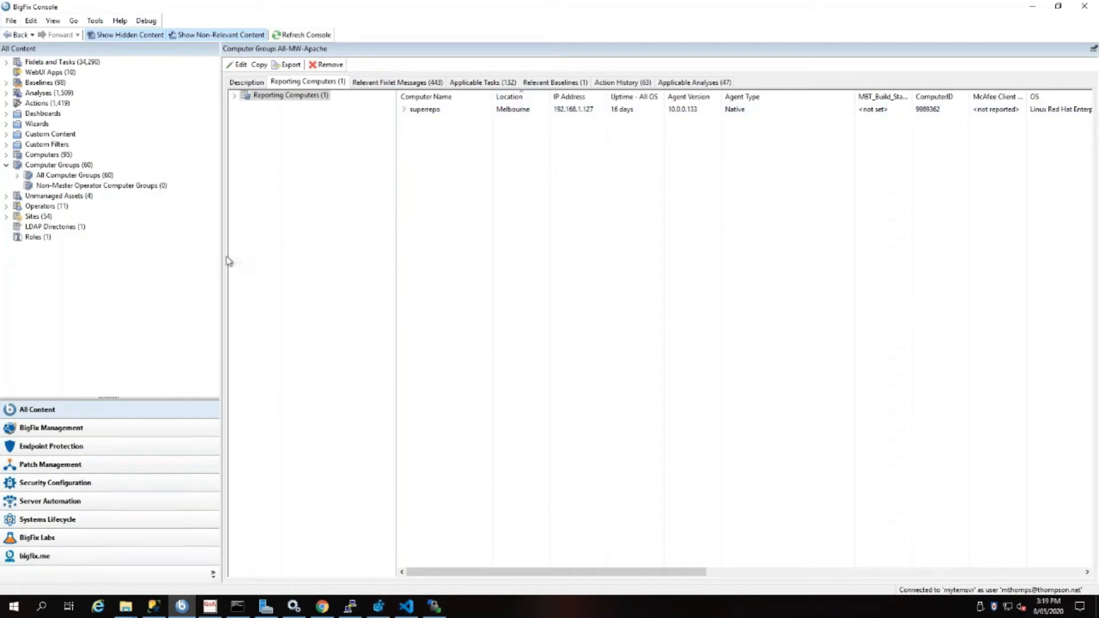
mouse_move(60, 165)
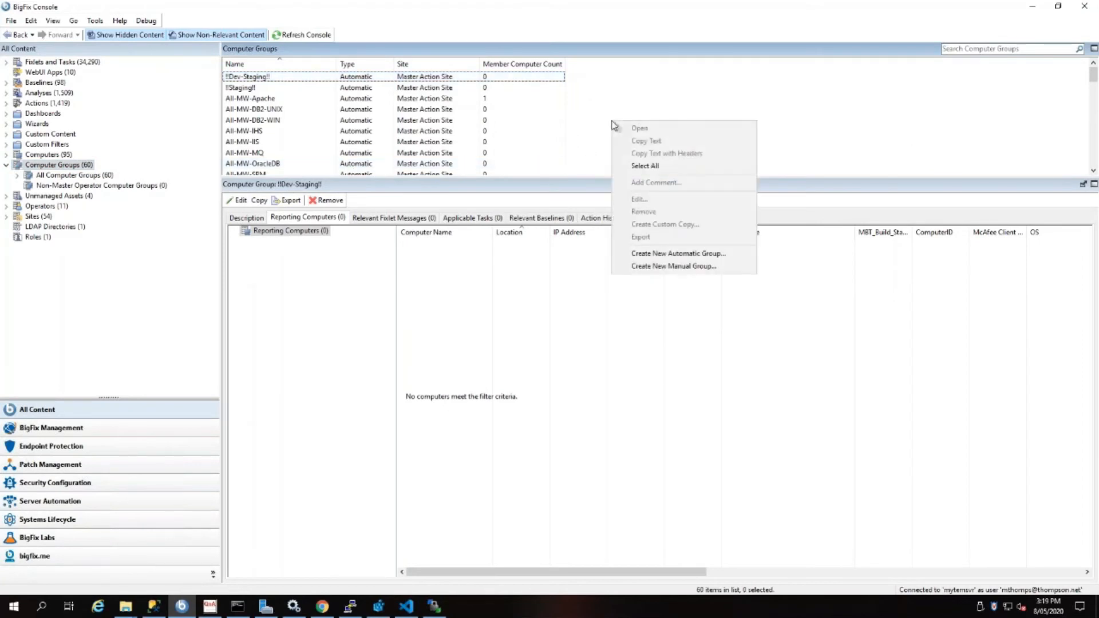
- Start a new automatic group named All-Location-Melbourne and list its membership properties
left_click(677, 253)
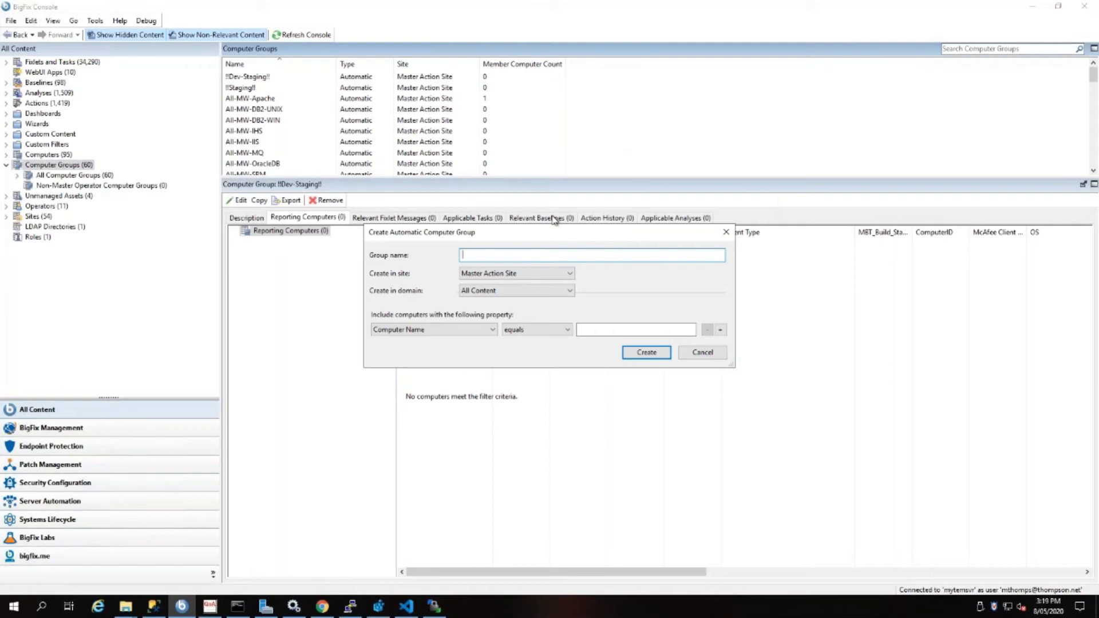
type("All-L")
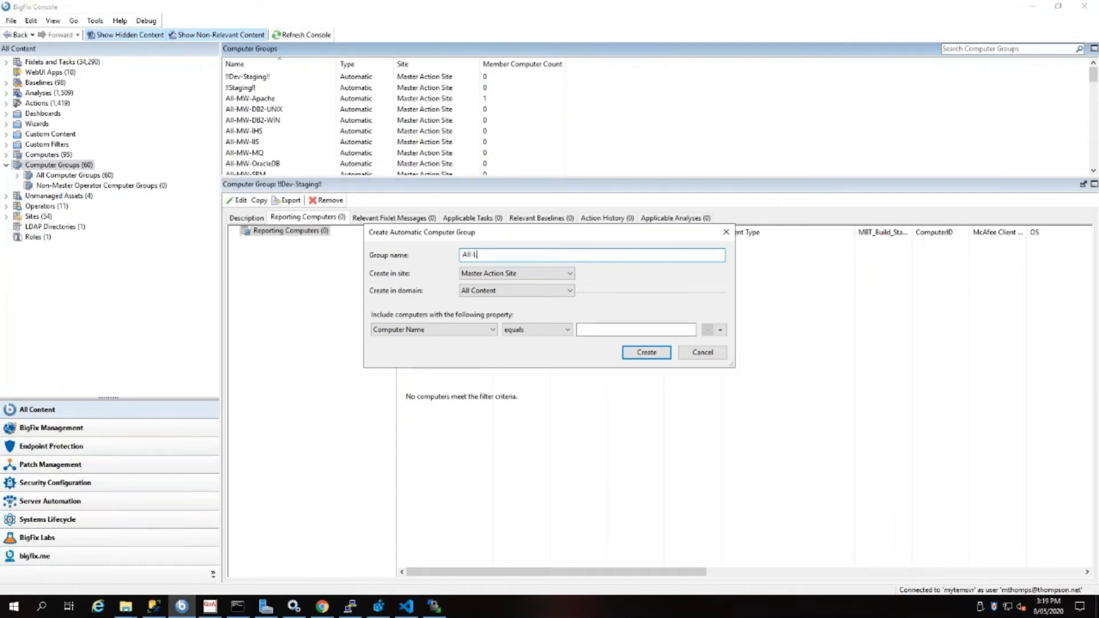
type("ocation-M")
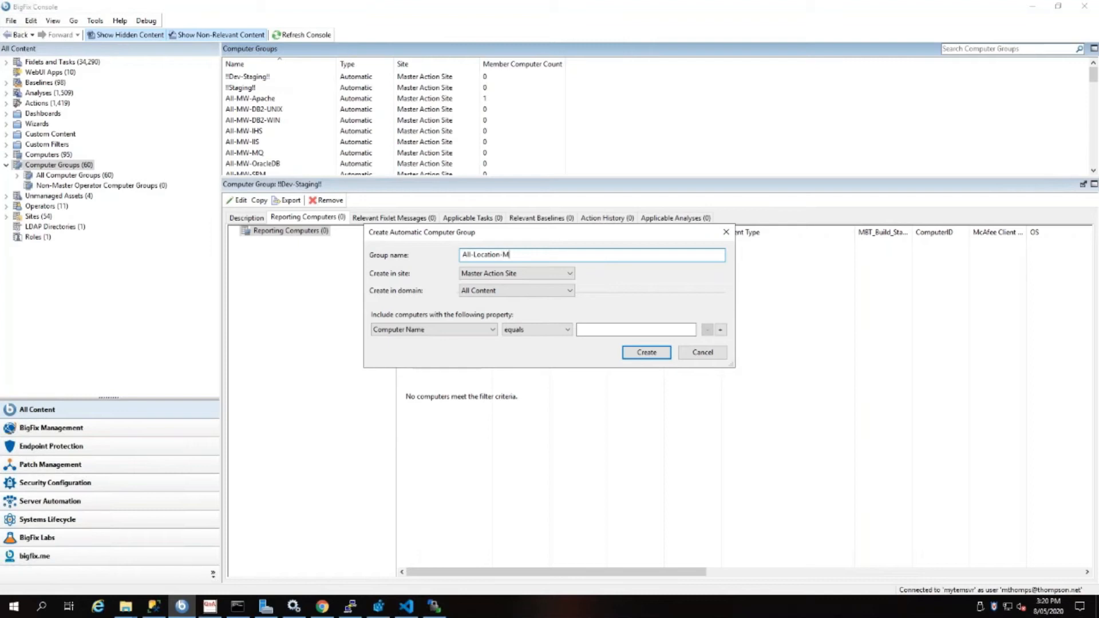
type("elbourne")
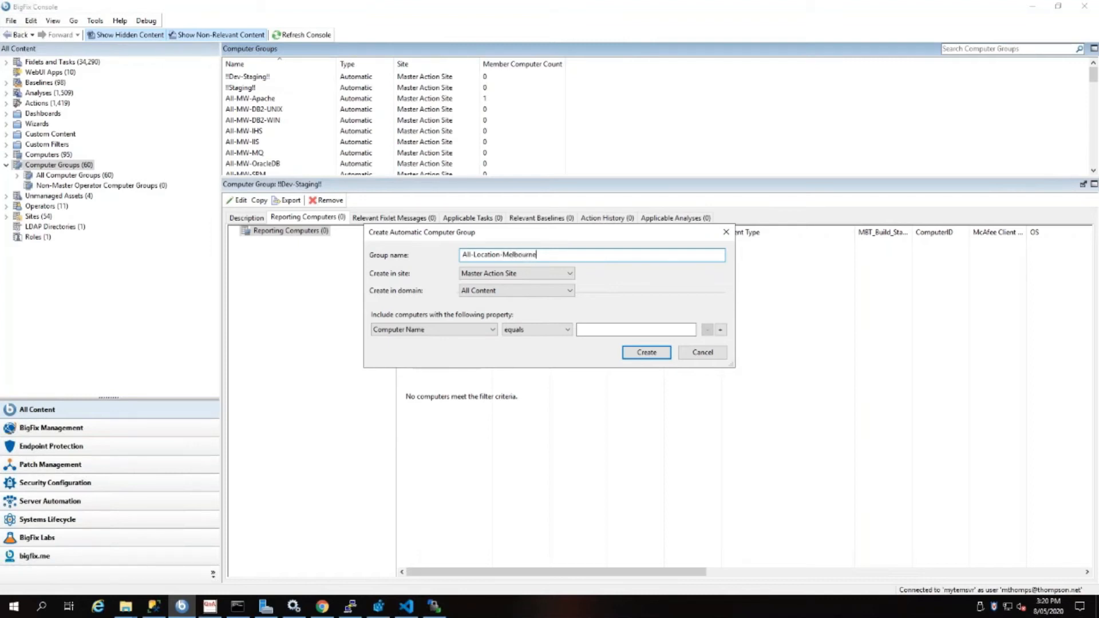
left_click(492, 330)
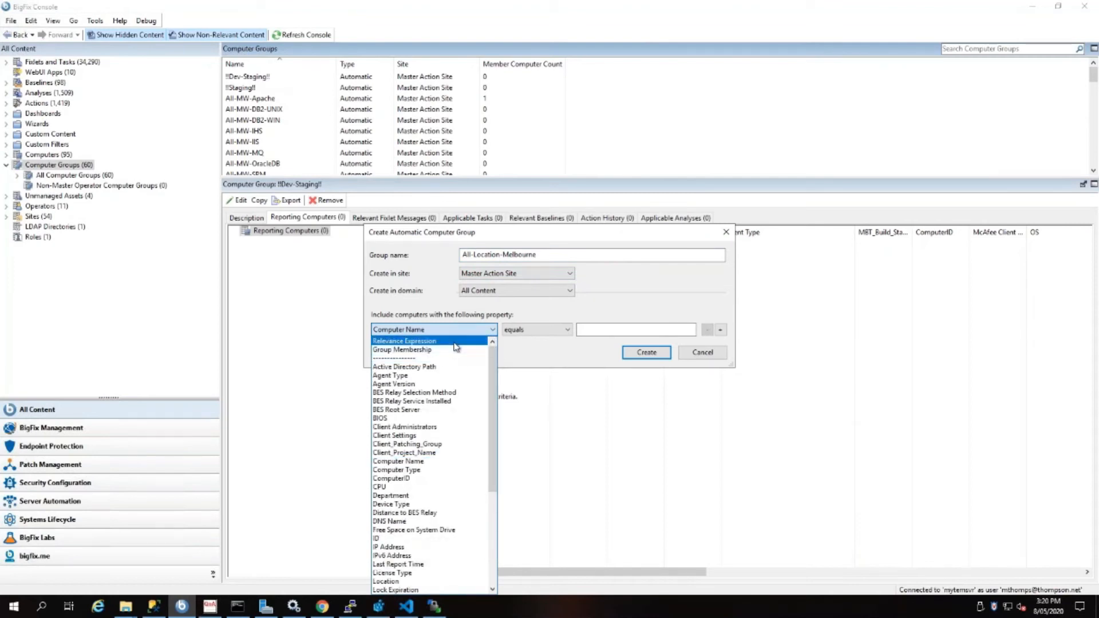
- Base membership on the relevance: if exists setting "Location" then value equals "Melbourne" else false
left_click(404, 340)
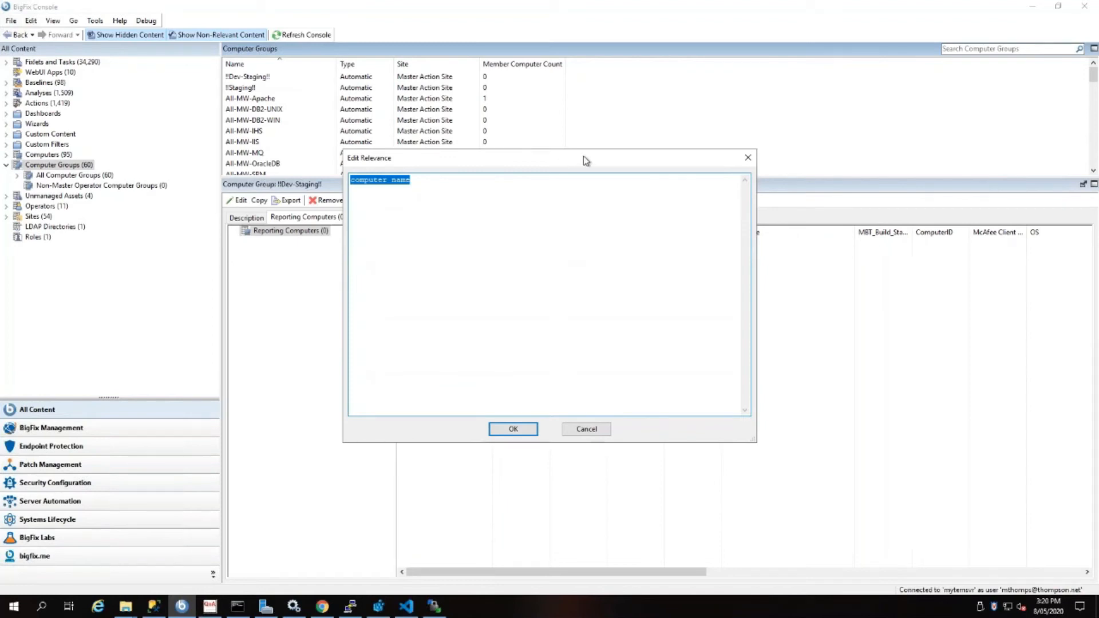
type("1")
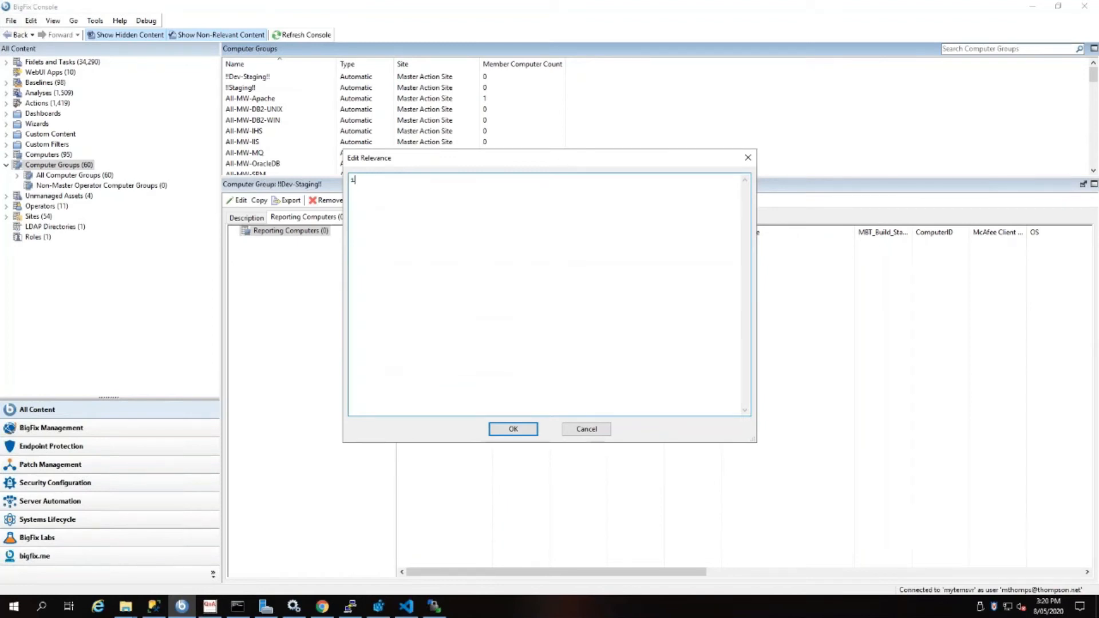
type("if exists (setting \"Location\" of c")
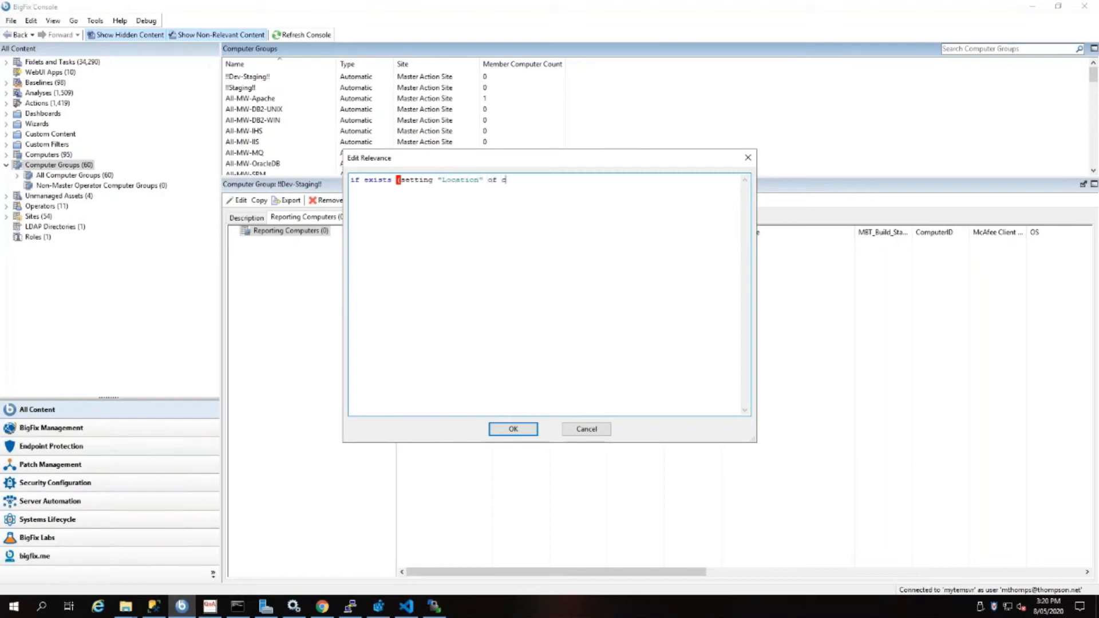
type("lient) then (")
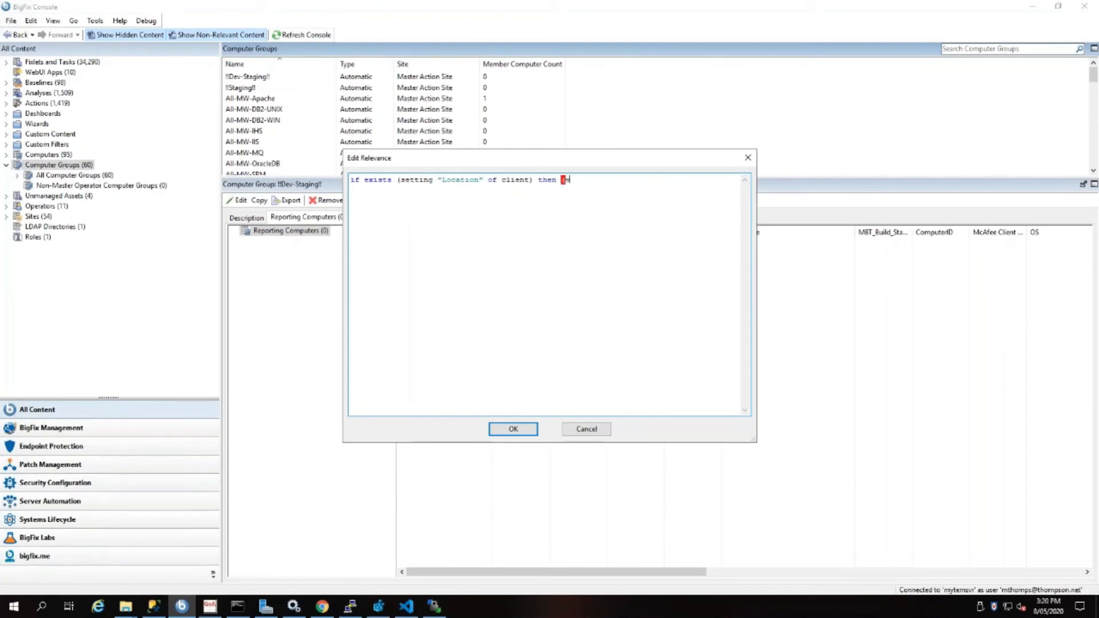
type("value of")
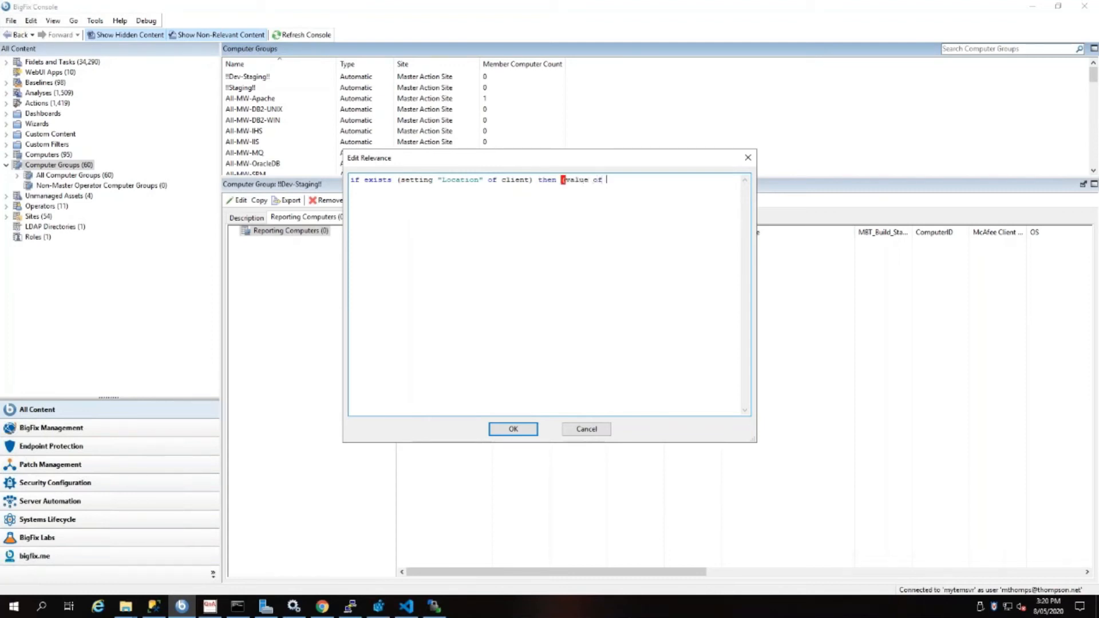
type("setting")
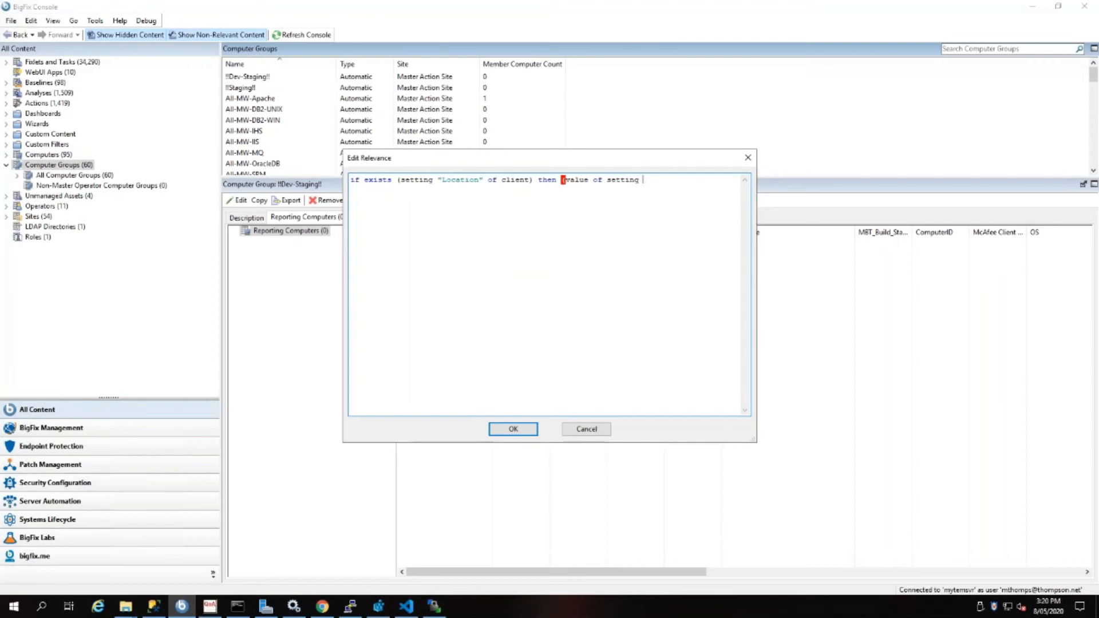
type("\"Location\" of c")
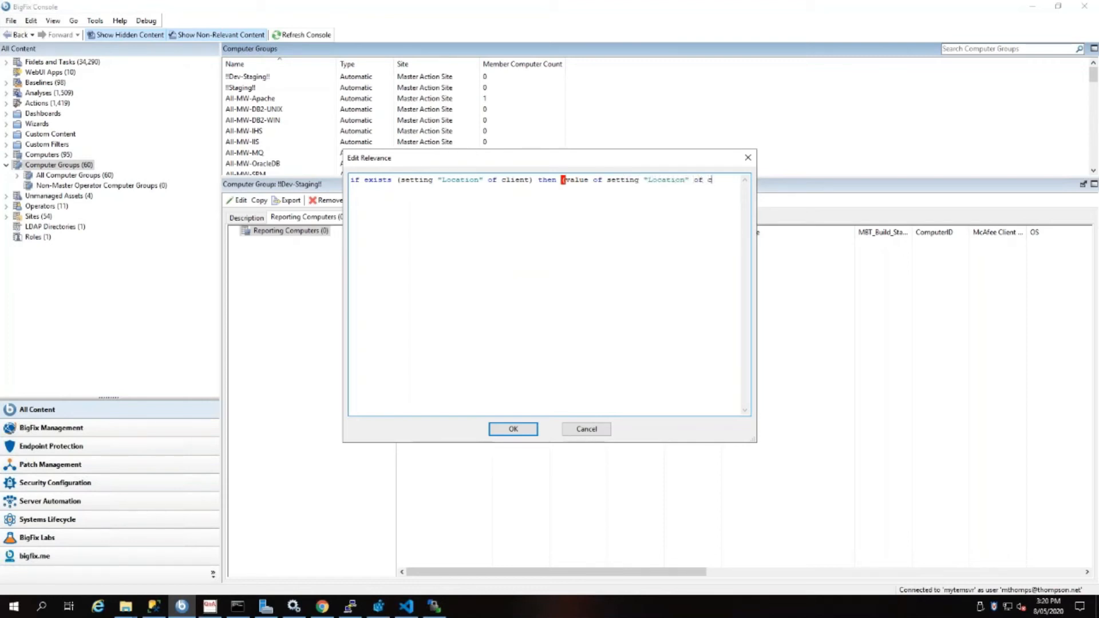
type("lient = \"Melbourne")
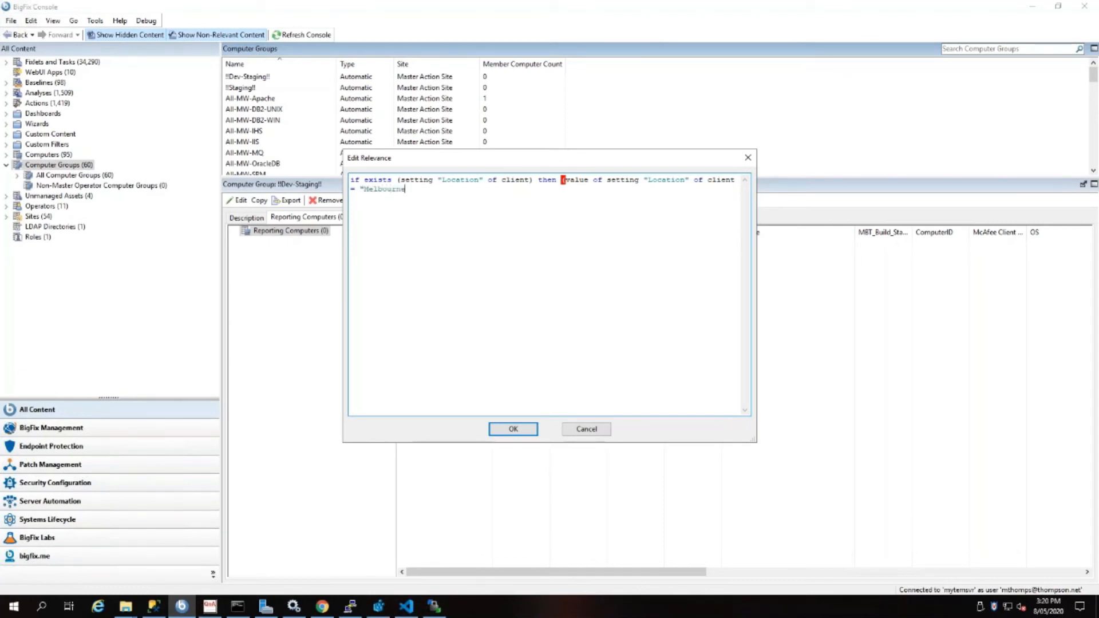
type("\"")
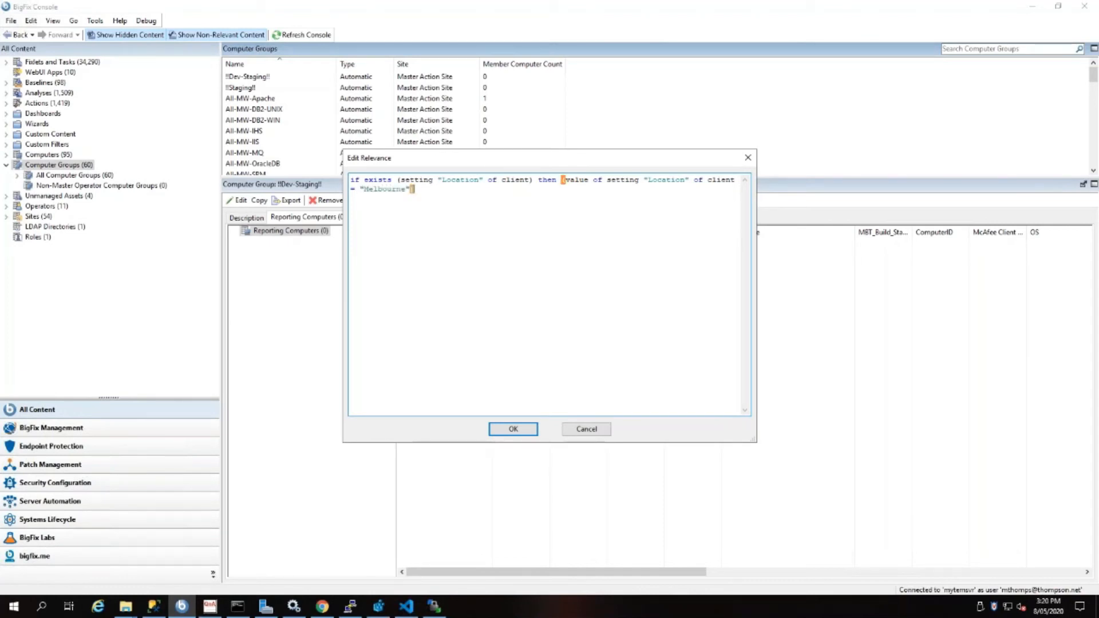
type("else false")
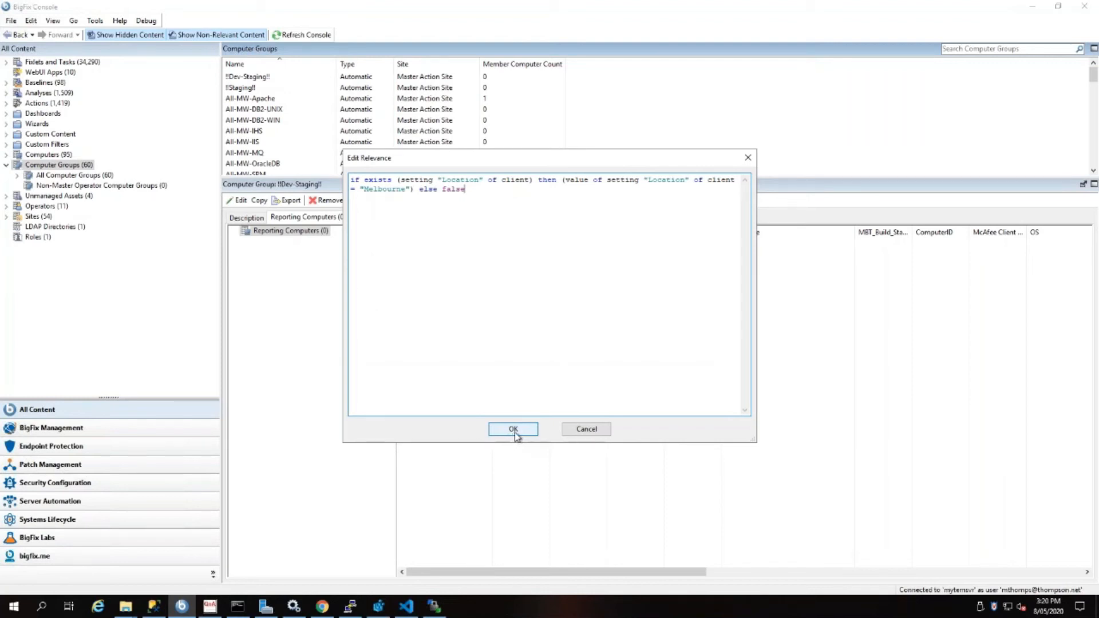
left_click(513, 429)
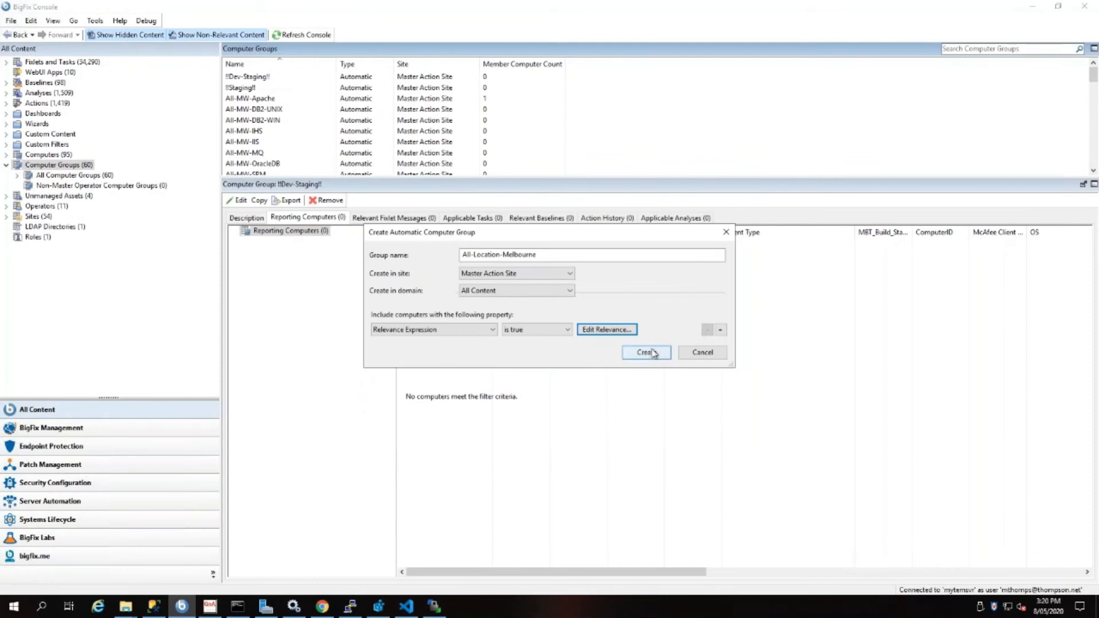
mouse_move(566, 163)
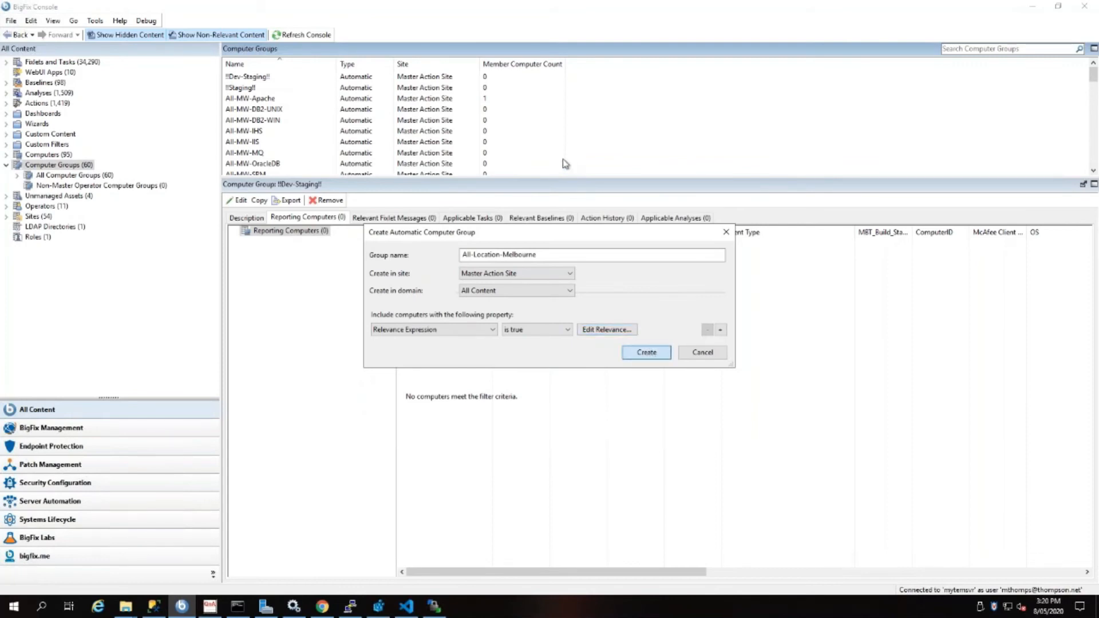
- Create All-Location-Melbourne, review its seven reporting computers, and expand the Sites tree
left_click(645, 352)
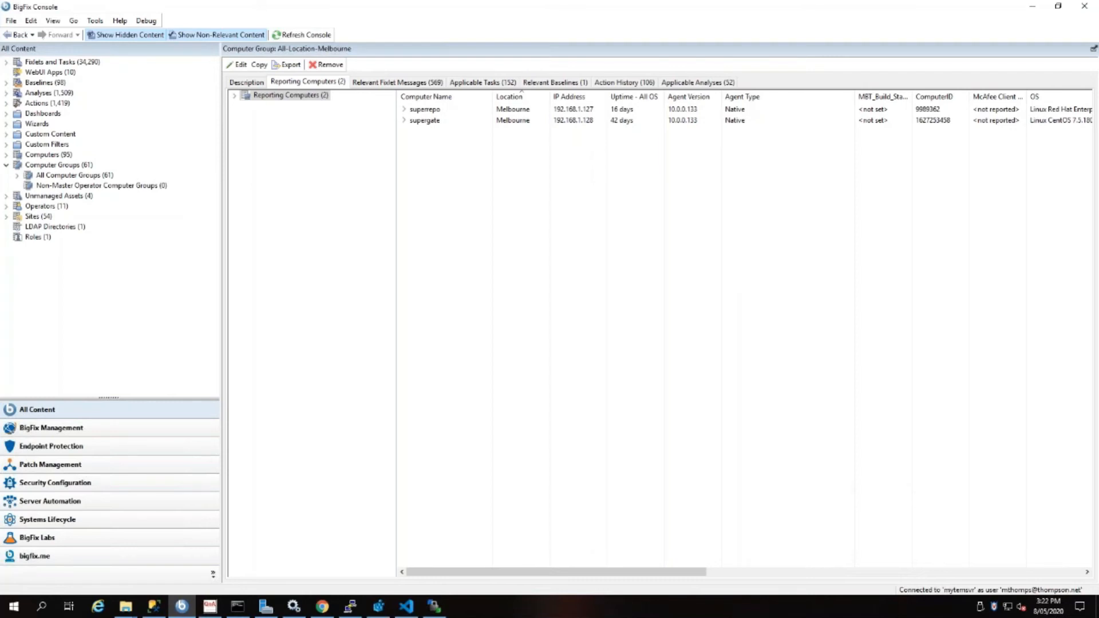
left_click(305, 34)
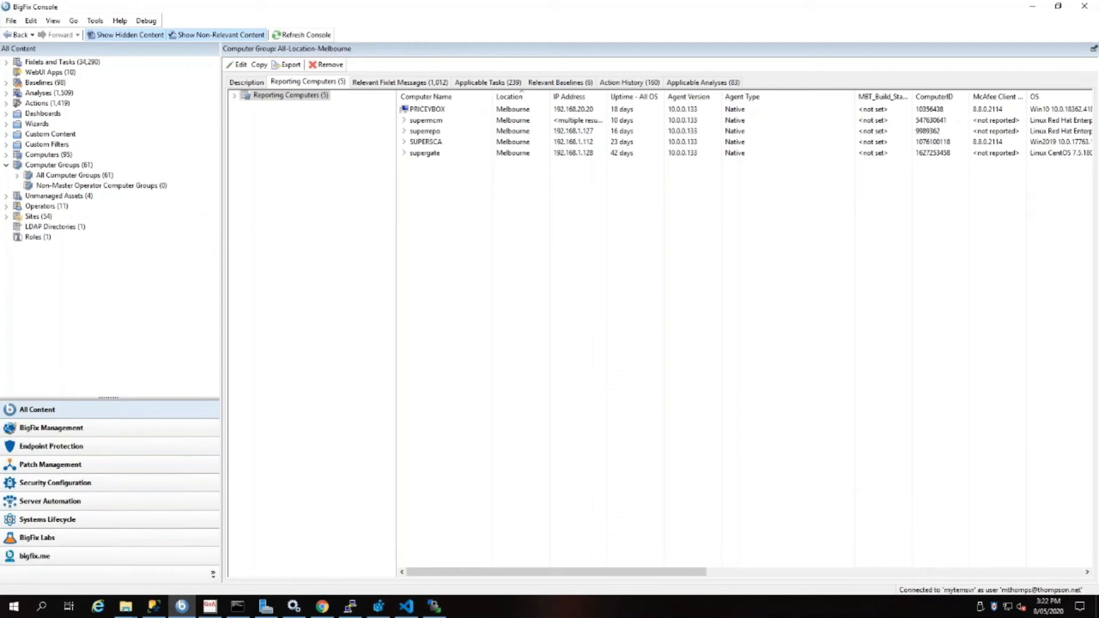
mouse_move(524, 164)
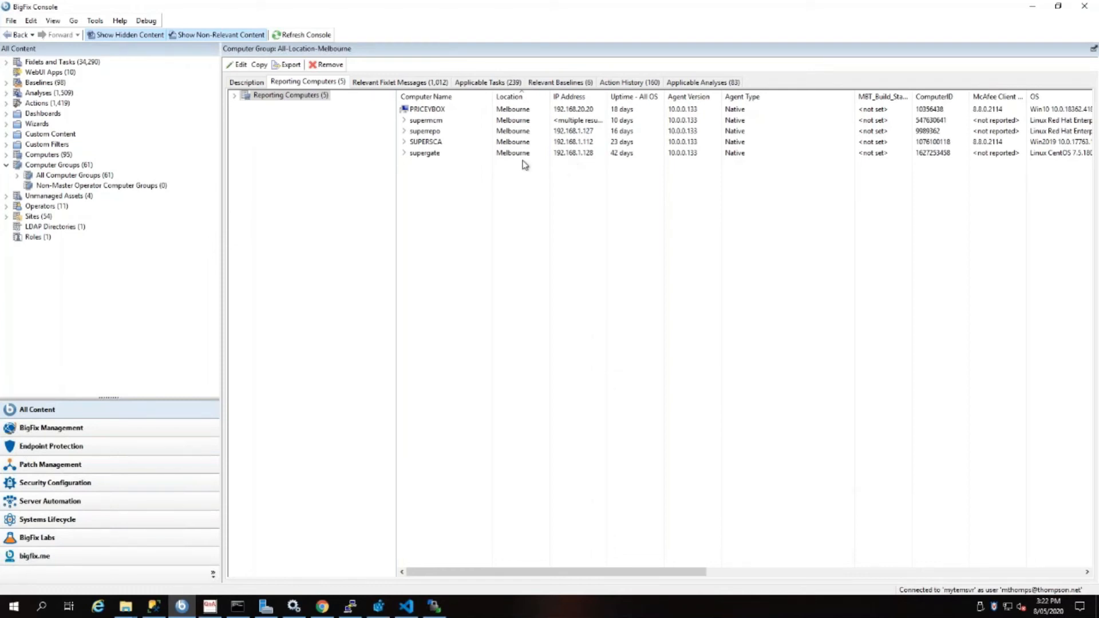
mouse_move(491, 167)
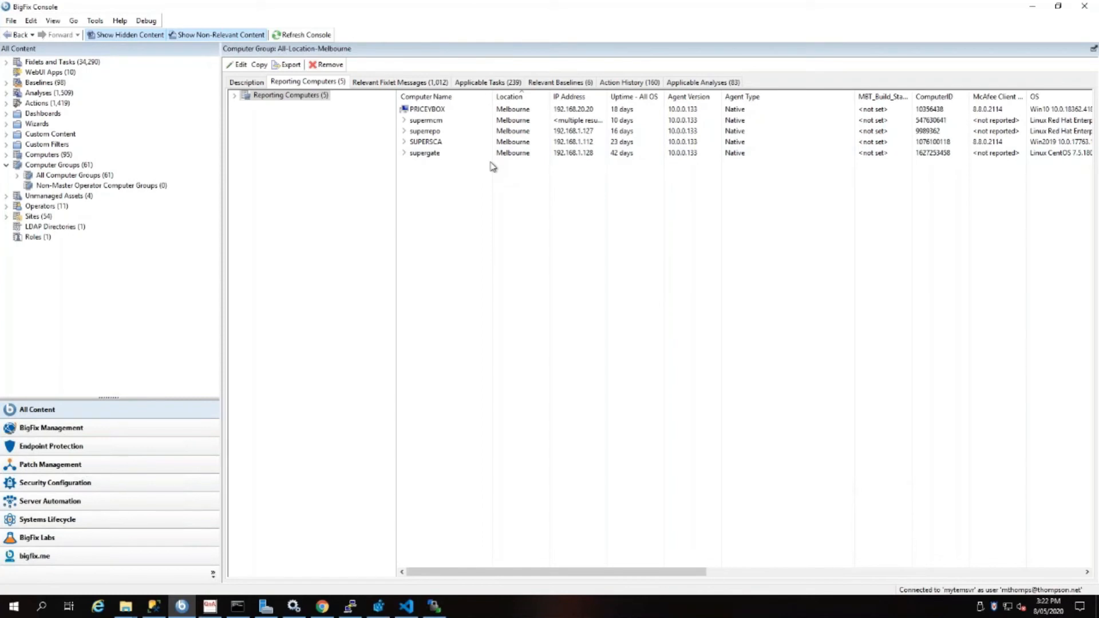
mouse_move(486, 163)
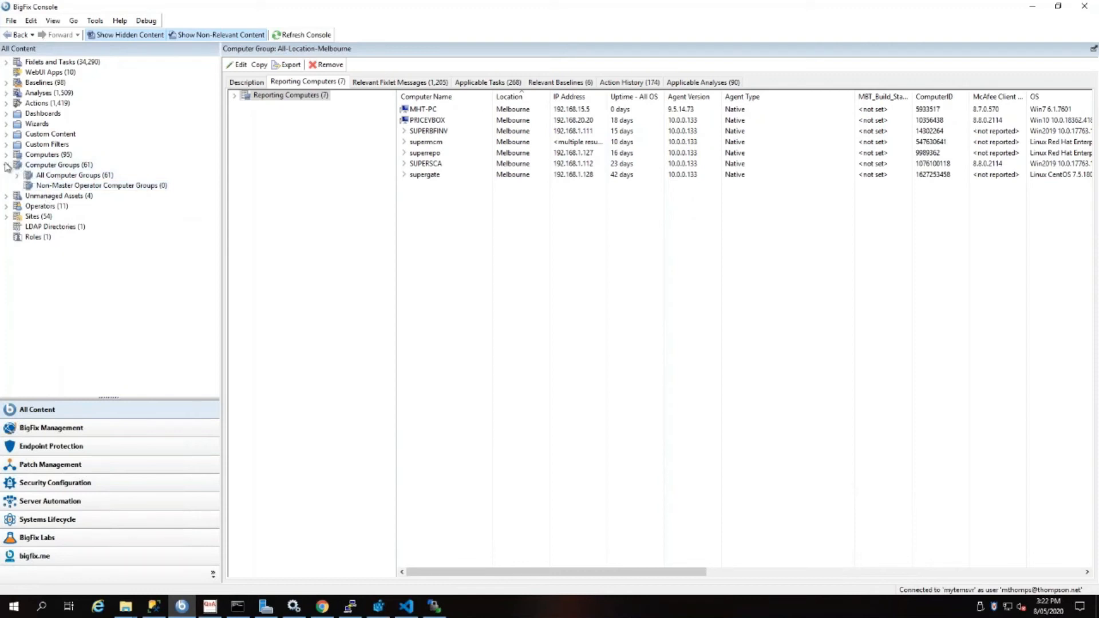
left_click(7, 215)
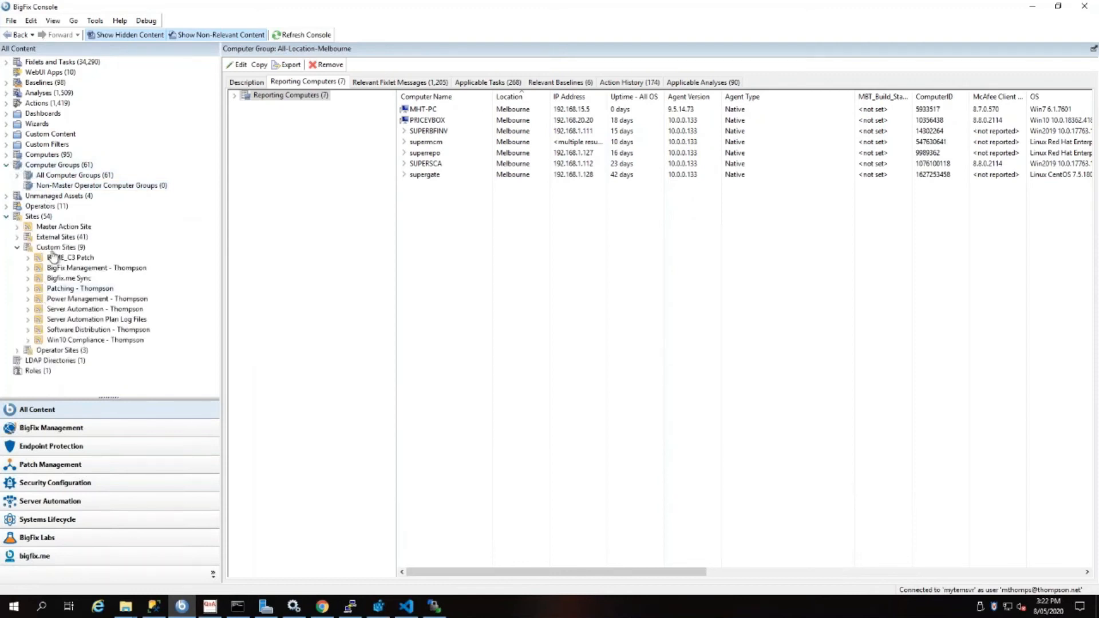
- Create a custom site named 'Melb-serv-linux-adm', correcting a typo in the name
left_click(59, 247)
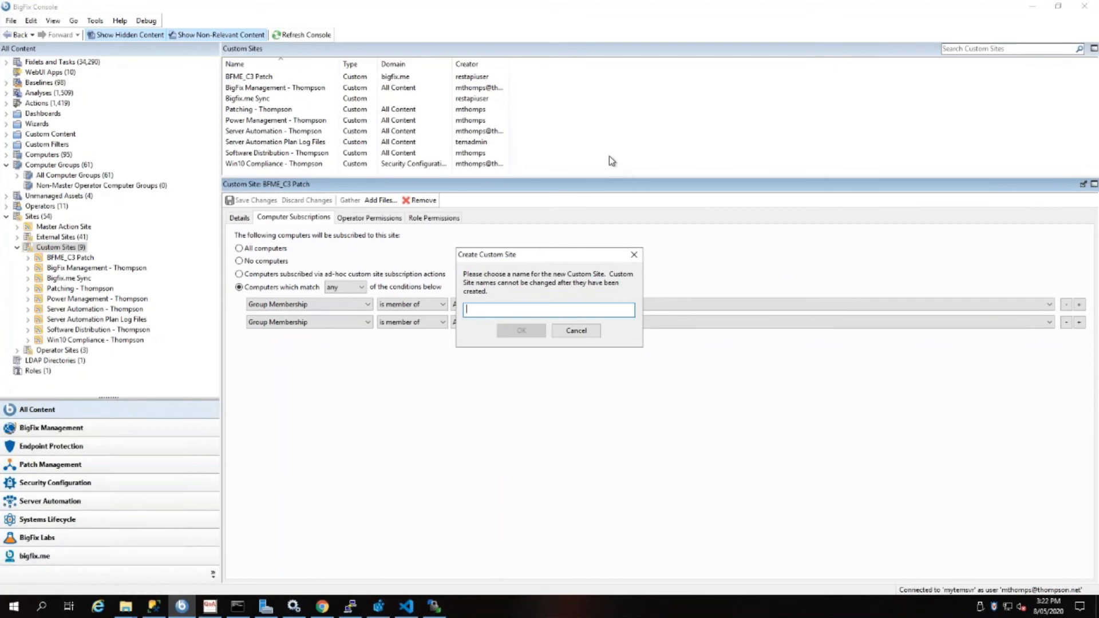
type("Melb")
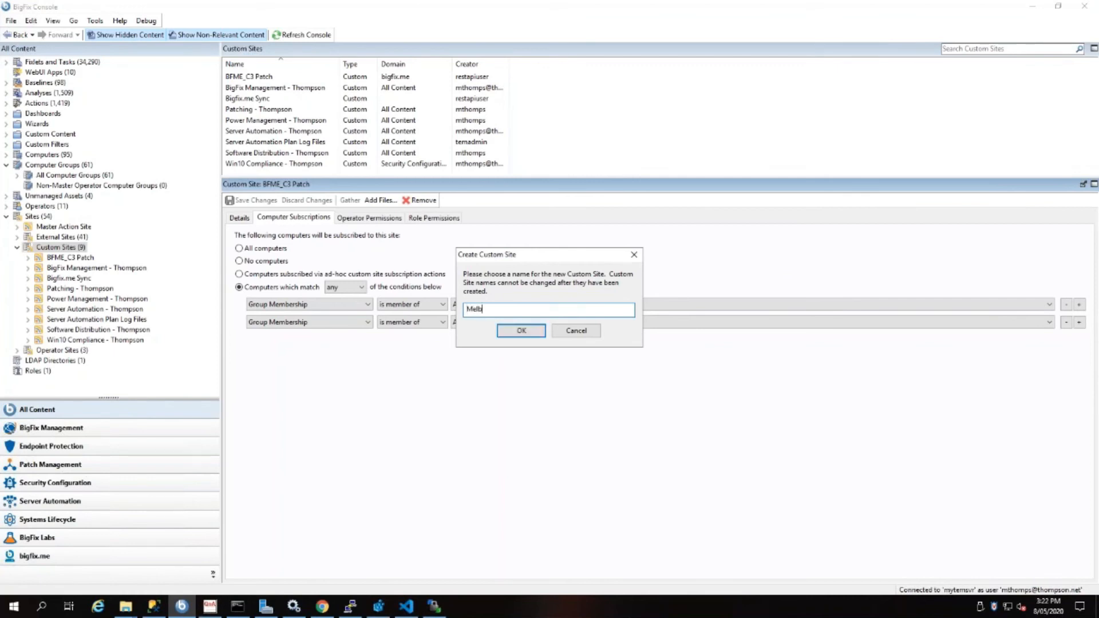
type("-wo")
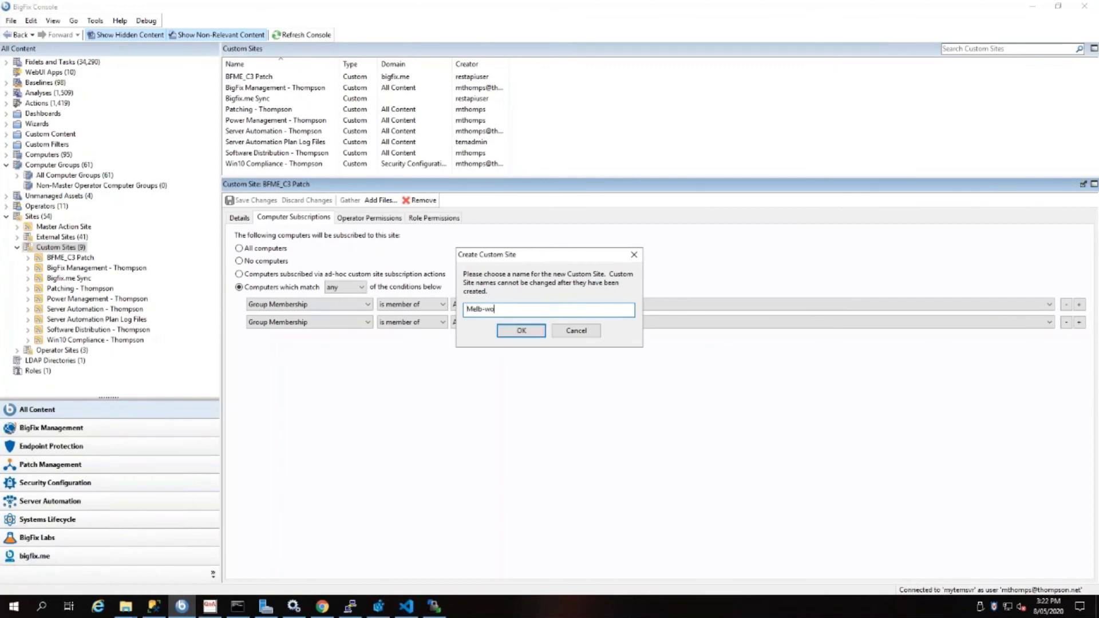
key("BackSpace")
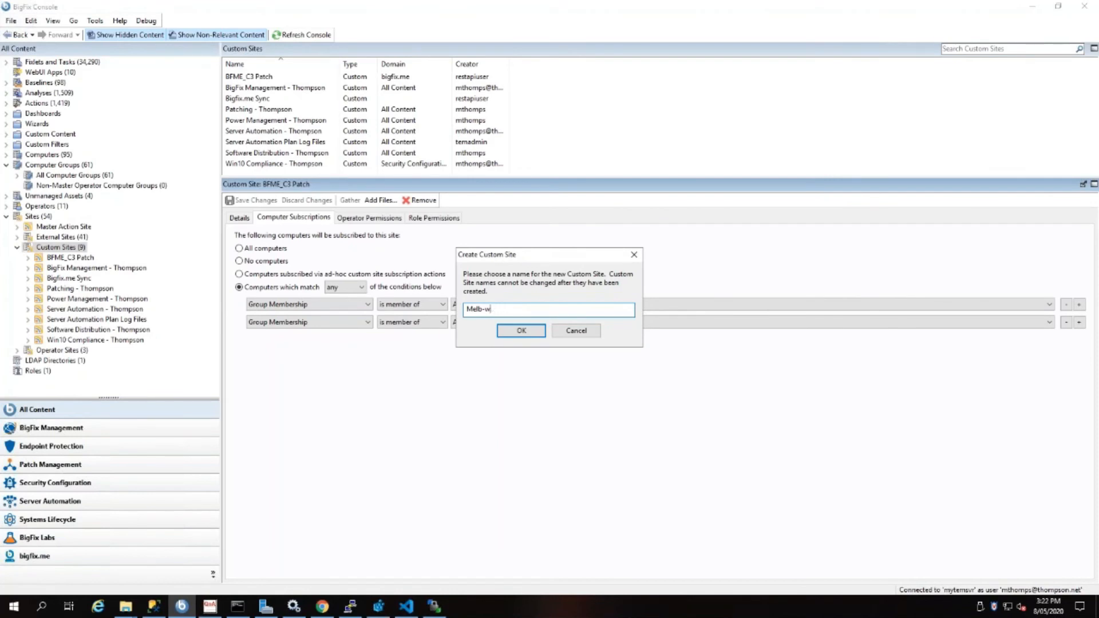
type("serv-linu")
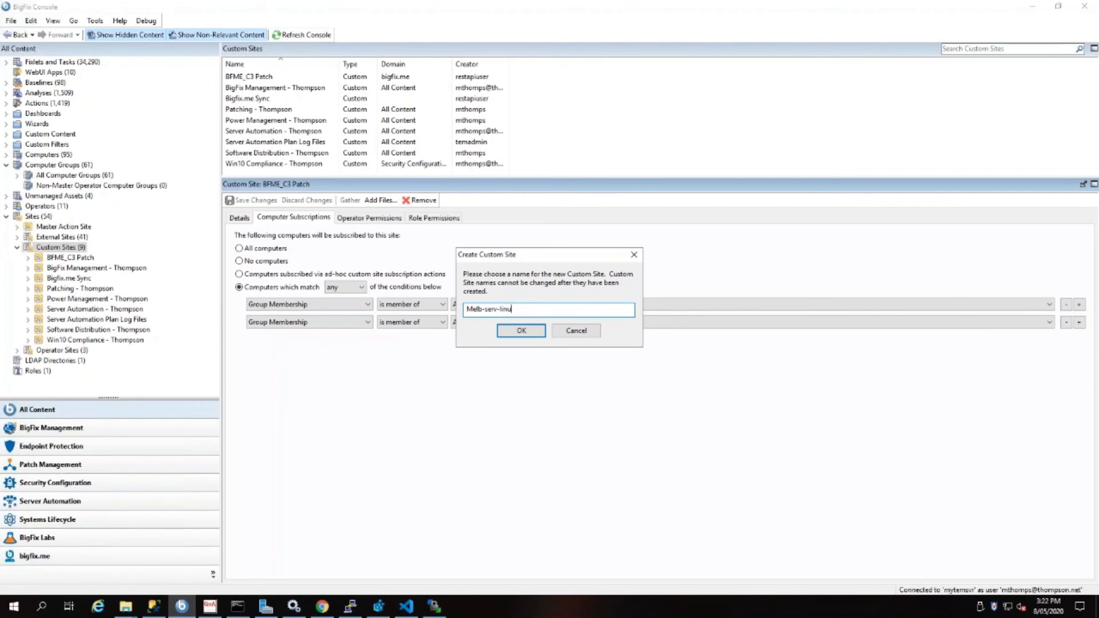
type("x-adm")
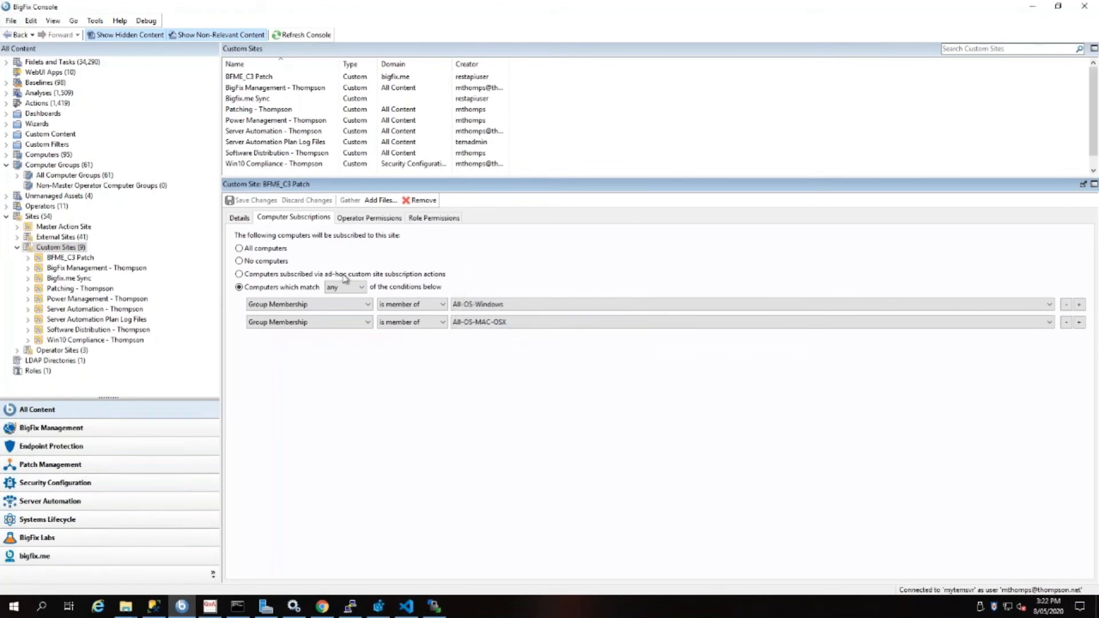
left_click(78, 288)
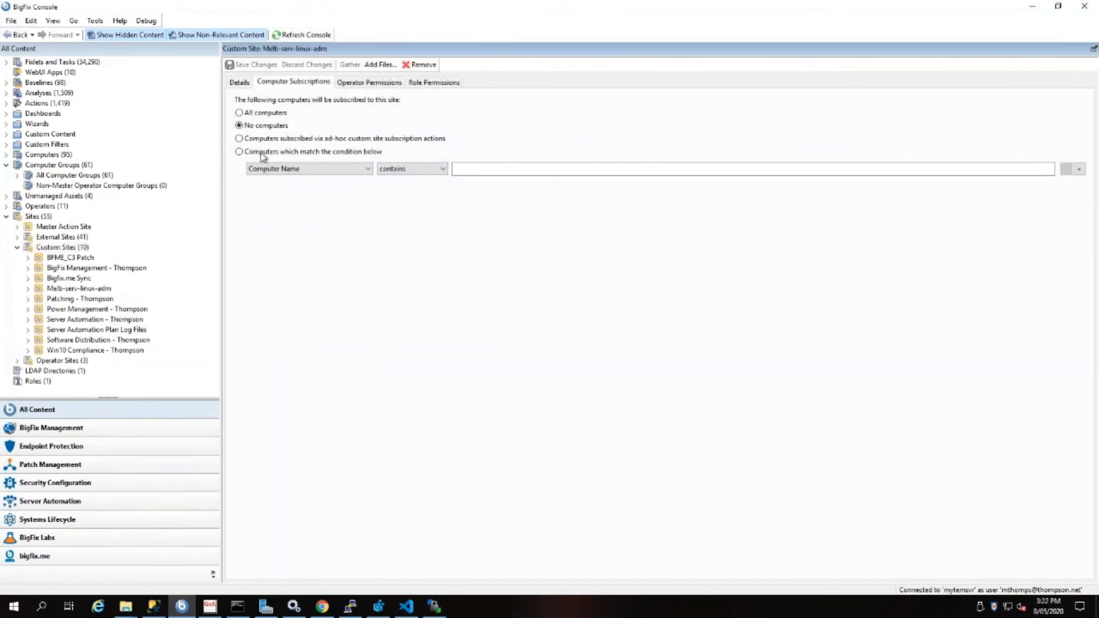
- Subscribe computers matching the condition Group Membership is member of All-OS-NIX
left_click(239, 151)
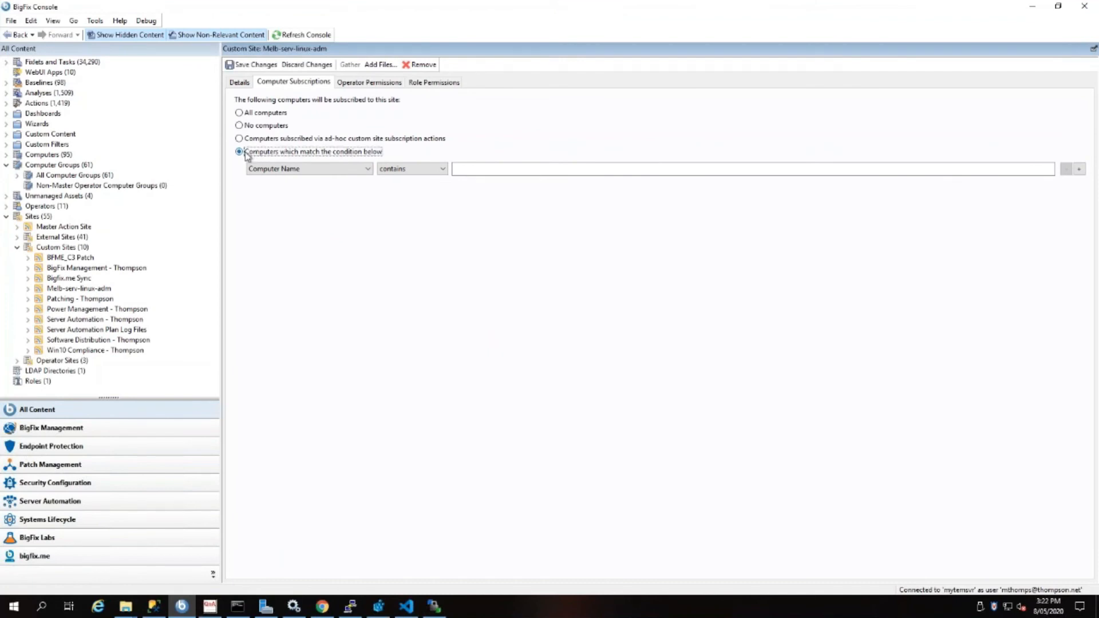
left_click(367, 168)
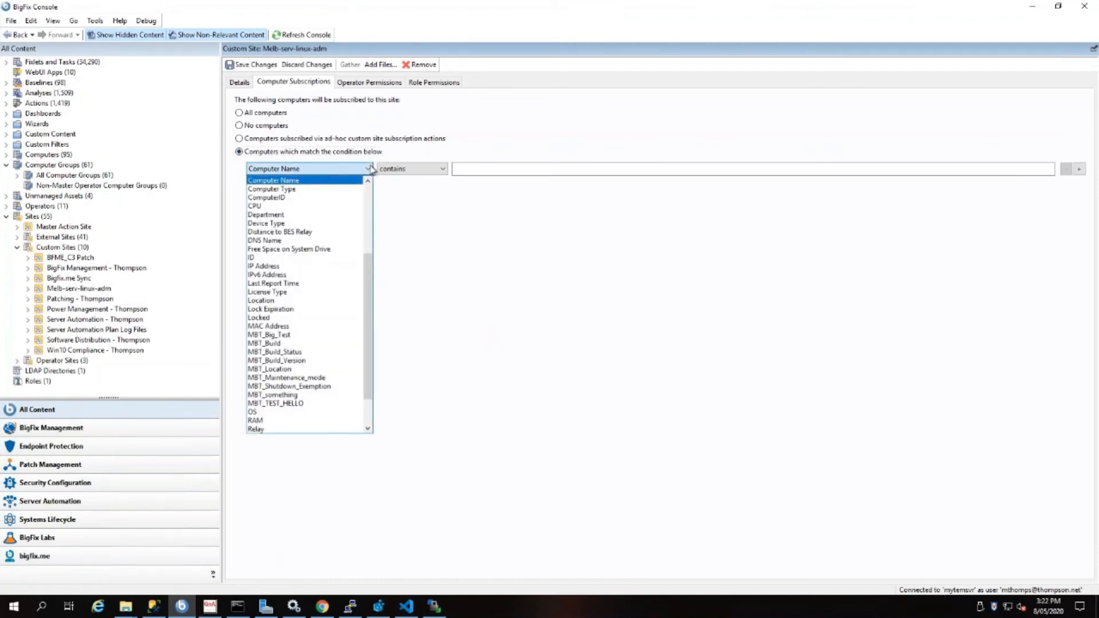
scroll("up", 3)
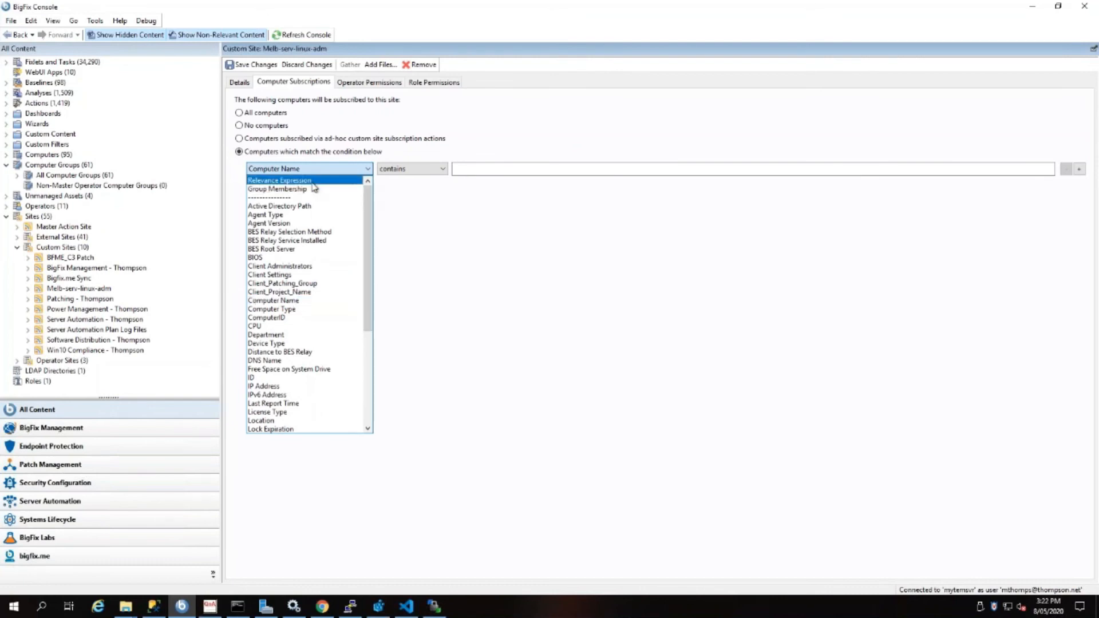
left_click(276, 188)
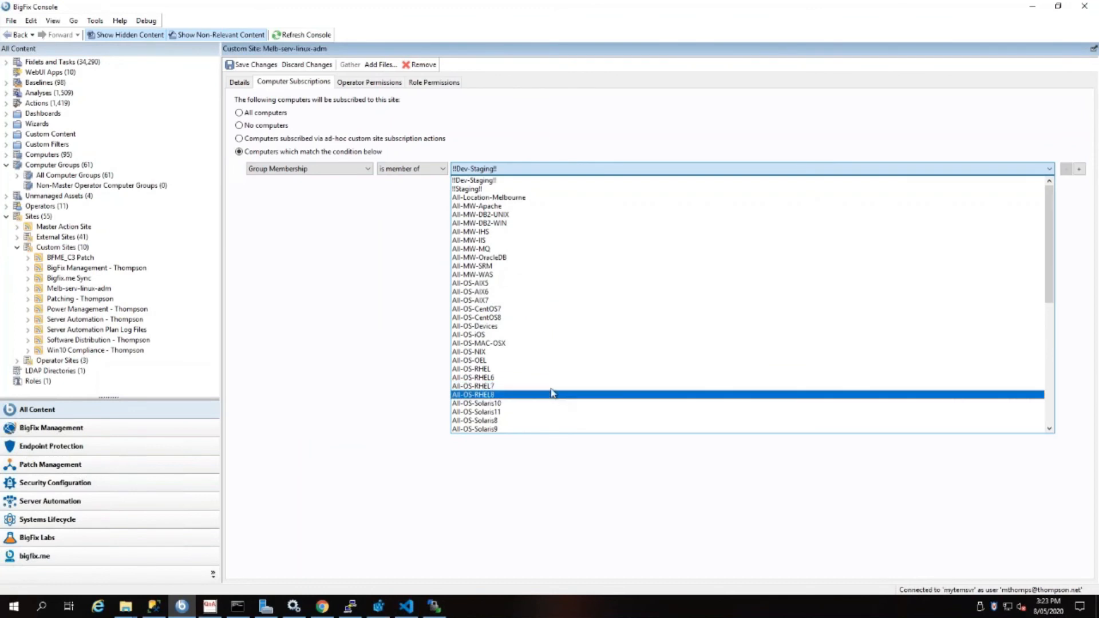
left_click(475, 318)
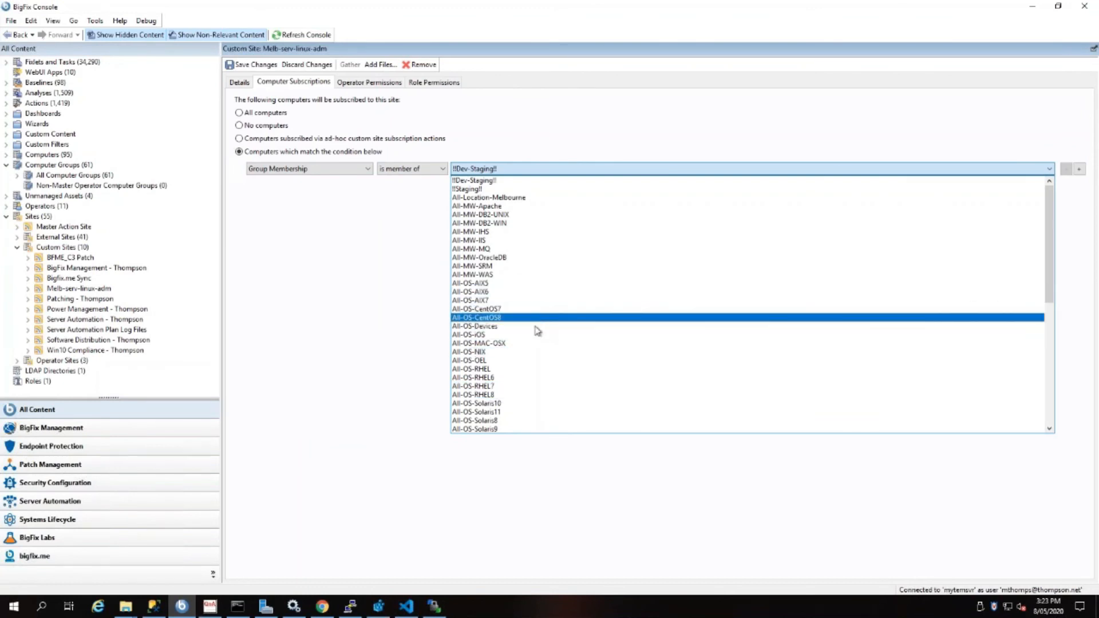
left_click(470, 360)
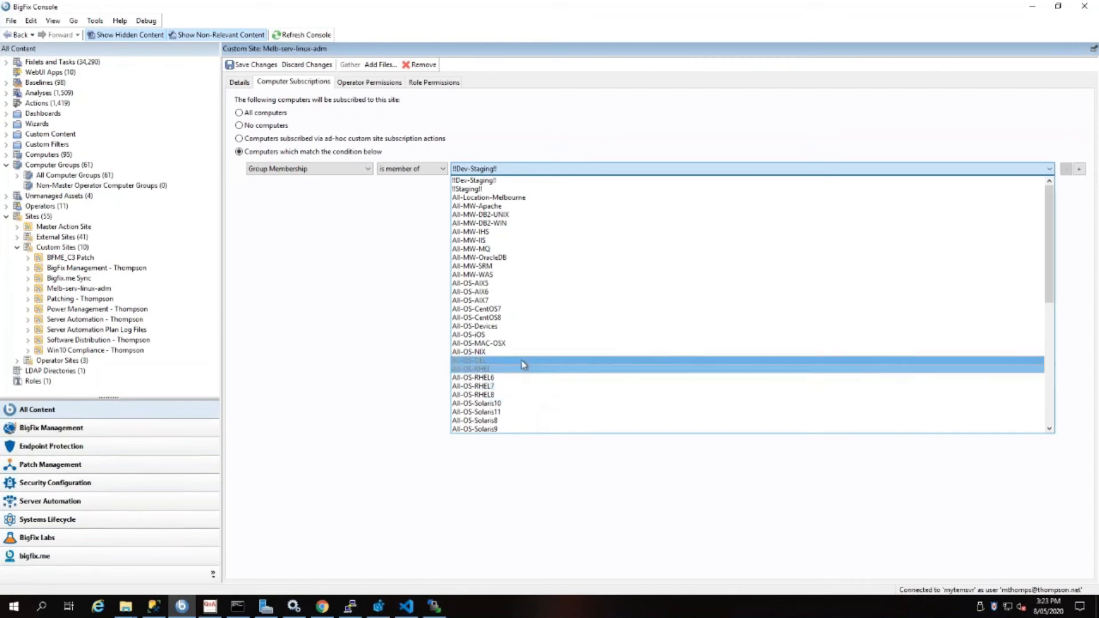
left_click(471, 352)
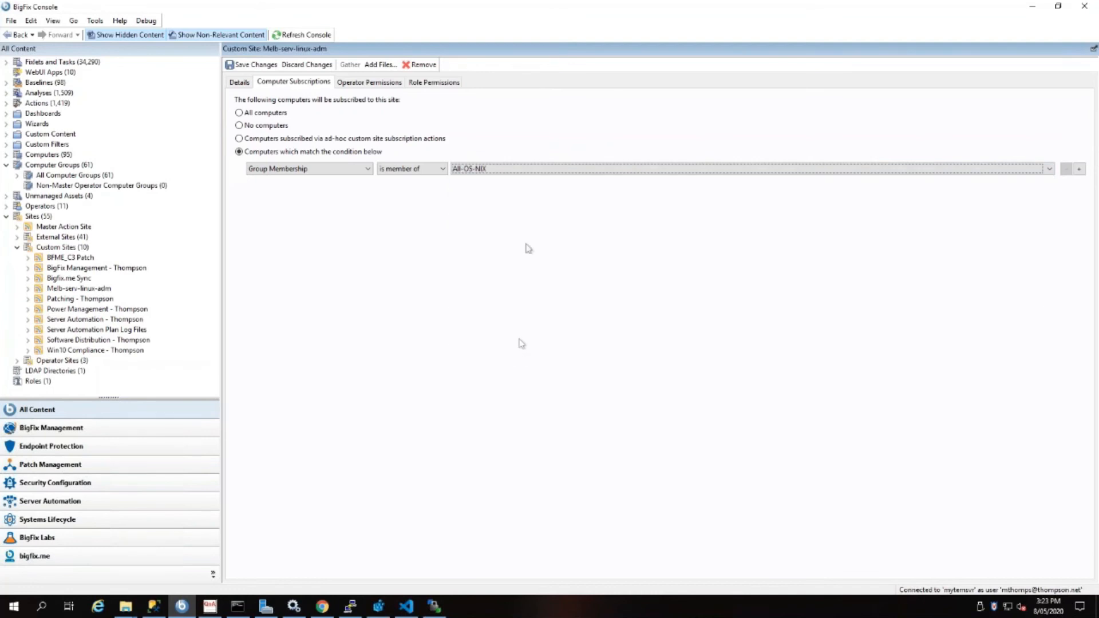
- Add a second condition for All-Location-Melbourne and require all conditions to match
left_click(1079, 169)
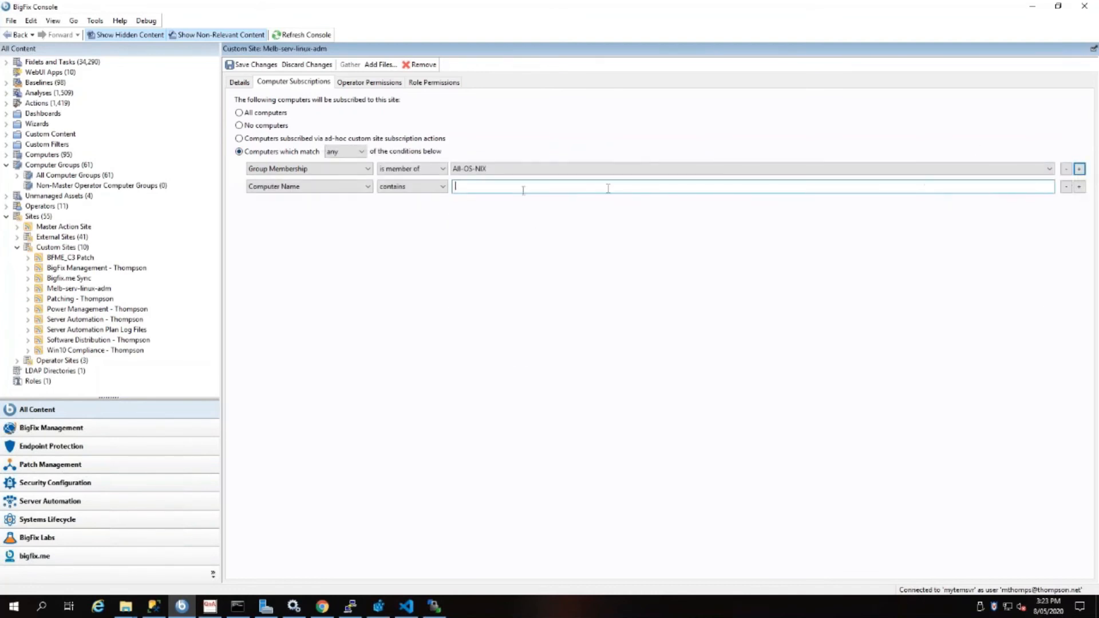
left_click(343, 152)
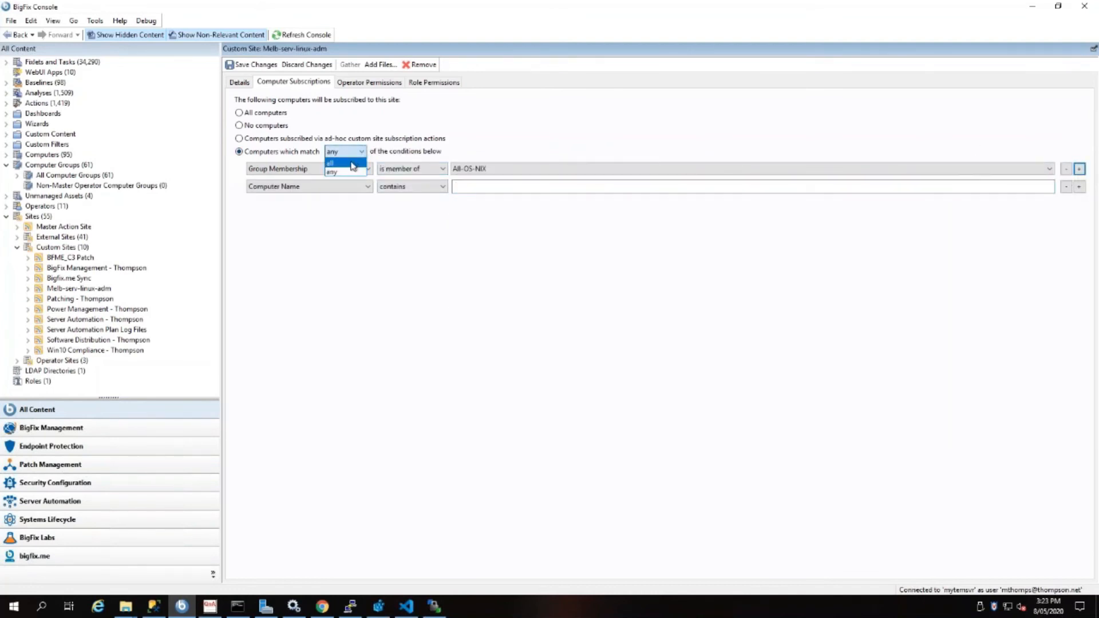
left_click(308, 186)
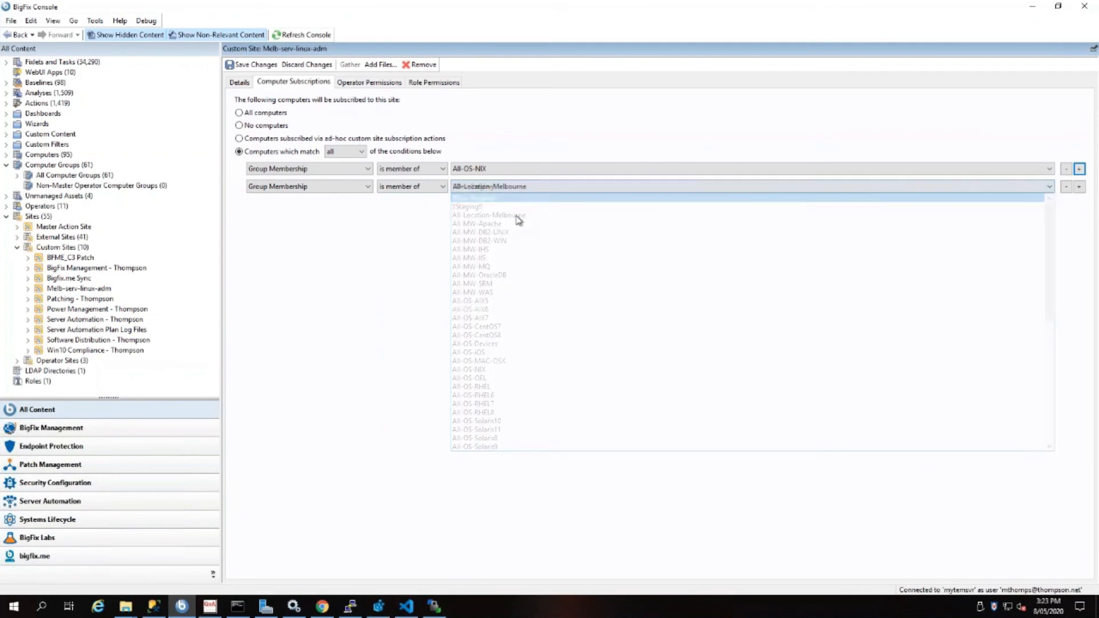
- Add a third condition: Group Membership is not member of All-MW-Apache
left_click(1079, 186)
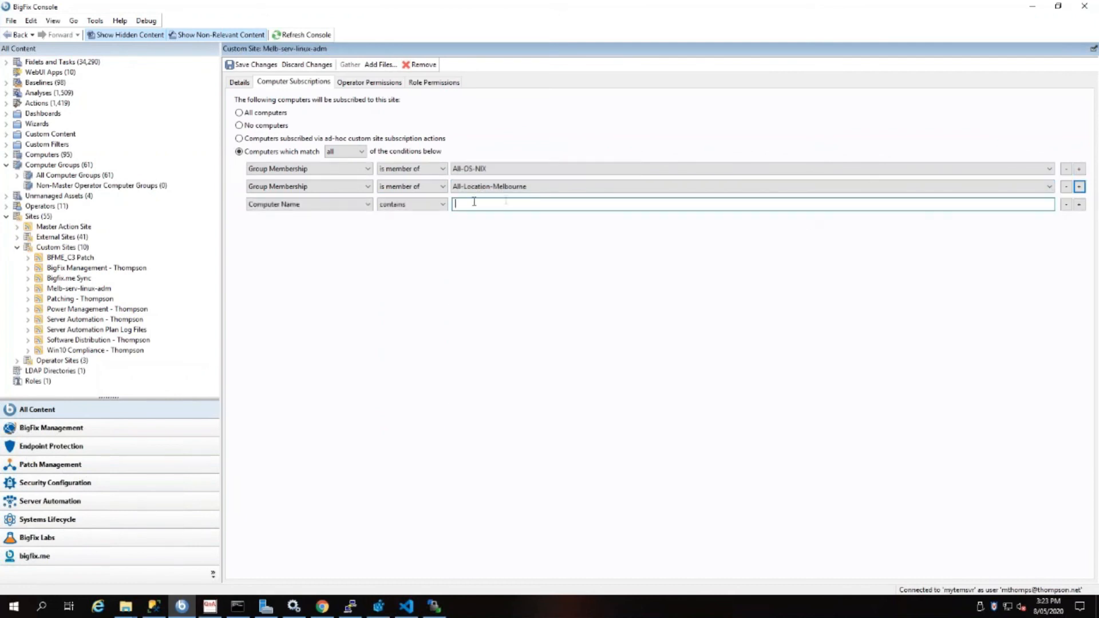
left_click(309, 203)
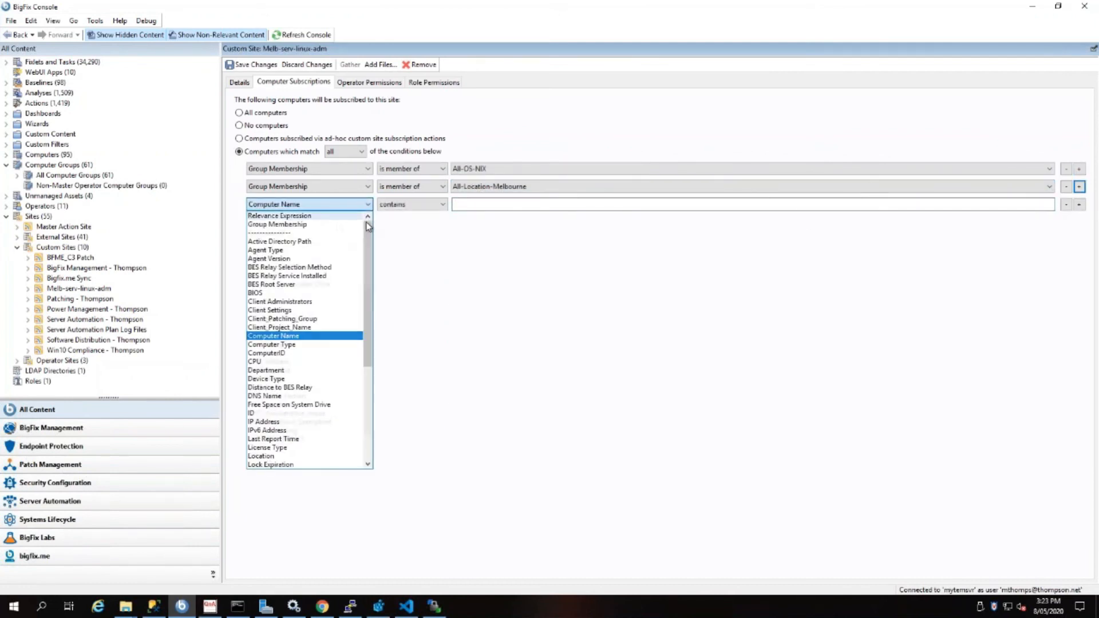
left_click(277, 224)
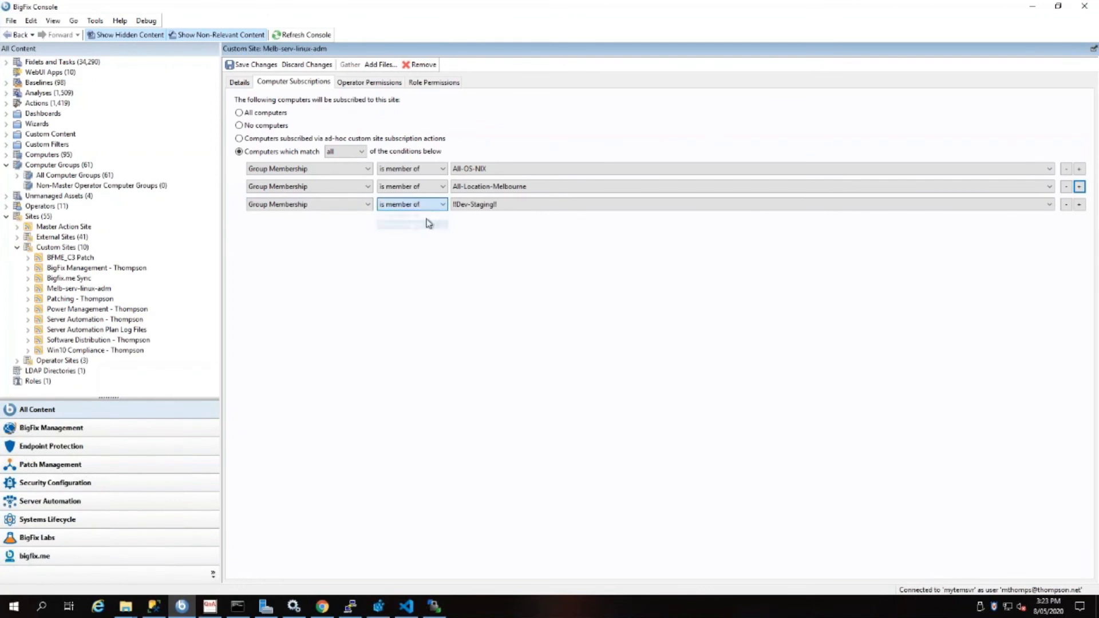
left_click(1047, 204)
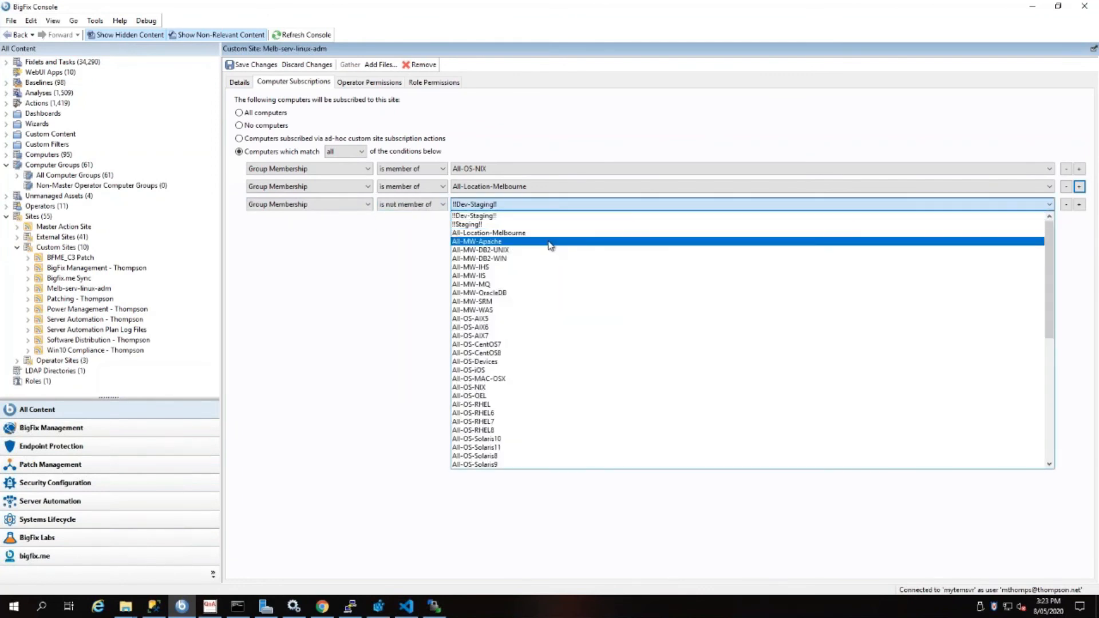
left_click(477, 241)
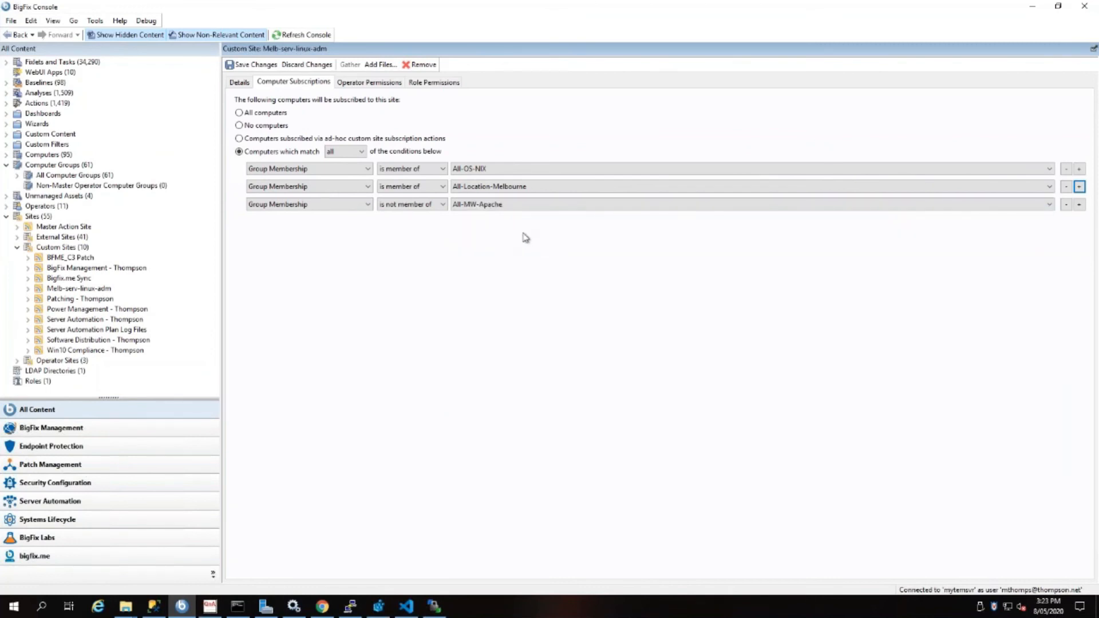
mouse_move(500, 232)
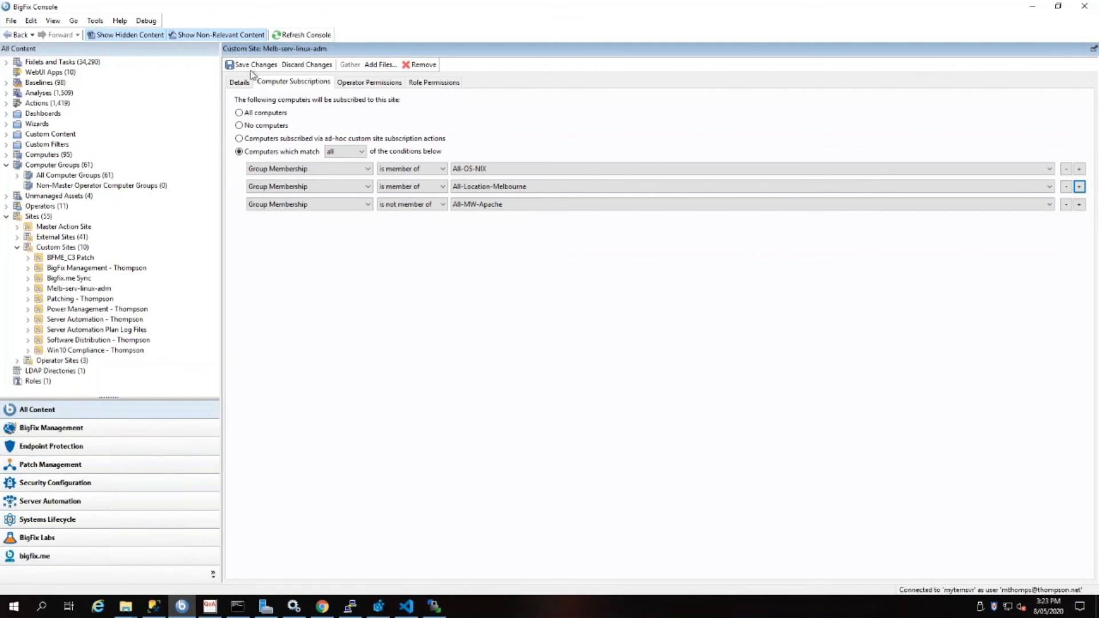
mouse_move(279, 184)
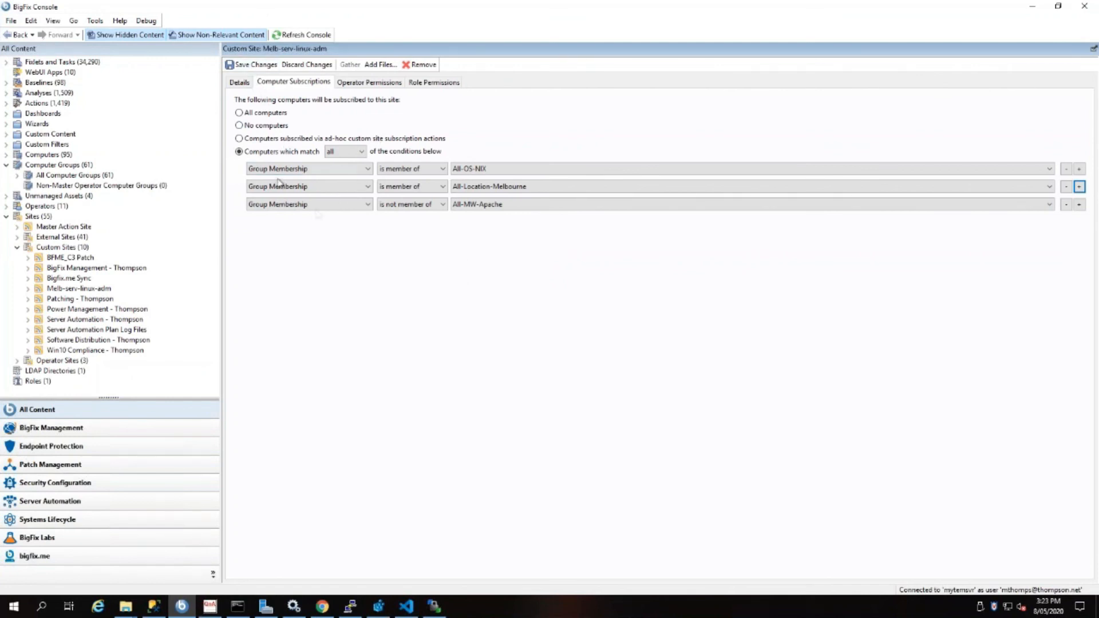
mouse_move(431, 262)
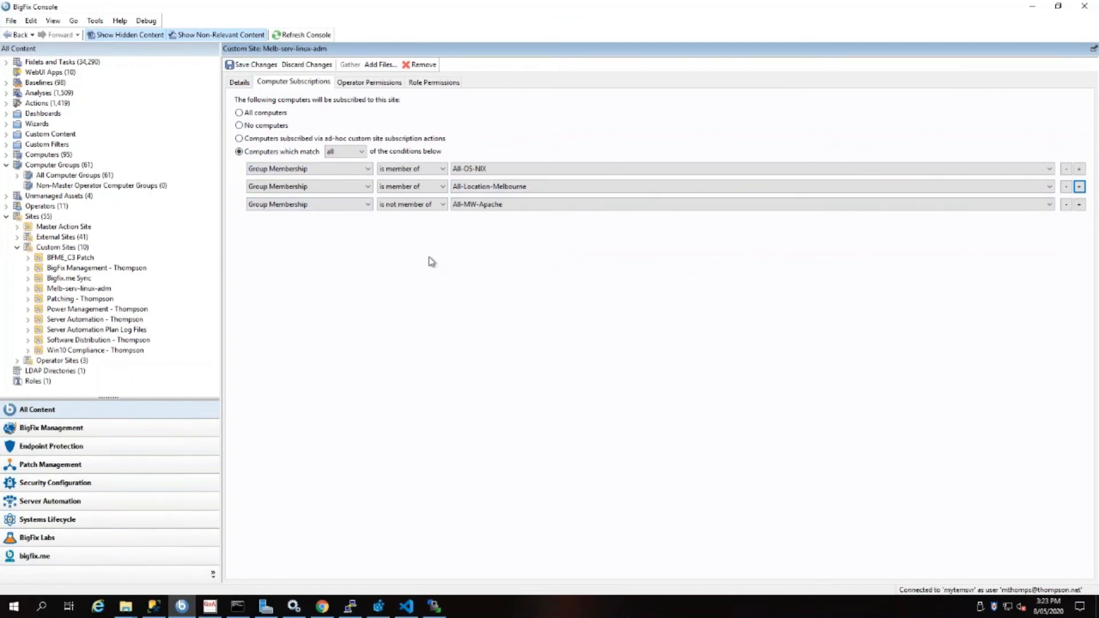
mouse_move(505, 234)
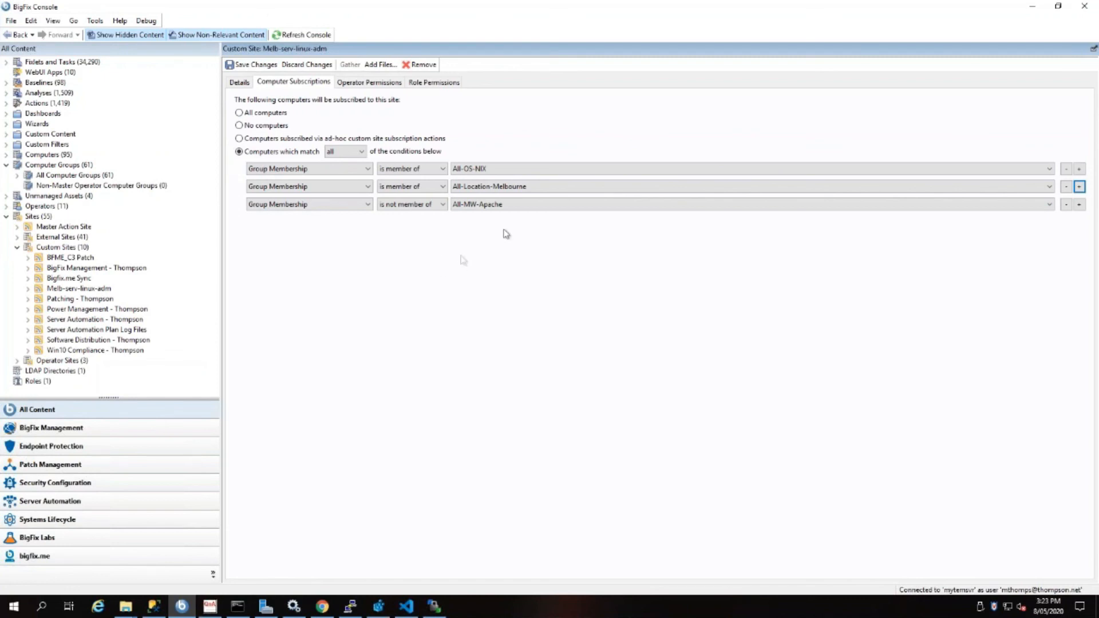
mouse_move(488, 247)
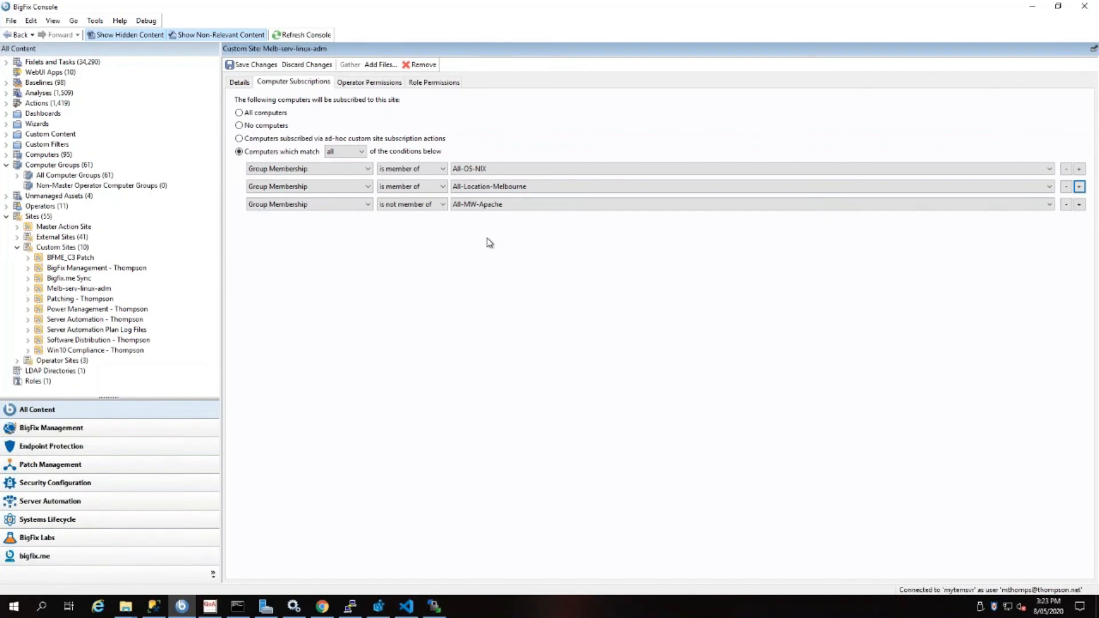
mouse_move(479, 246)
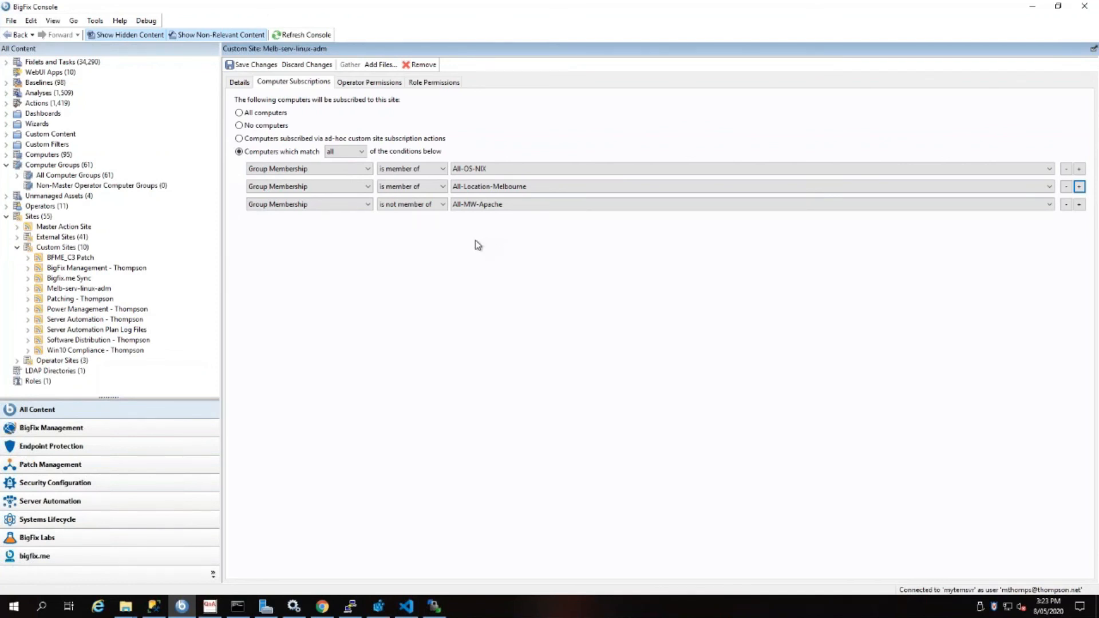
mouse_move(449, 259)
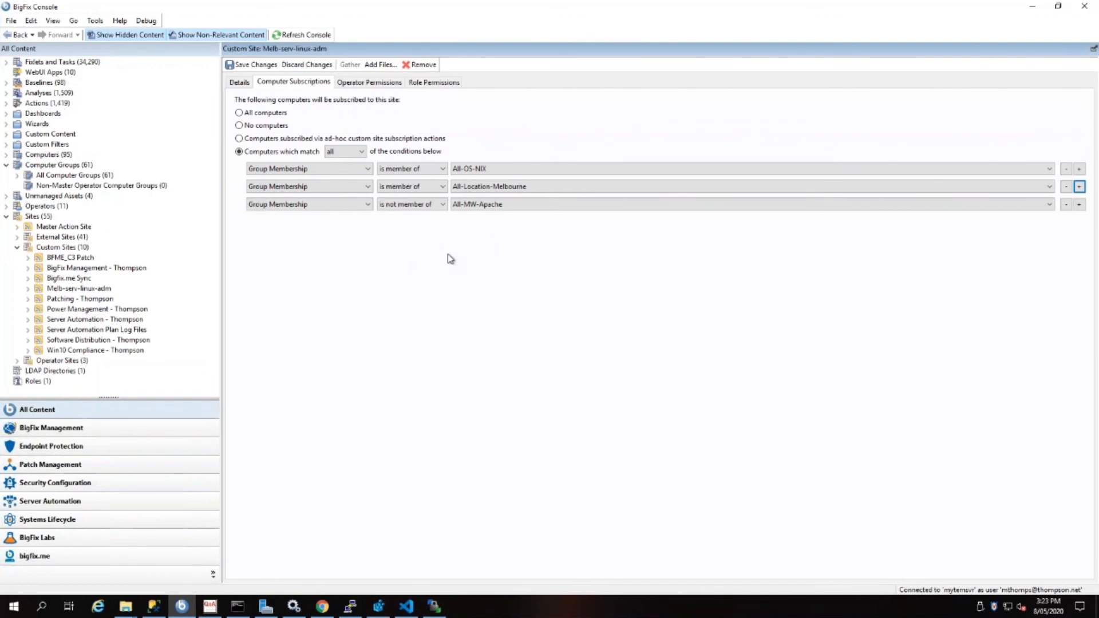